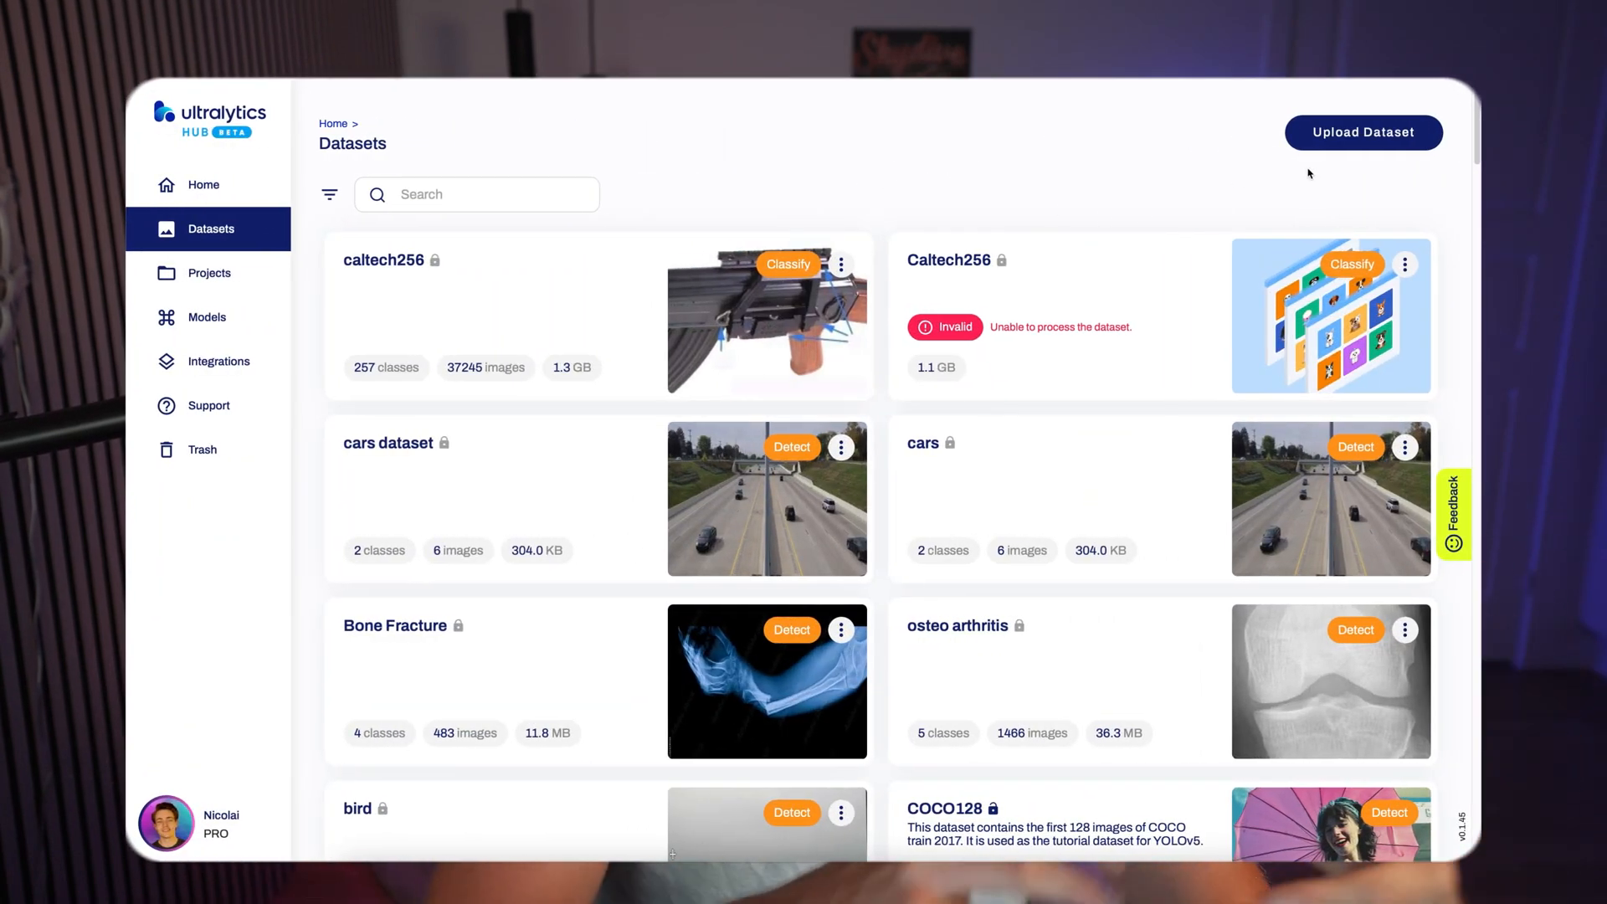
- Open the caltech256 dataset details from the HUB datasets list, then head to the YOLO Docs
{"action": "left_click", "coordinate": [1362, 132]}
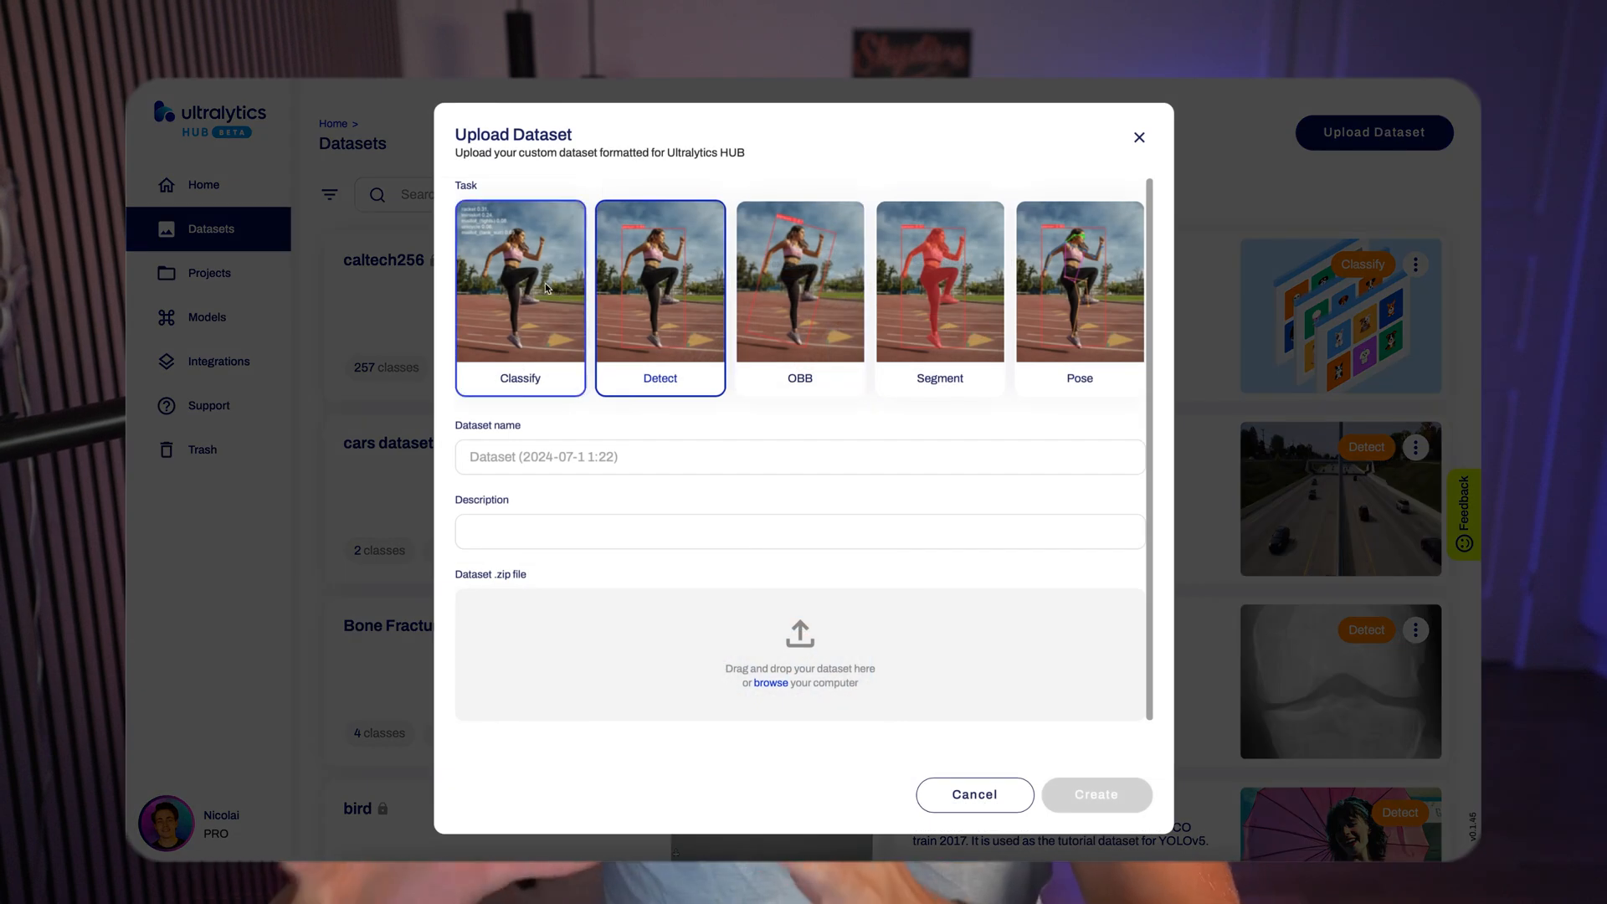
{"action": "left_click", "coordinate": [770, 683]}
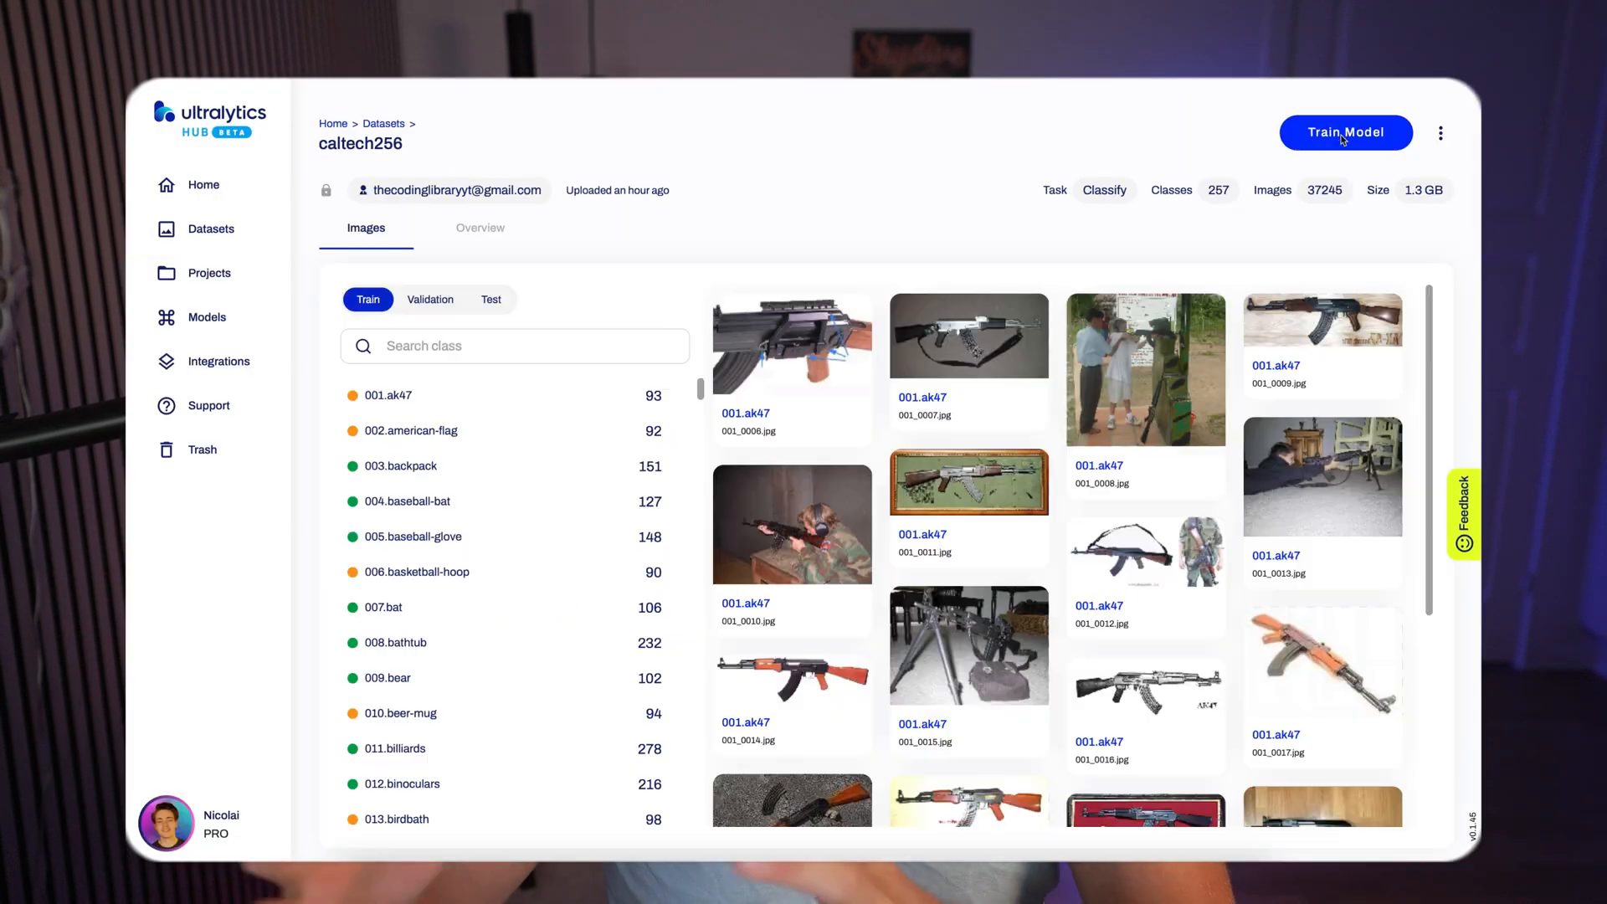
{"action": "left_click", "coordinate": [1344, 132]}
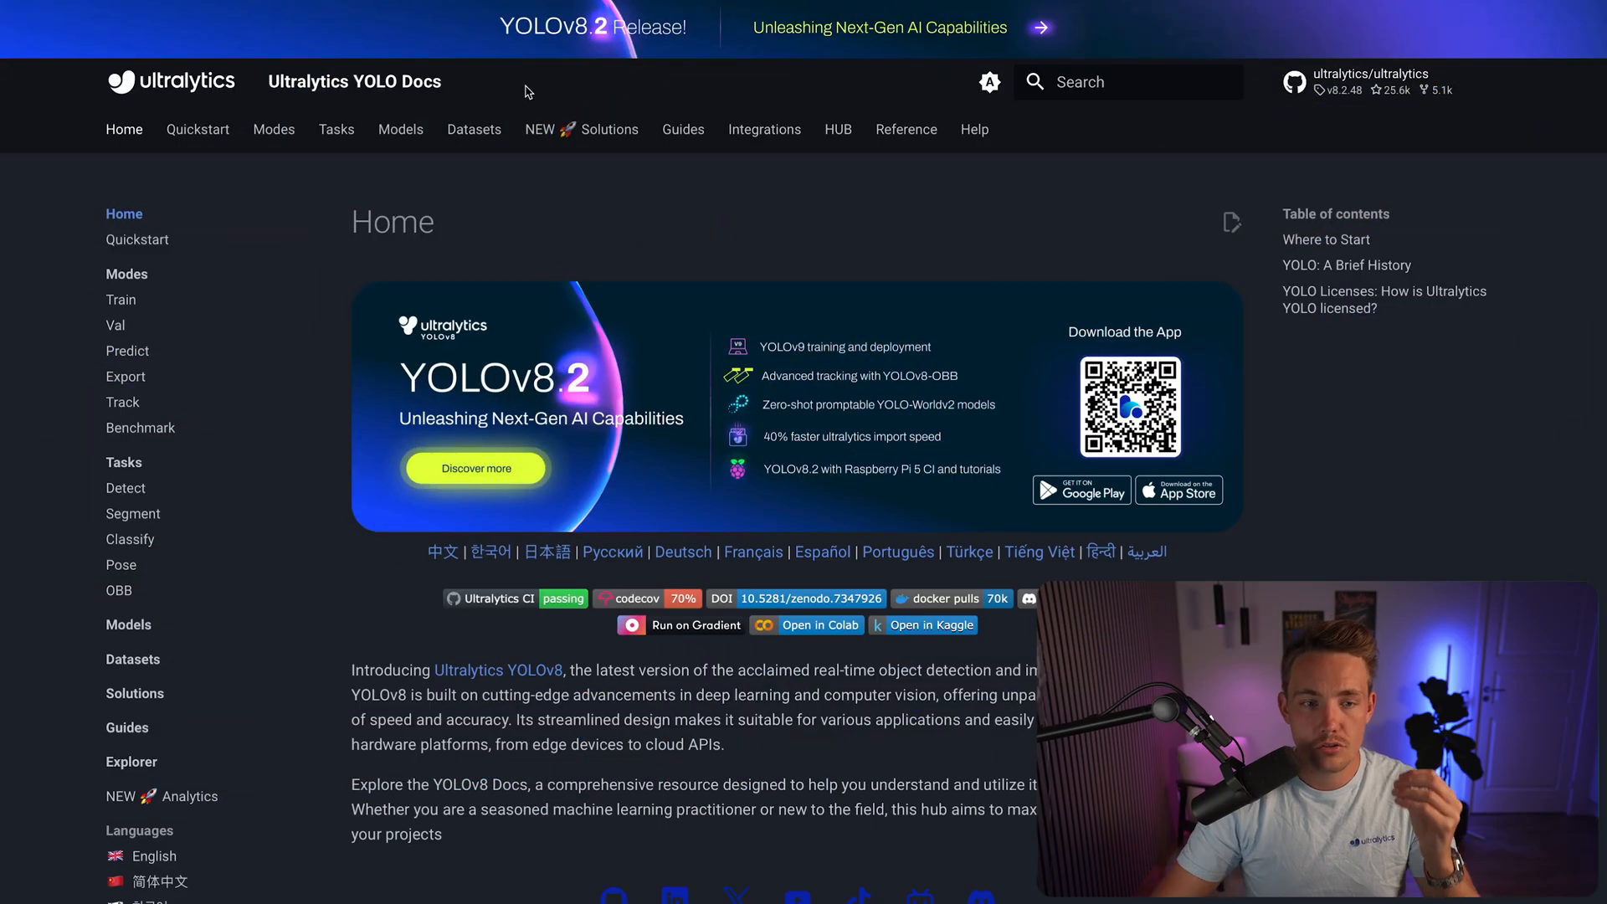
- Browse the Datasets Overview page down to the Classification datasets section
{"action": "left_click", "coordinate": [474, 128]}
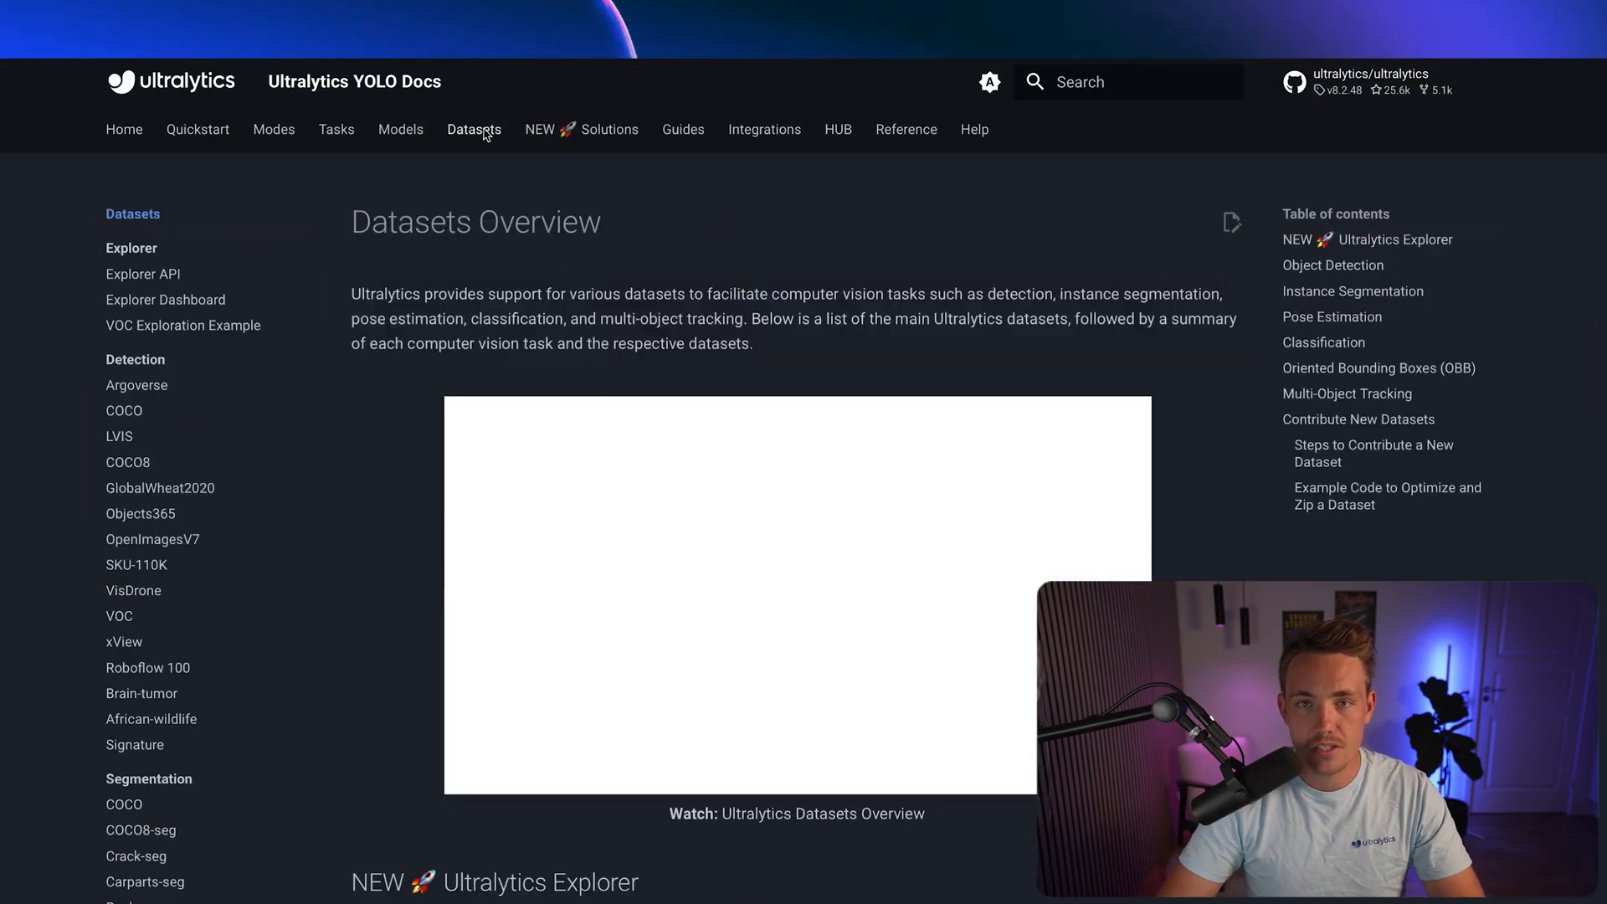
{"action": "scroll", "scroll_direction": "down", "scroll_amount": 3}
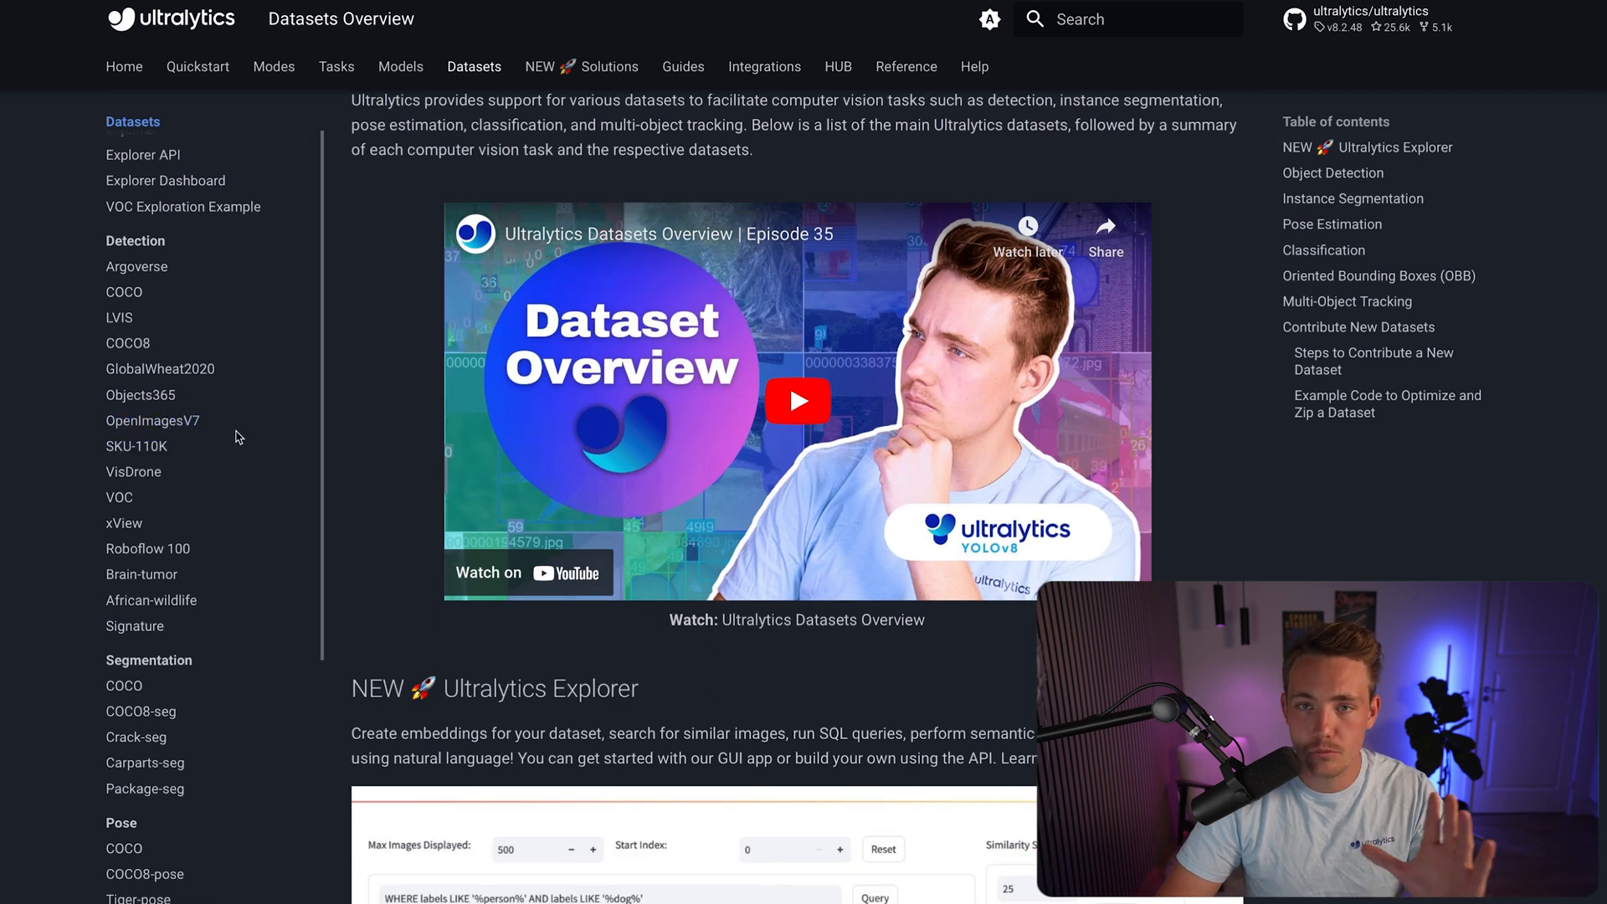
{"action": "scroll", "scroll_direction": "down", "scroll_amount": 3}
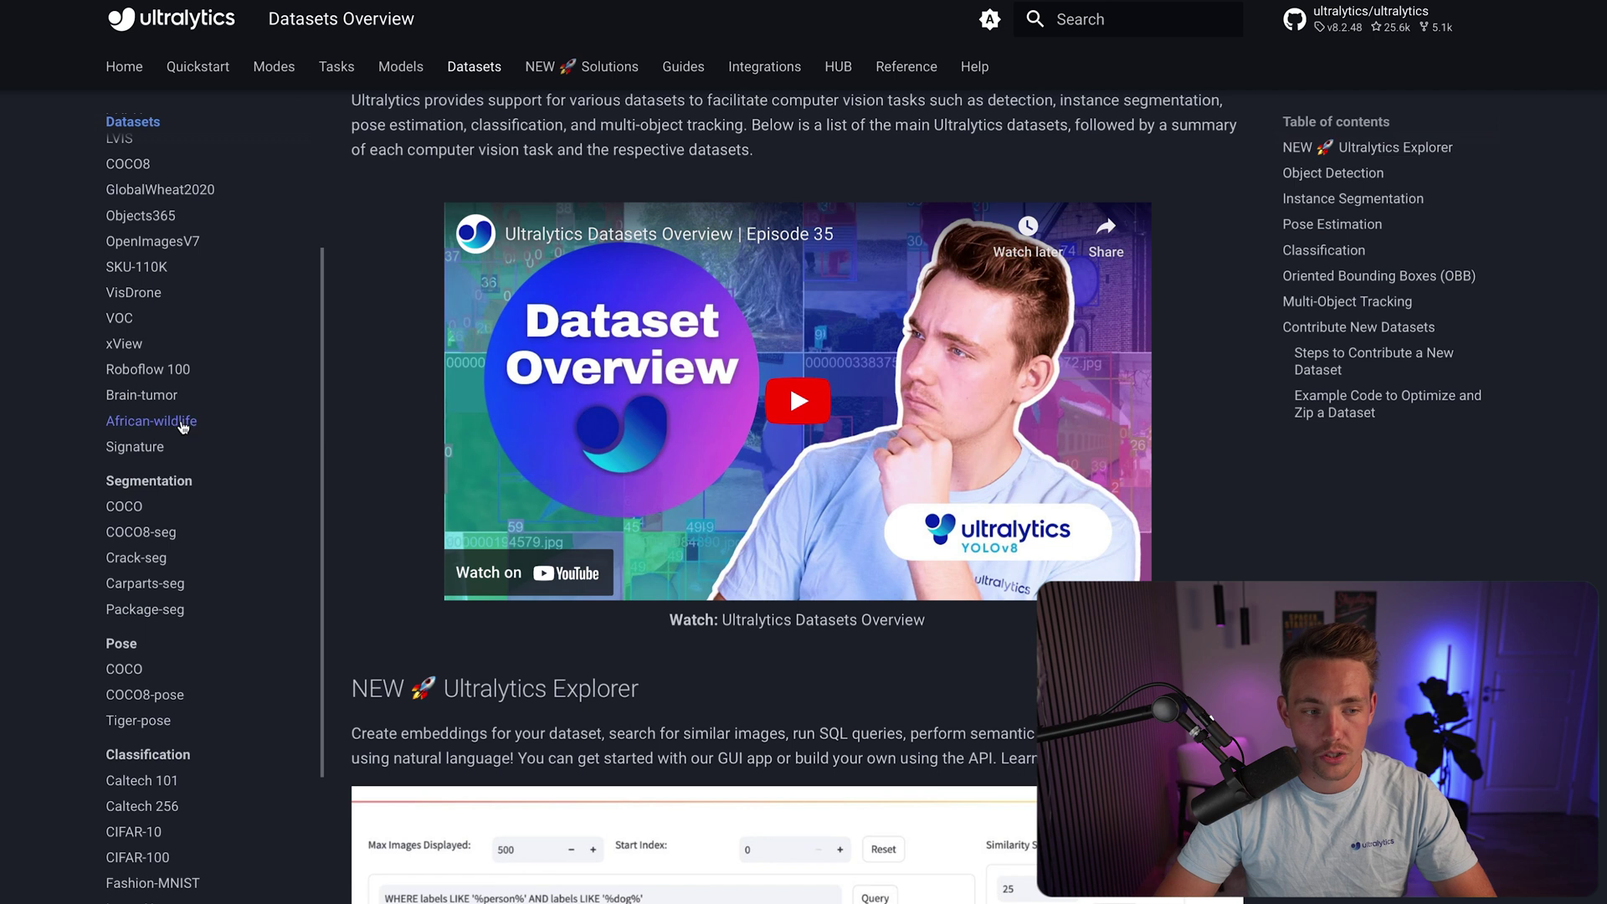
{"action": "scroll", "scroll_direction": "up", "scroll_amount": 3}
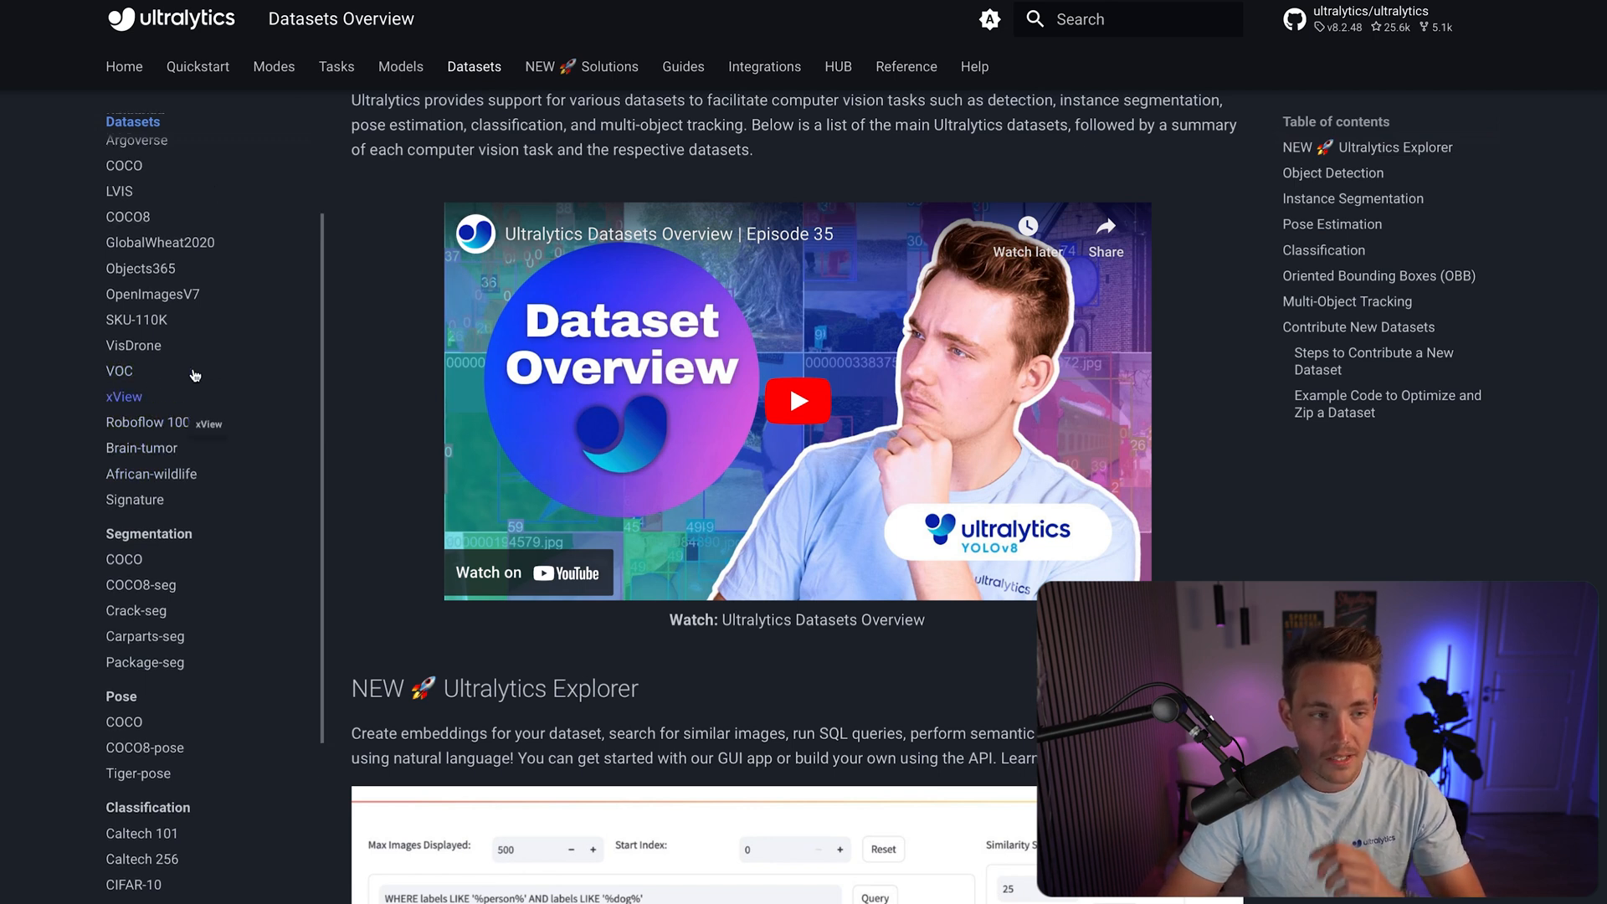
{"action": "scroll", "scroll_direction": "down", "scroll_amount": 3}
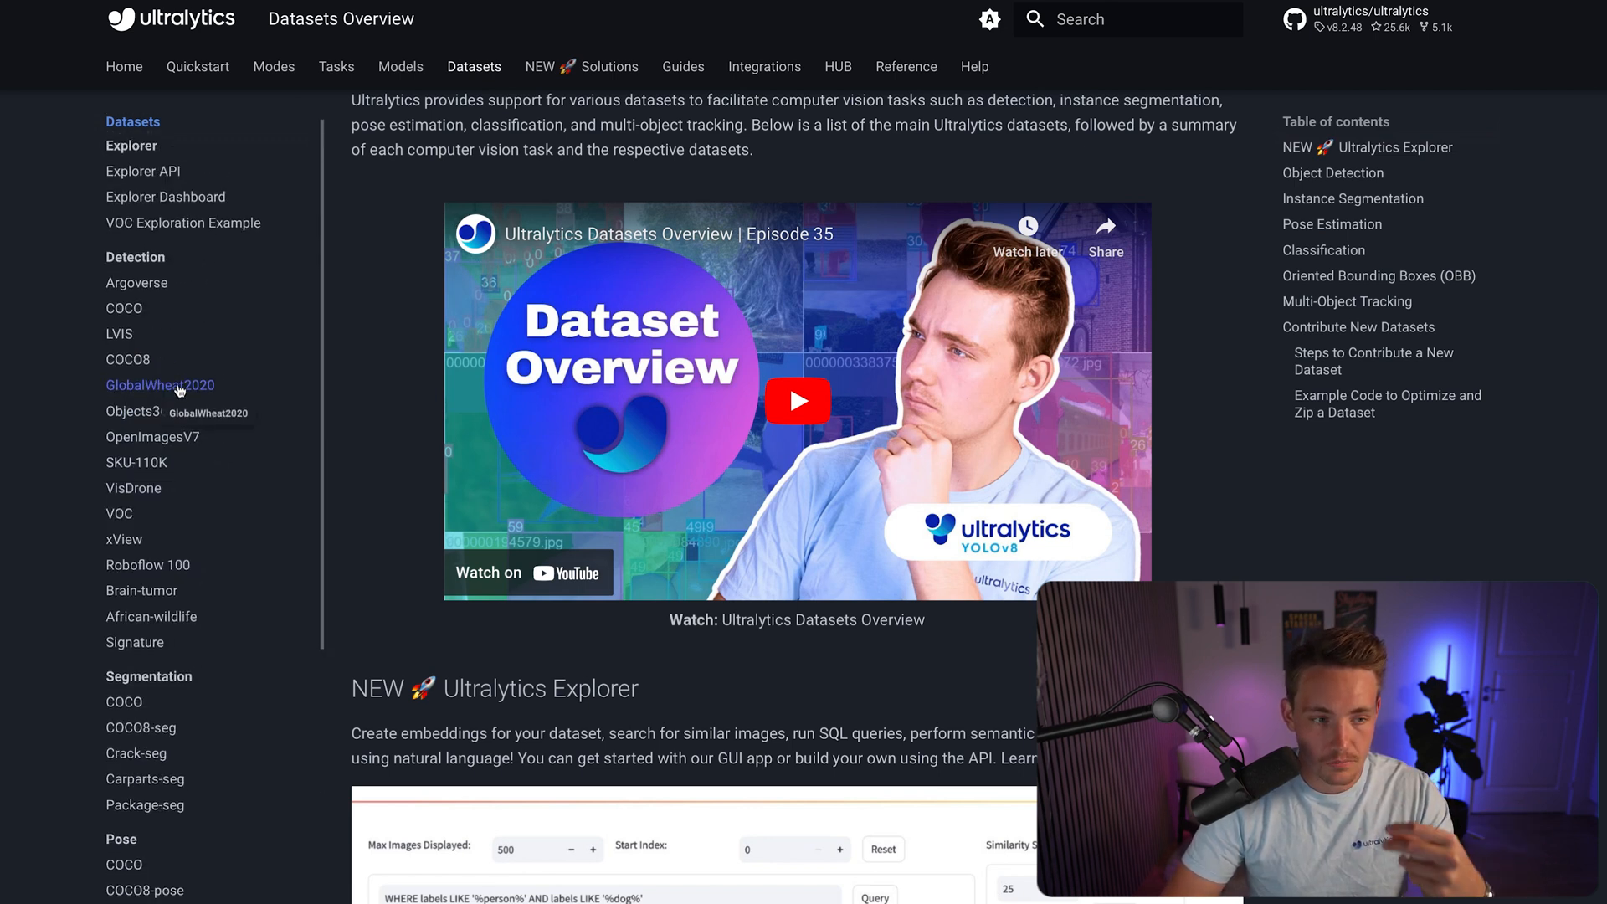
{"action": "scroll", "scroll_direction": "down", "scroll_amount": 3}
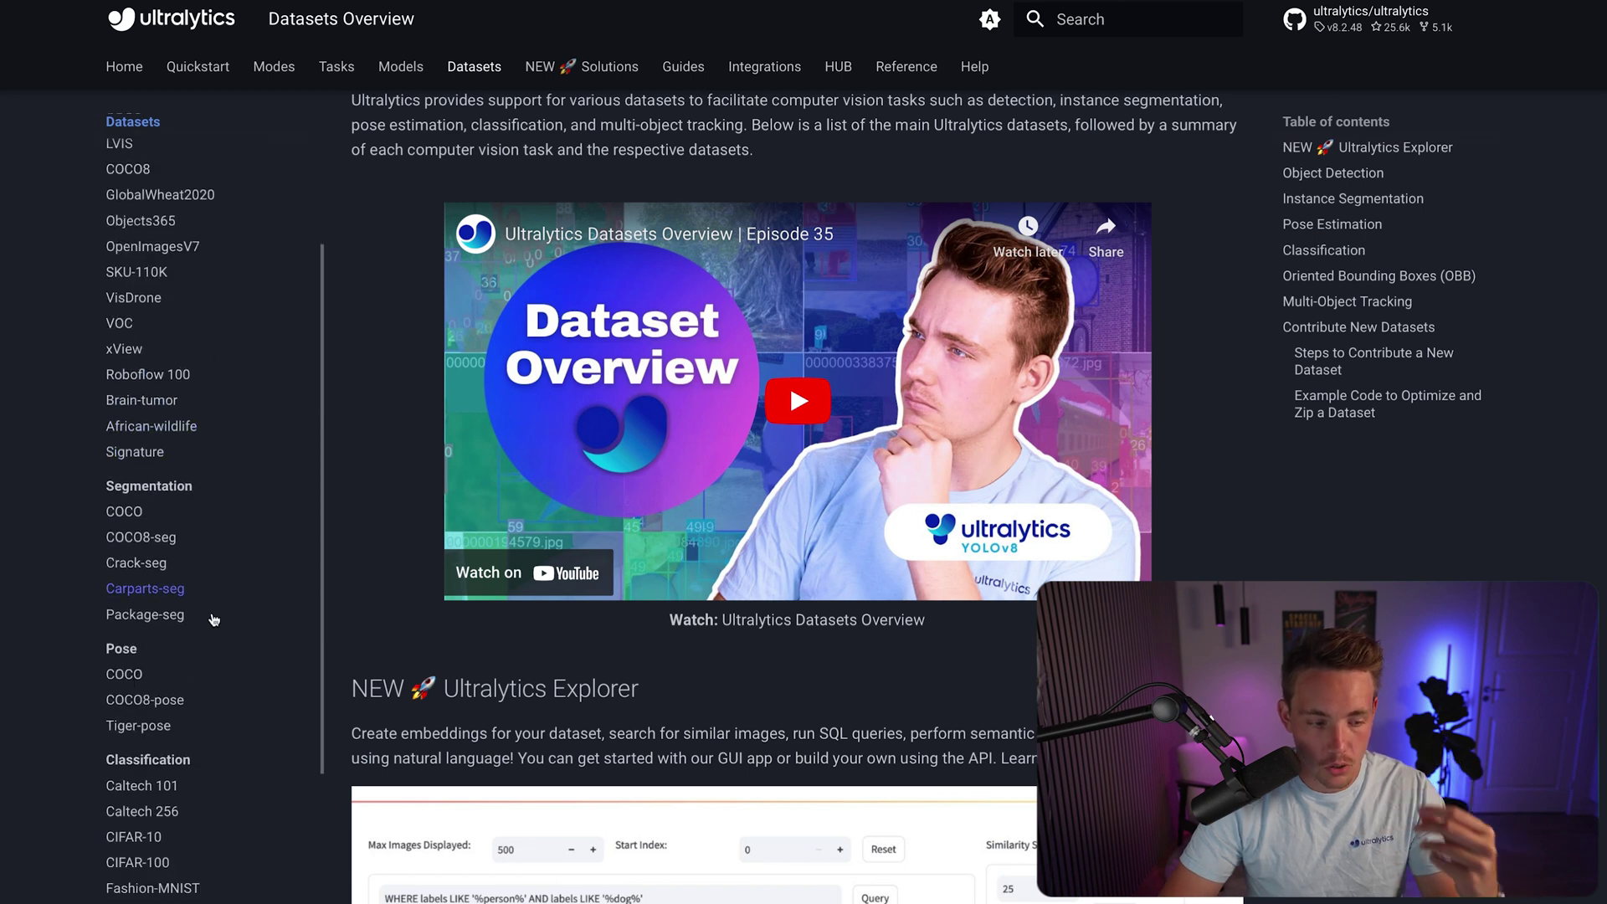
{"action": "scroll", "scroll_direction": "down", "scroll_amount": 3}
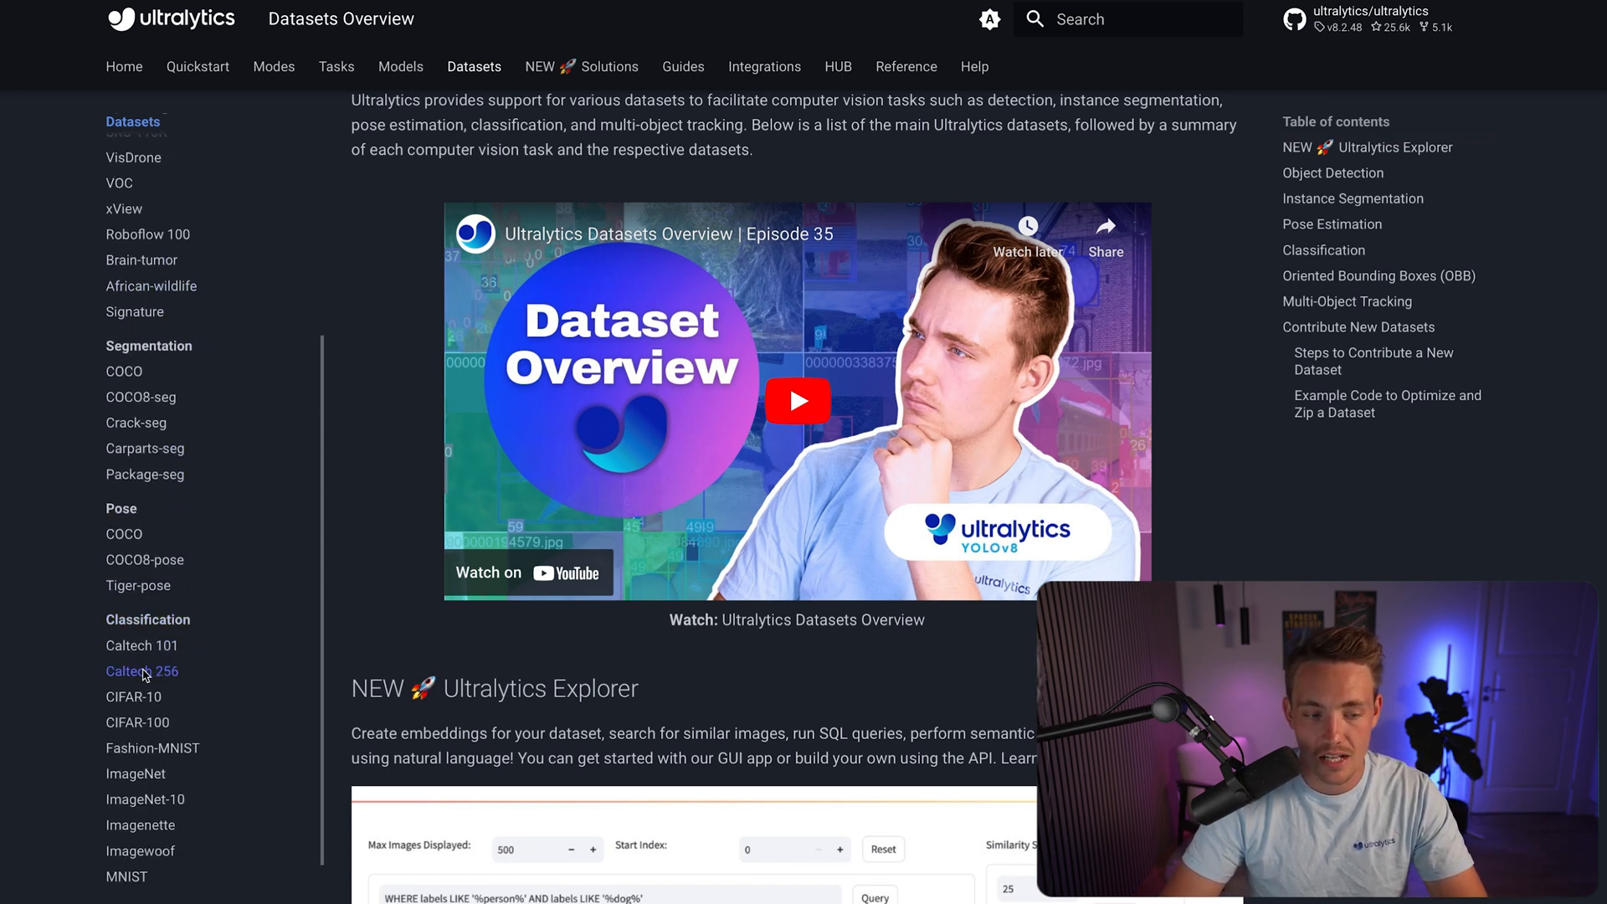
- Open the Caltech 256 docs page and read its features and training example
{"action": "left_click", "coordinate": [141, 671]}
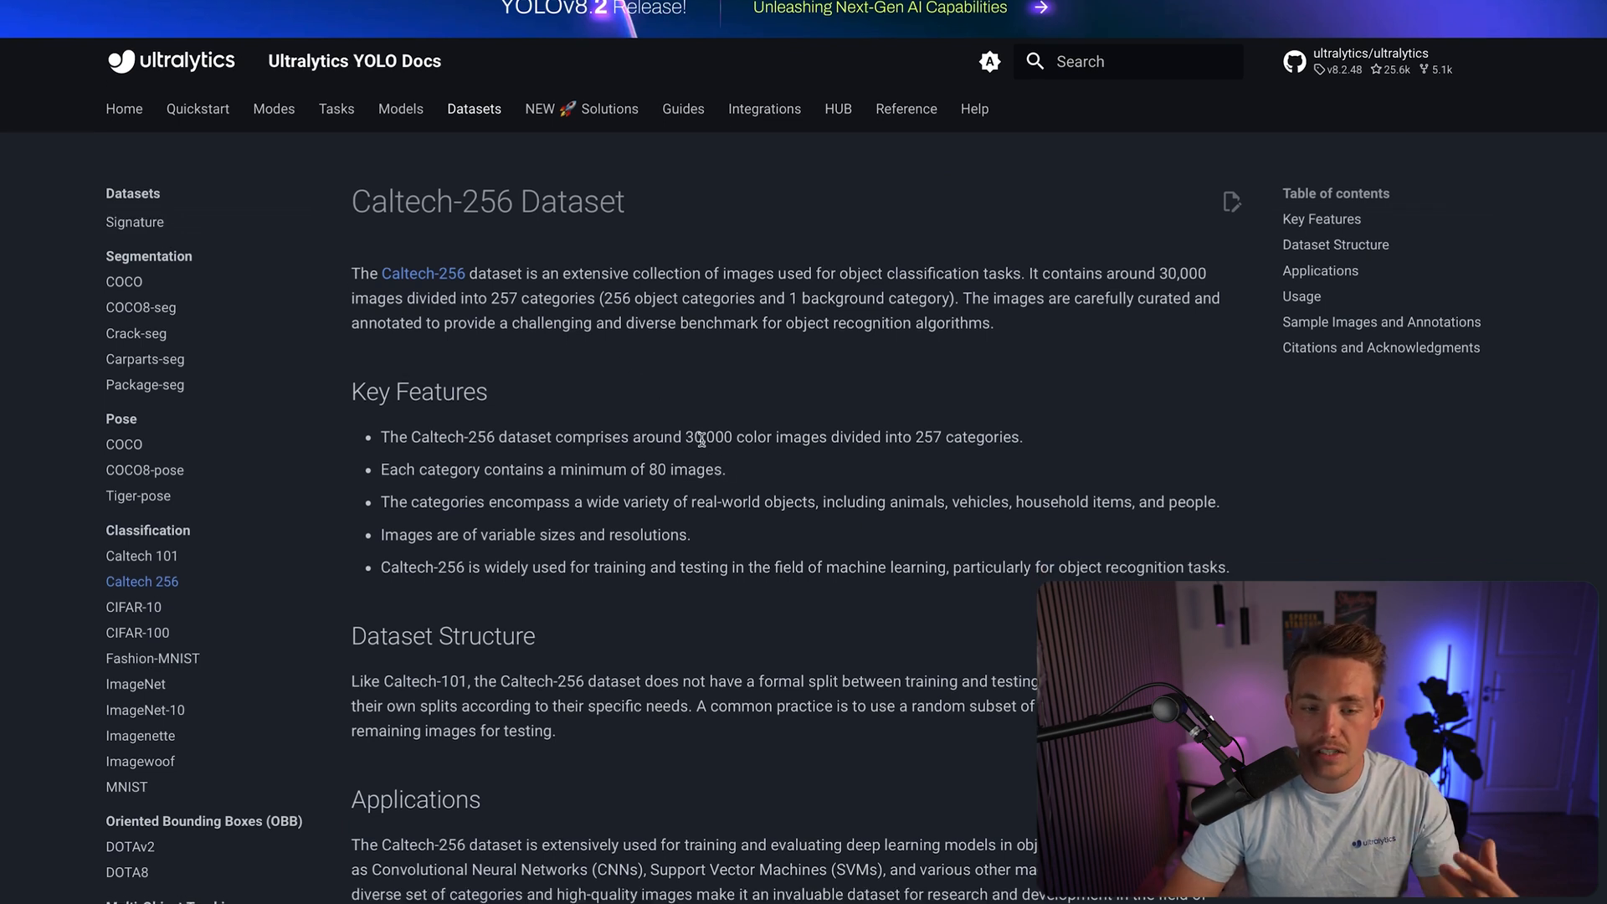
{"action": "mouse_move", "coordinate": [780, 455]}
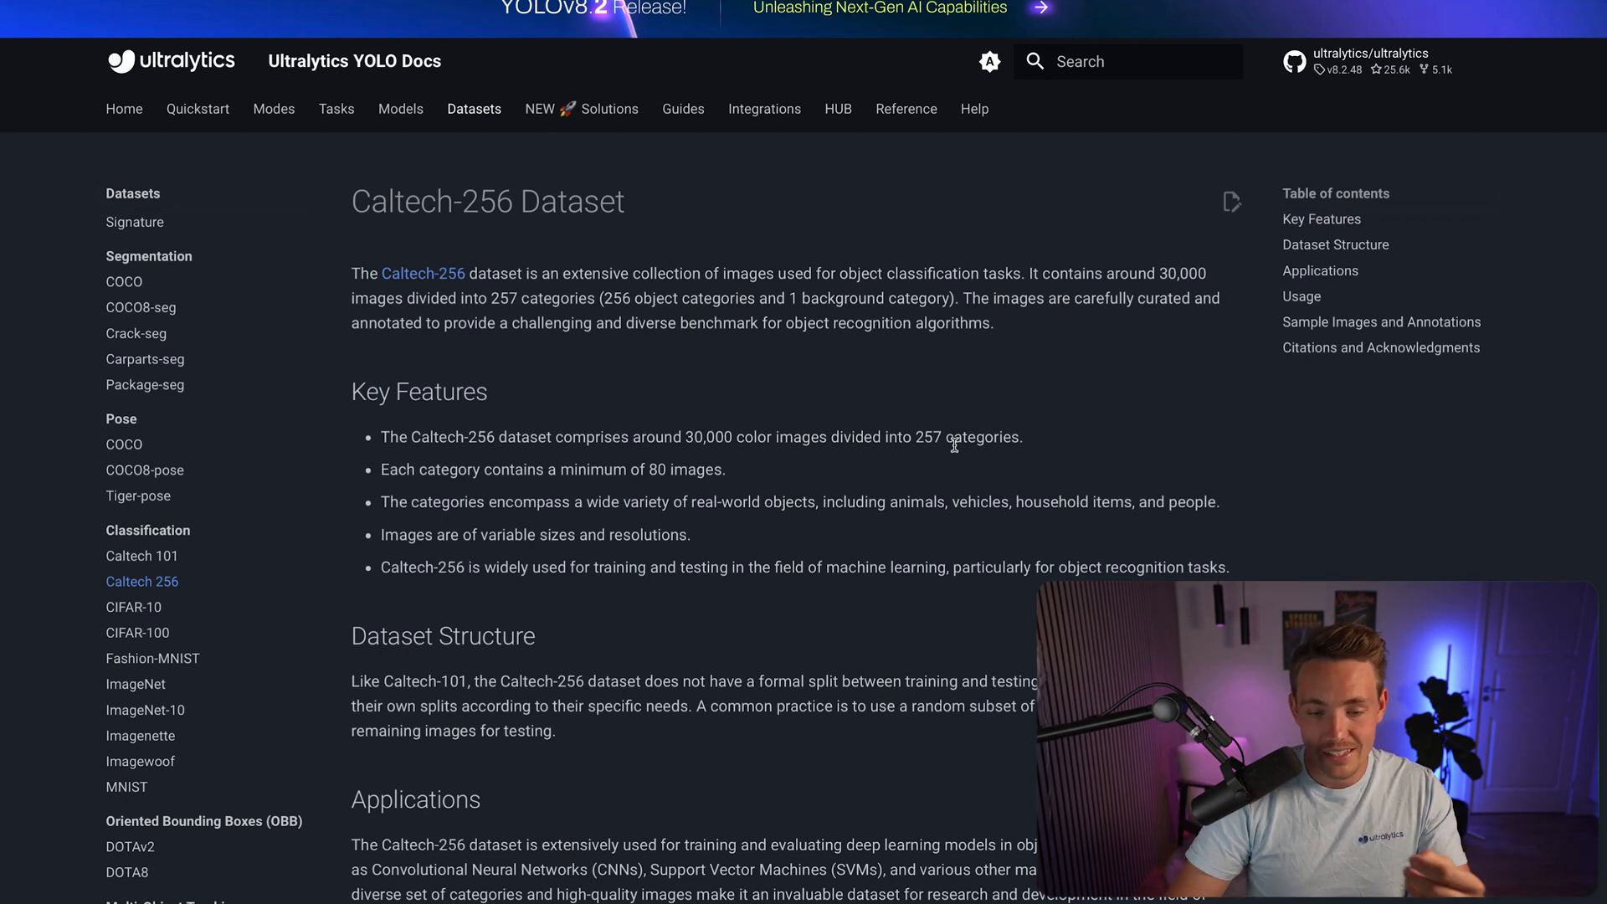
{"action": "scroll", "scroll_direction": "down", "scroll_amount": 3}
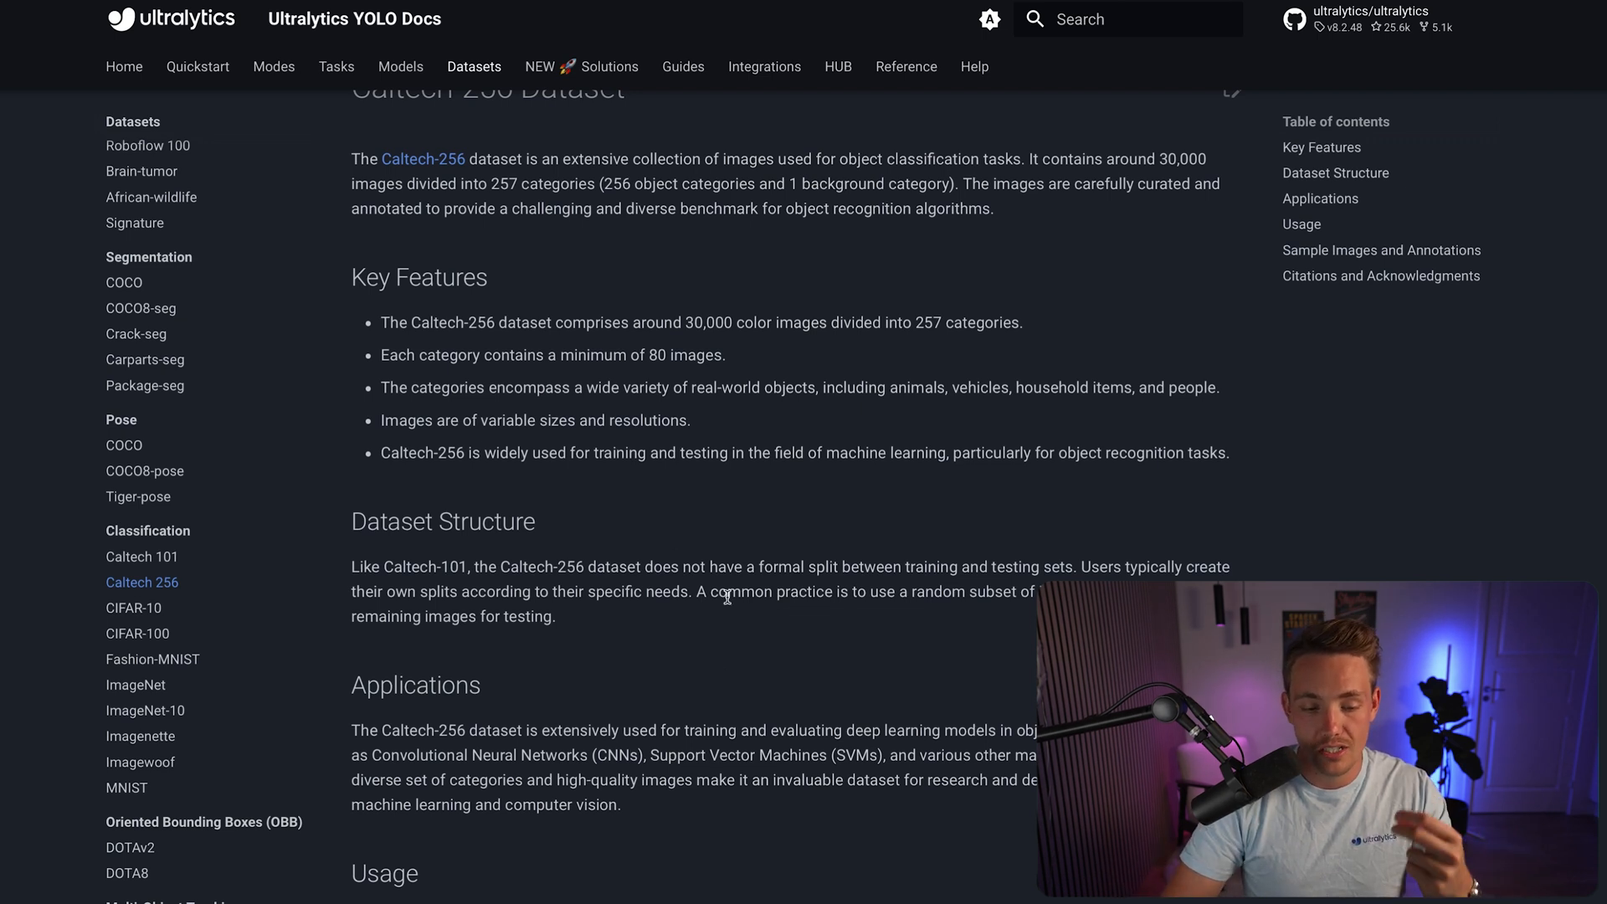
{"action": "mouse_move", "coordinate": [746, 688]}
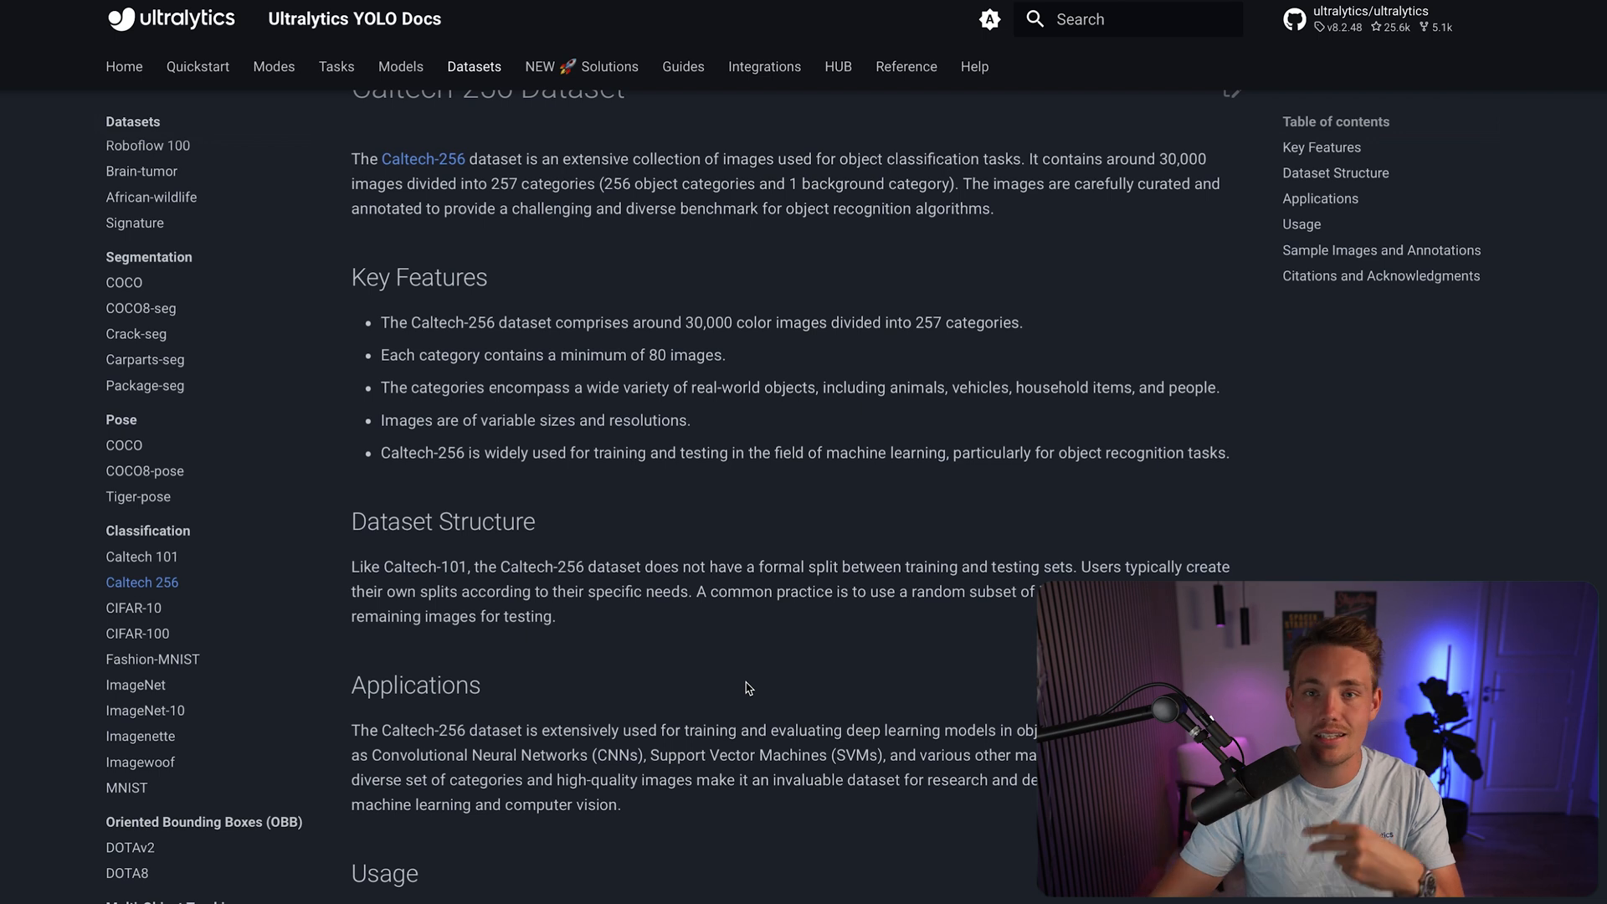
{"action": "scroll", "scroll_direction": "down", "scroll_amount": 3}
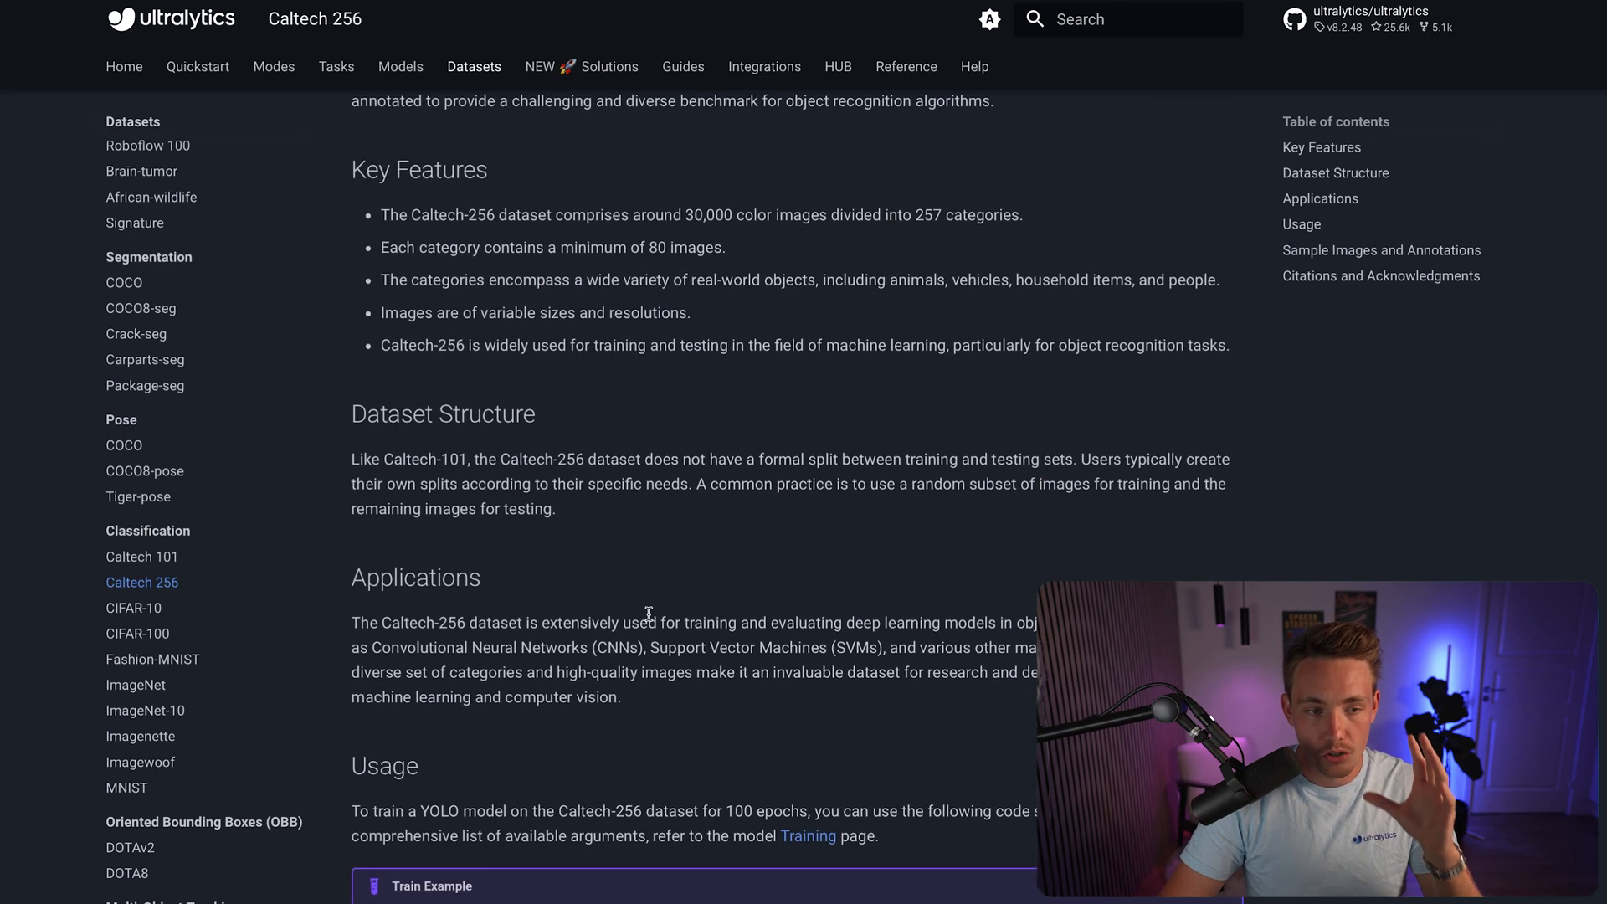
{"action": "scroll", "scroll_direction": "down", "scroll_amount": 3}
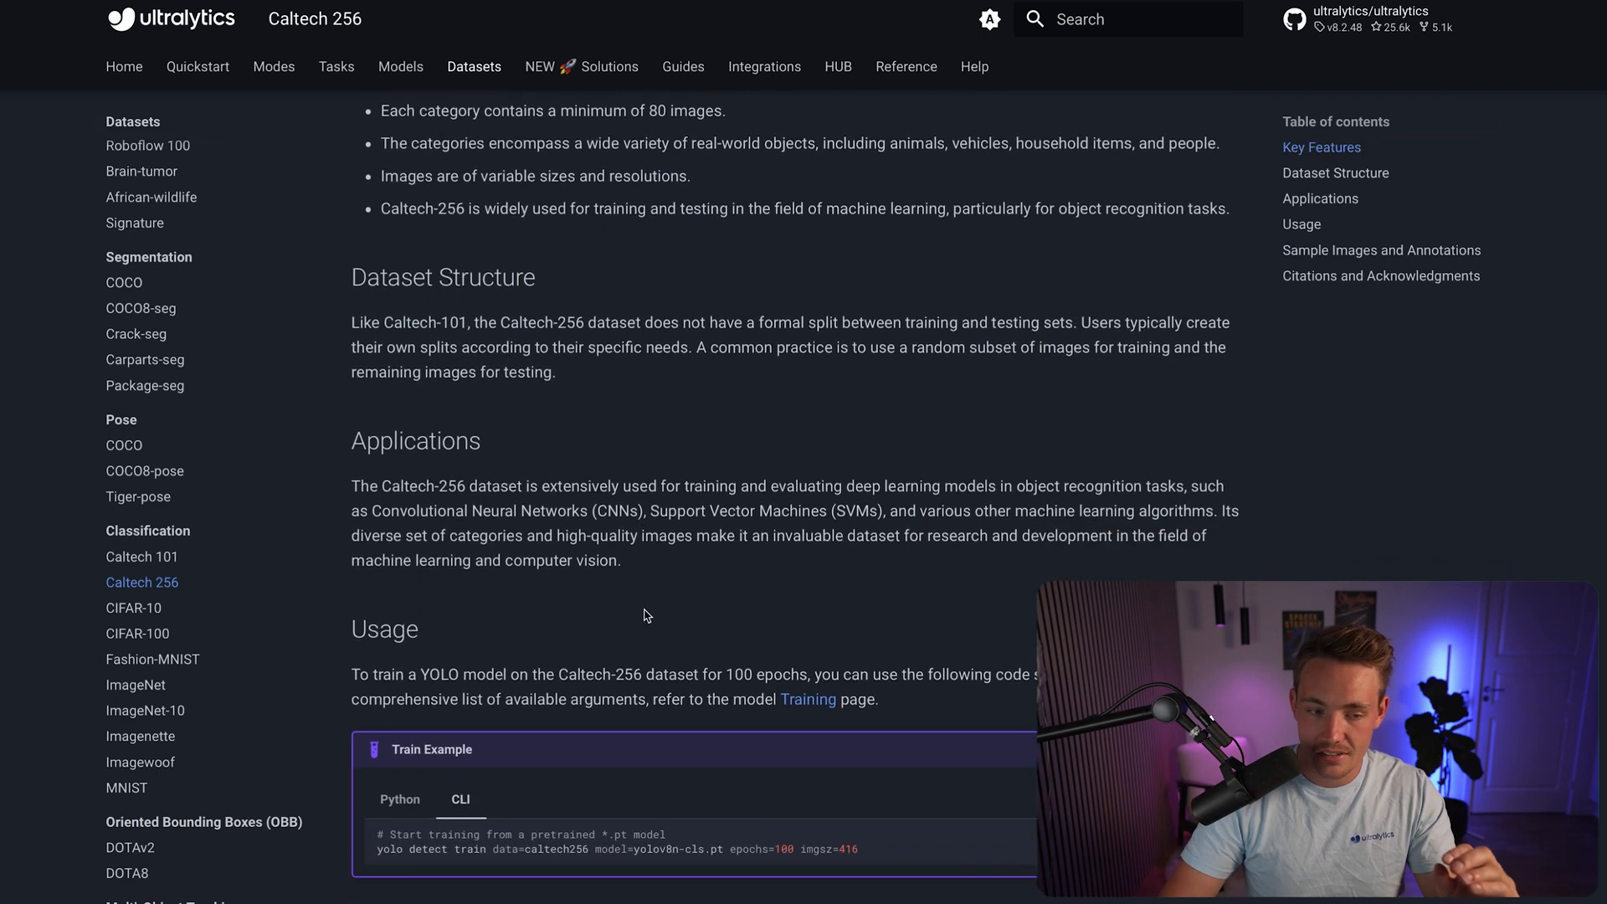
{"action": "scroll", "scroll_direction": "down", "scroll_amount": 3}
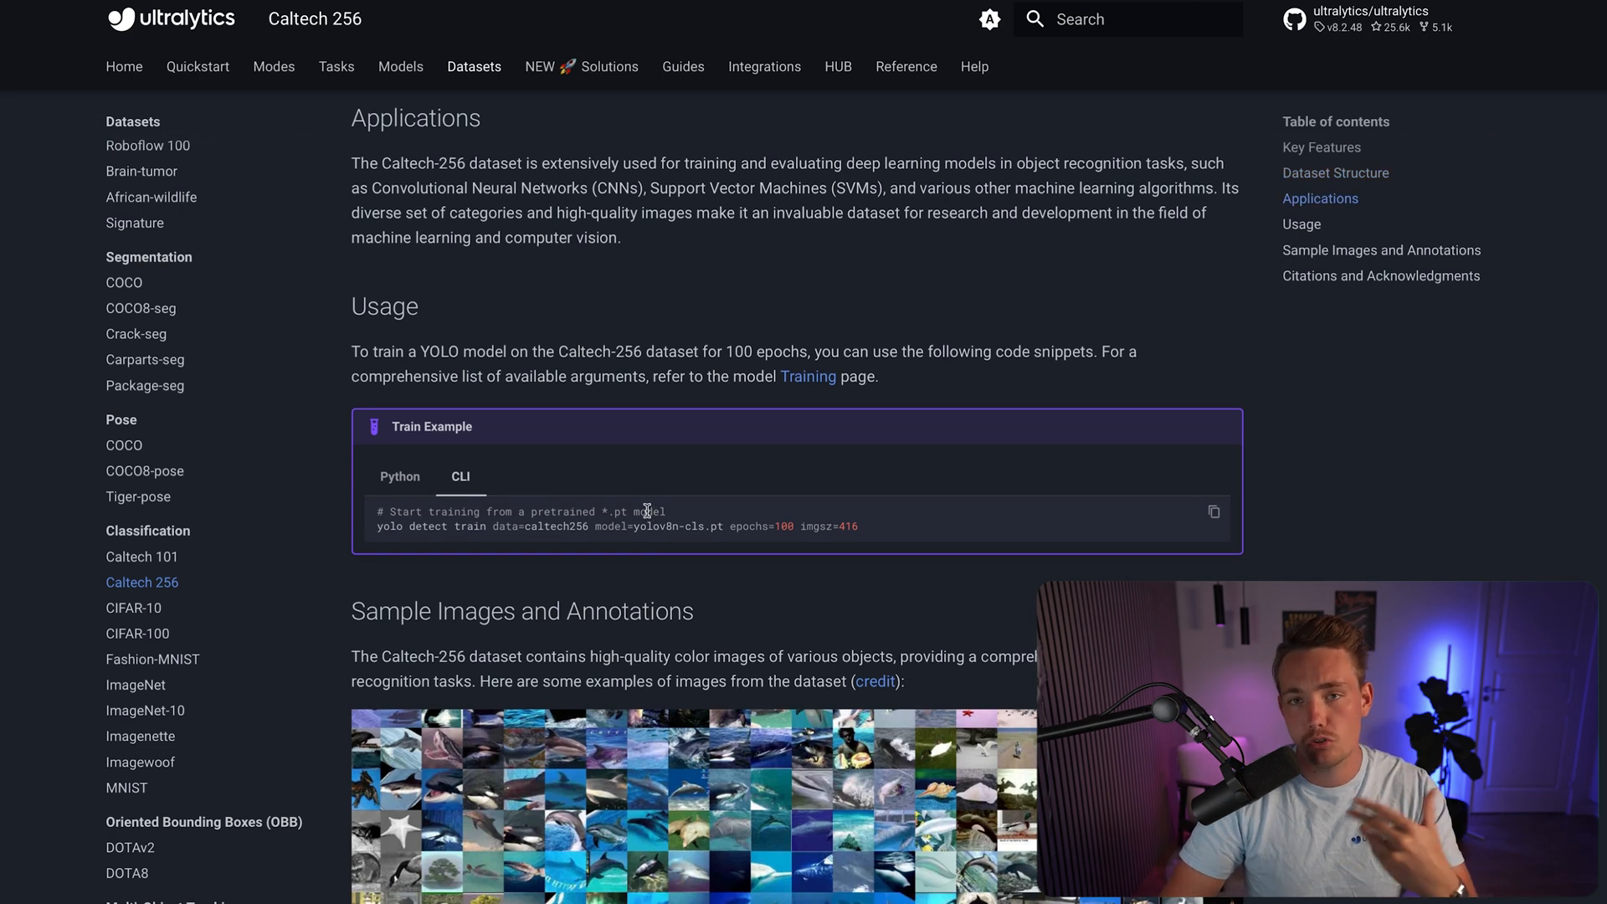
{"action": "mouse_move", "coordinate": [665, 525]}
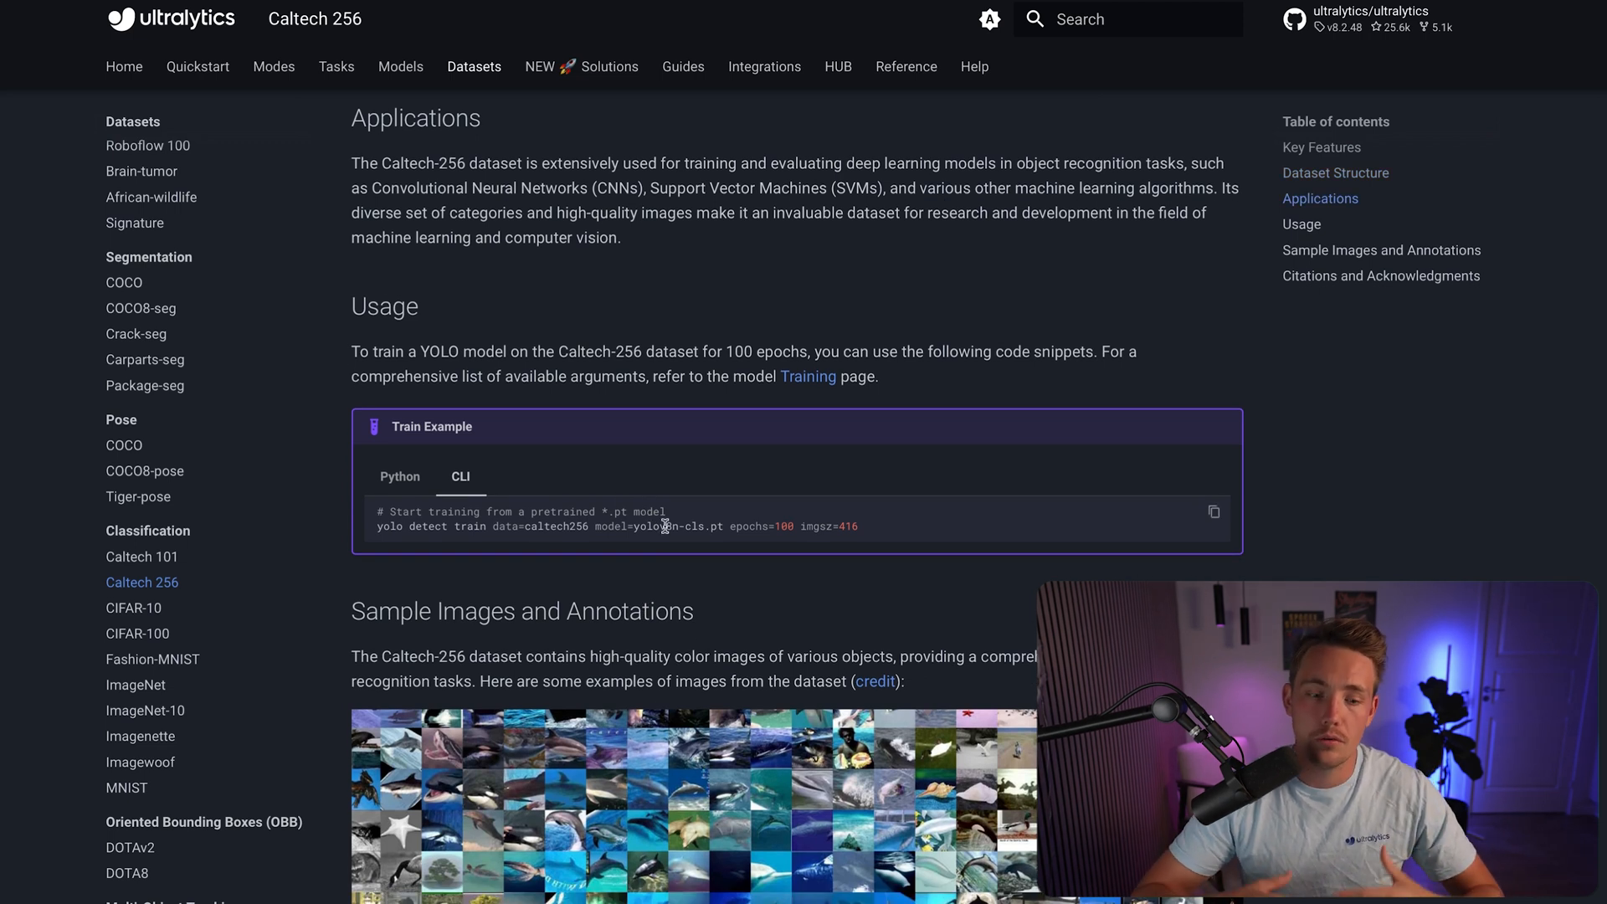
- Review the Caltech 256 sample images and citations further down the page
{"action": "scroll", "scroll_direction": "down", "scroll_amount": 3}
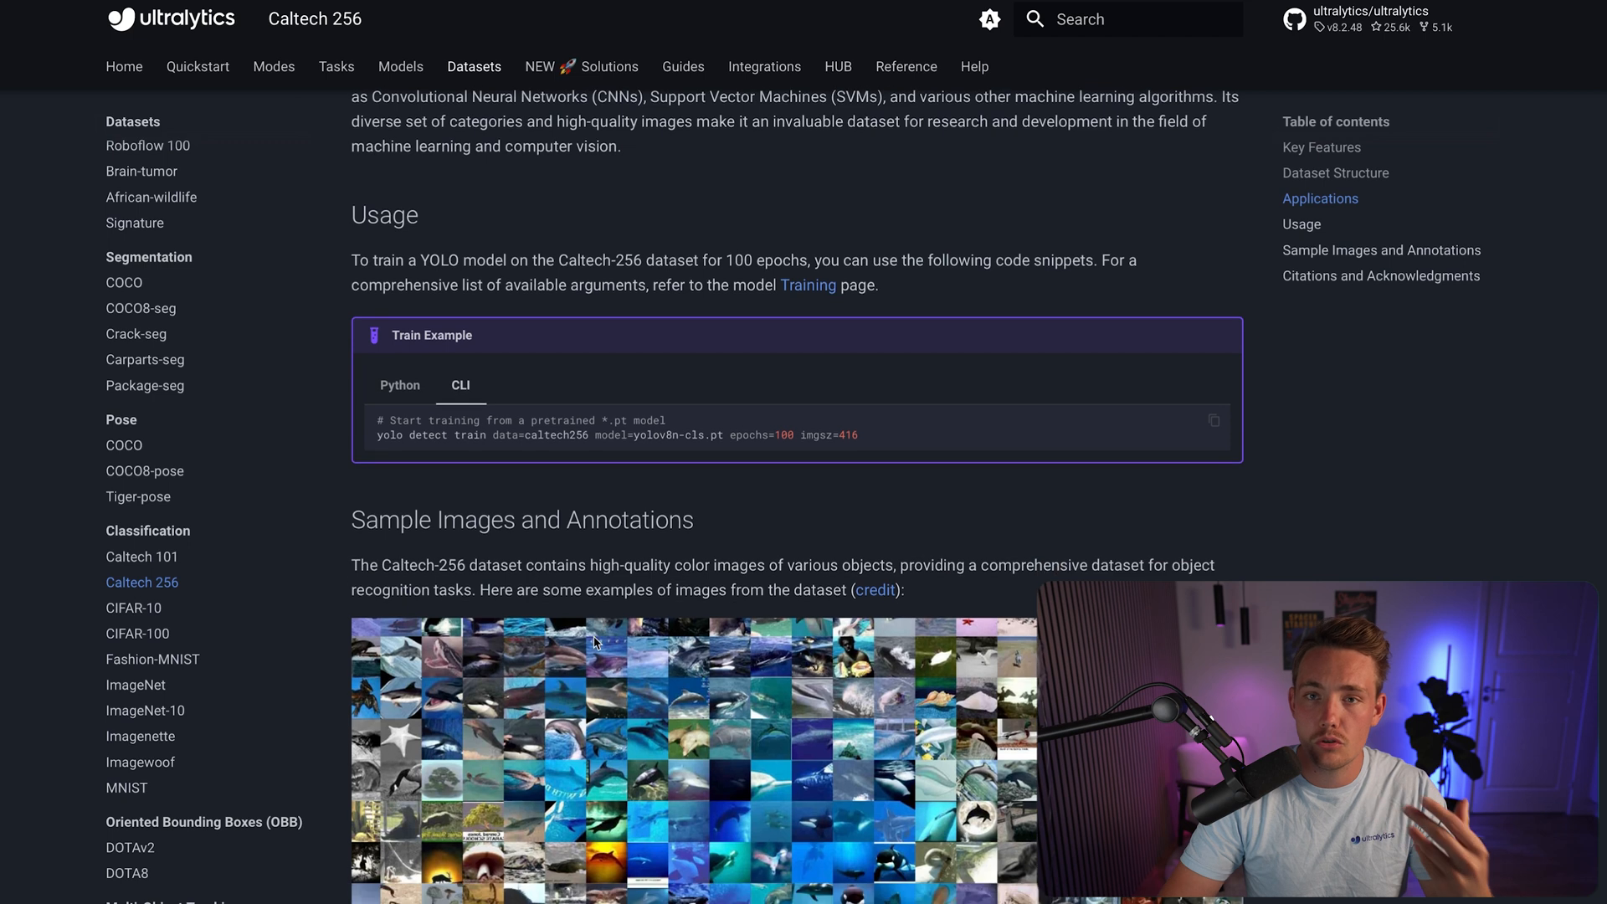
{"action": "scroll", "scroll_direction": "down", "scroll_amount": 3}
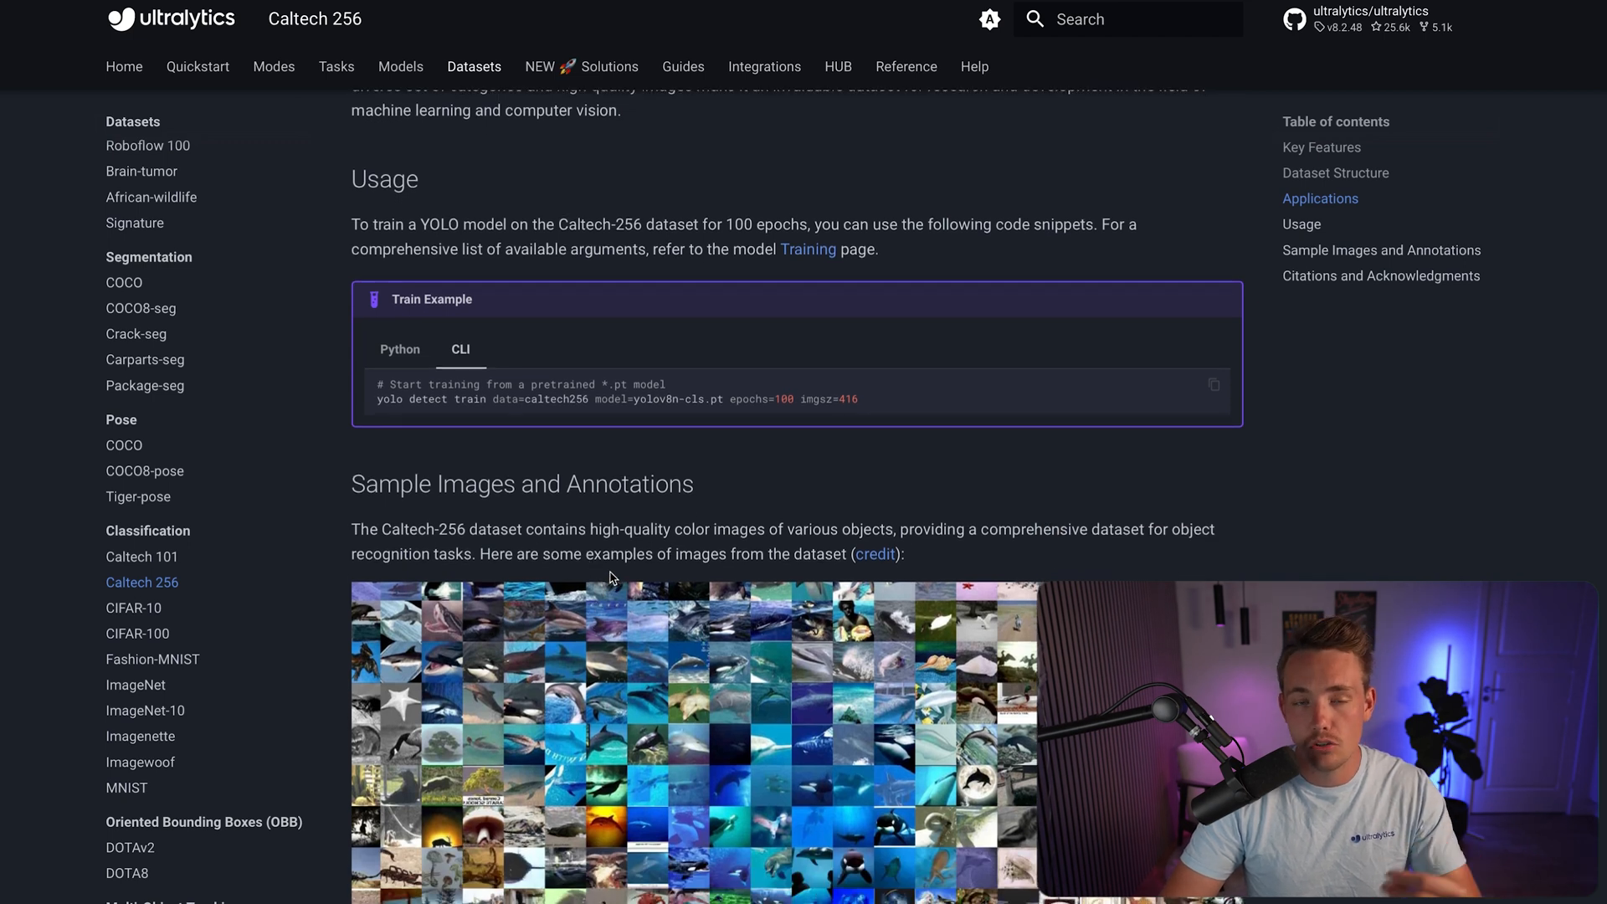
{"action": "scroll", "scroll_direction": "down", "scroll_amount": 3}
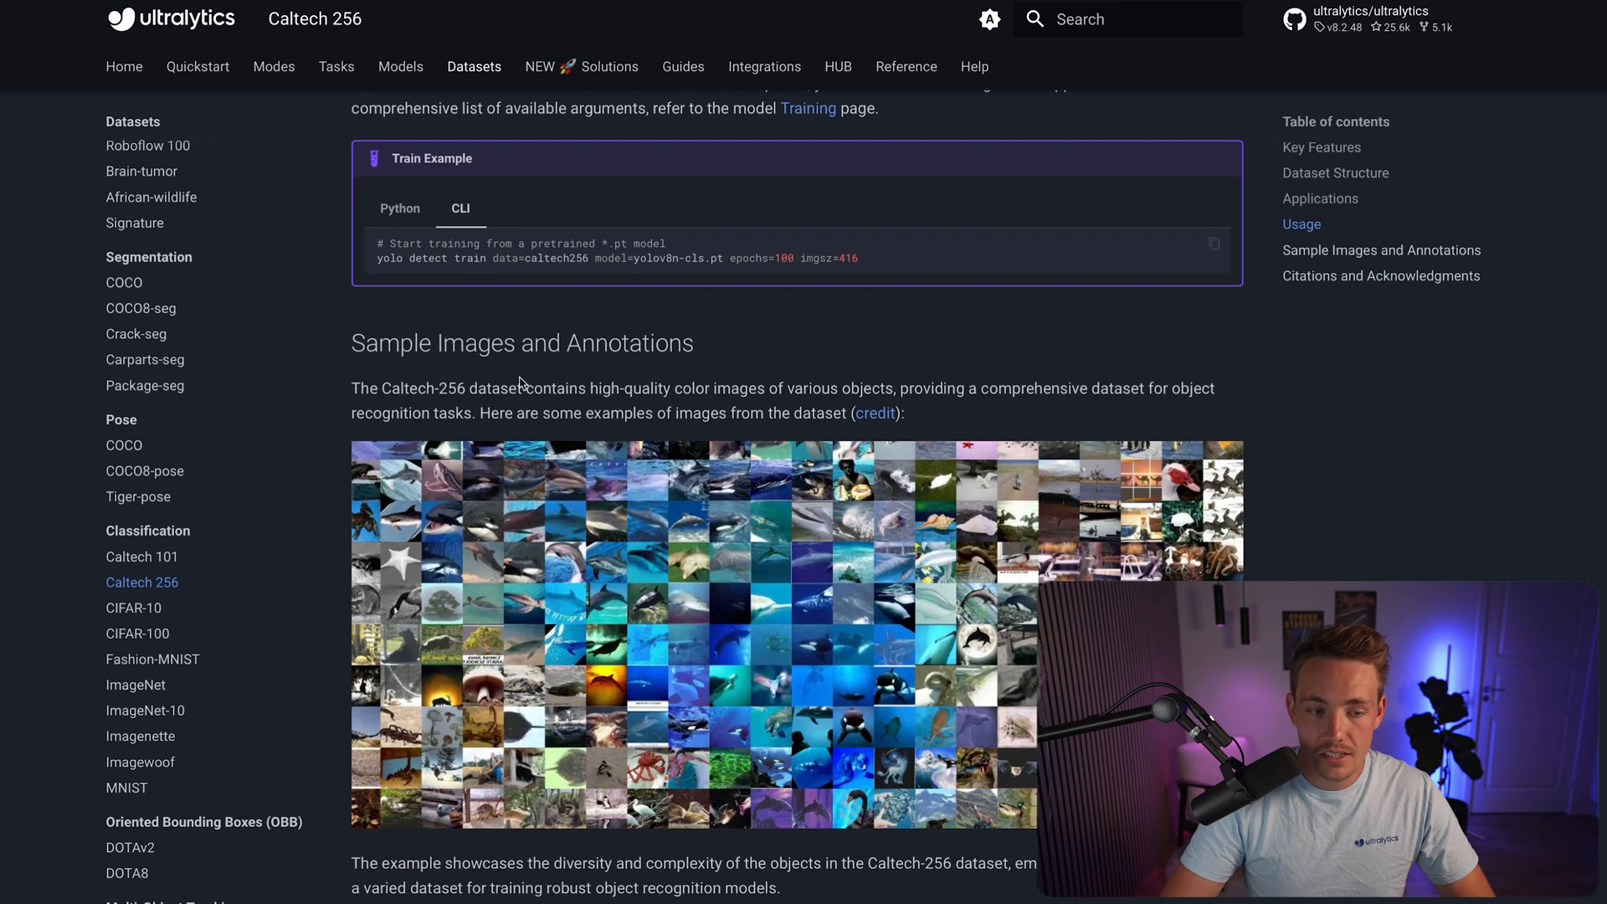
{"action": "scroll", "scroll_direction": "down", "scroll_amount": 3}
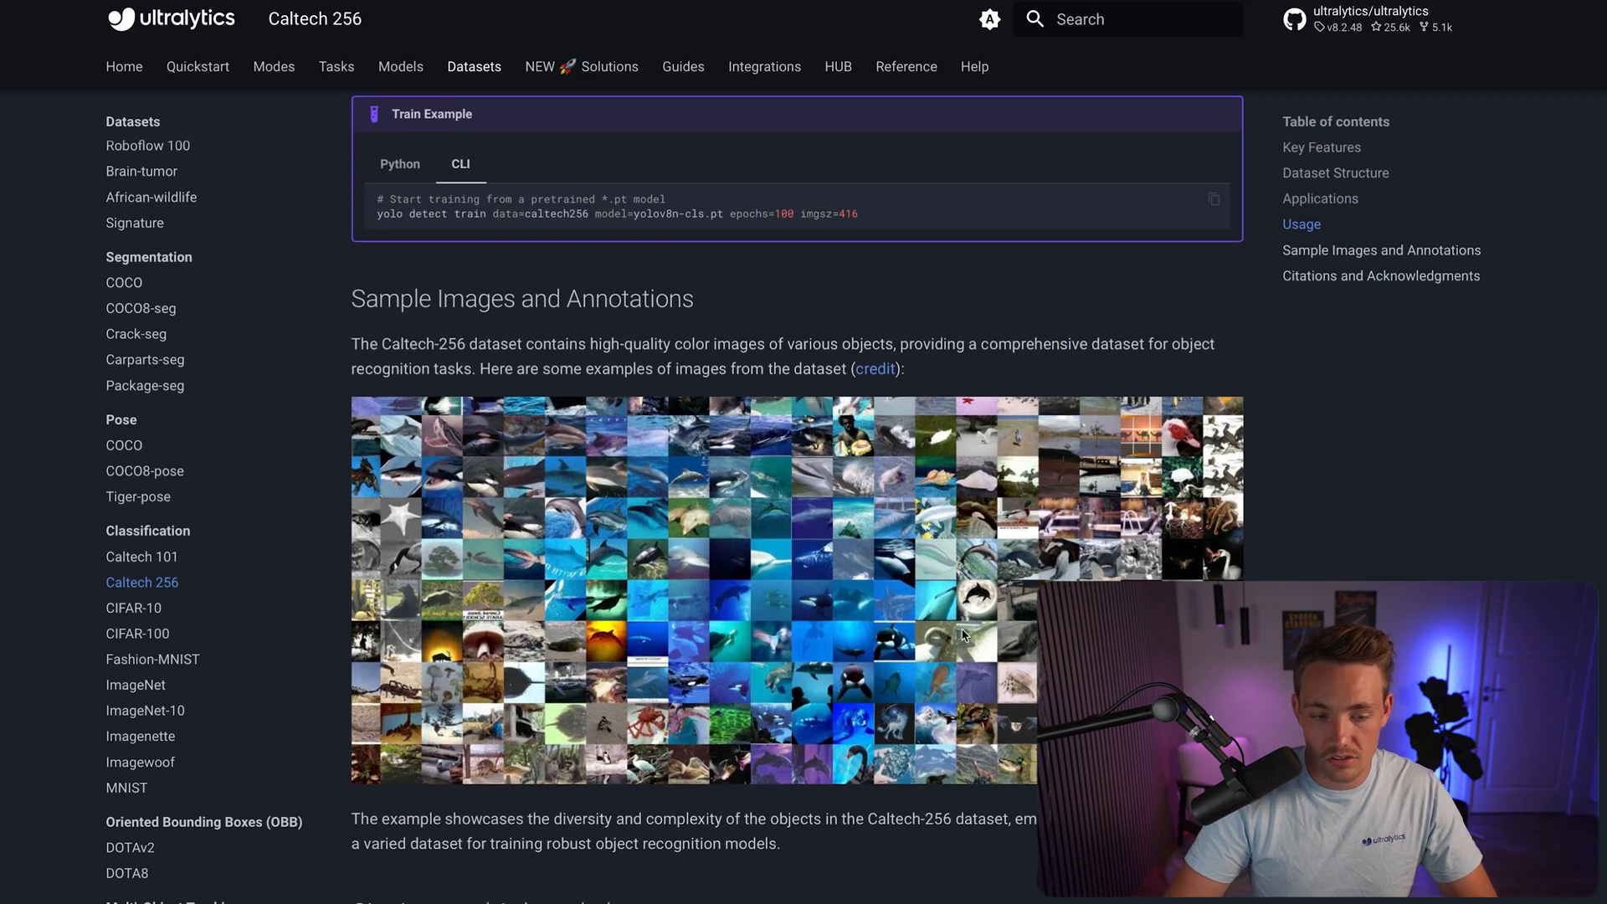
{"action": "mouse_move", "coordinate": [1039, 527]}
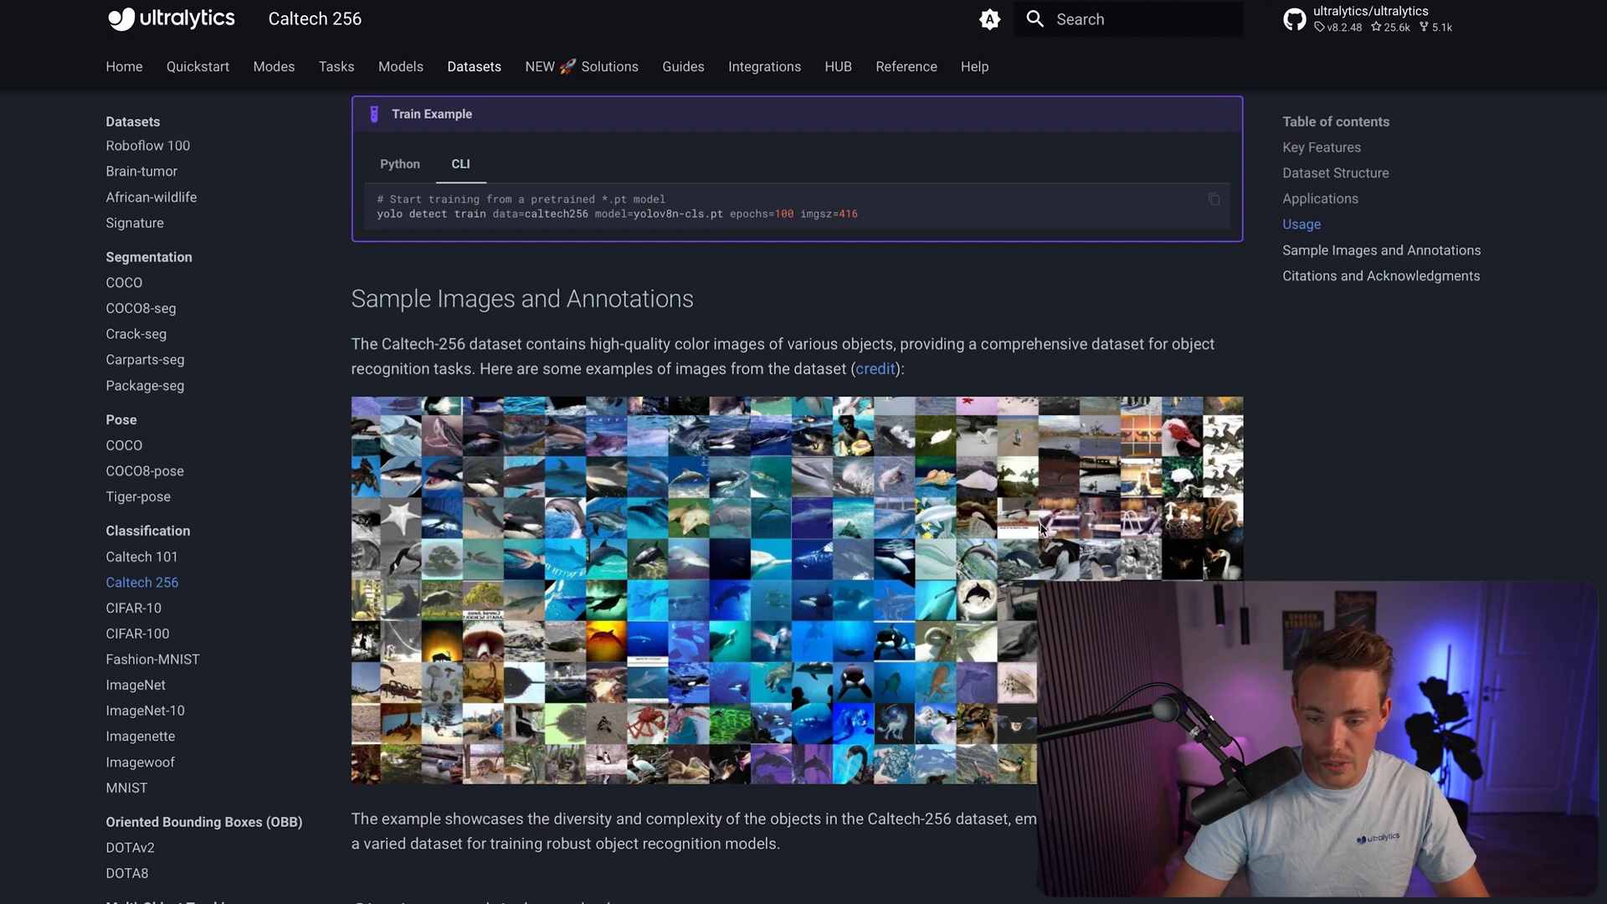
{"action": "scroll", "scroll_direction": "down", "scroll_amount": 3}
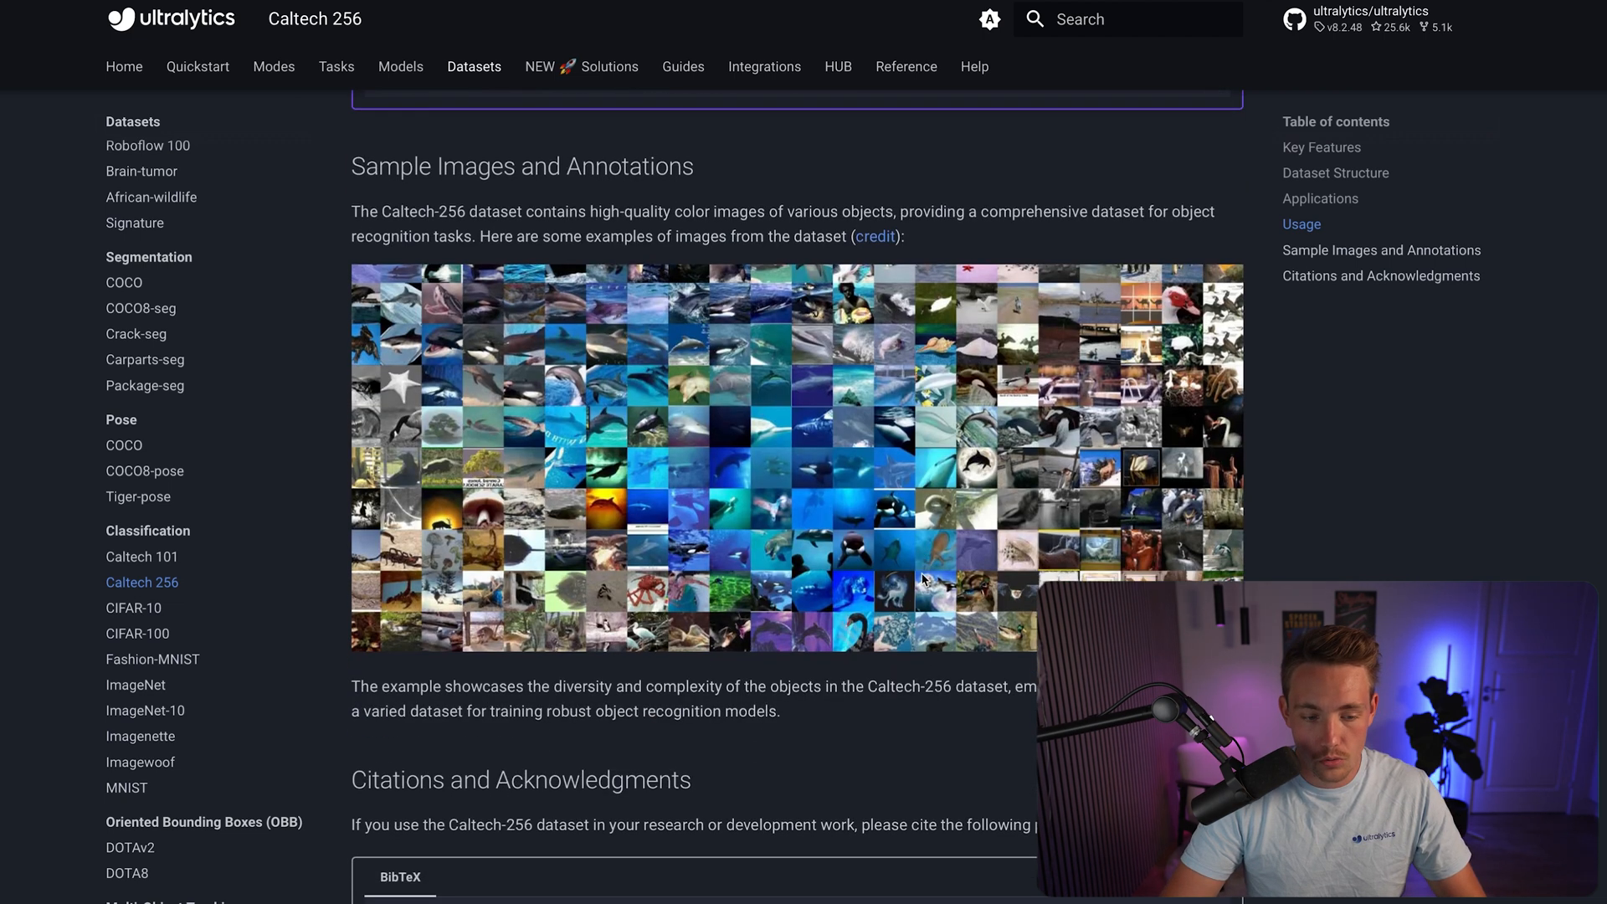
{"action": "scroll", "scroll_direction": "down", "scroll_amount": 3}
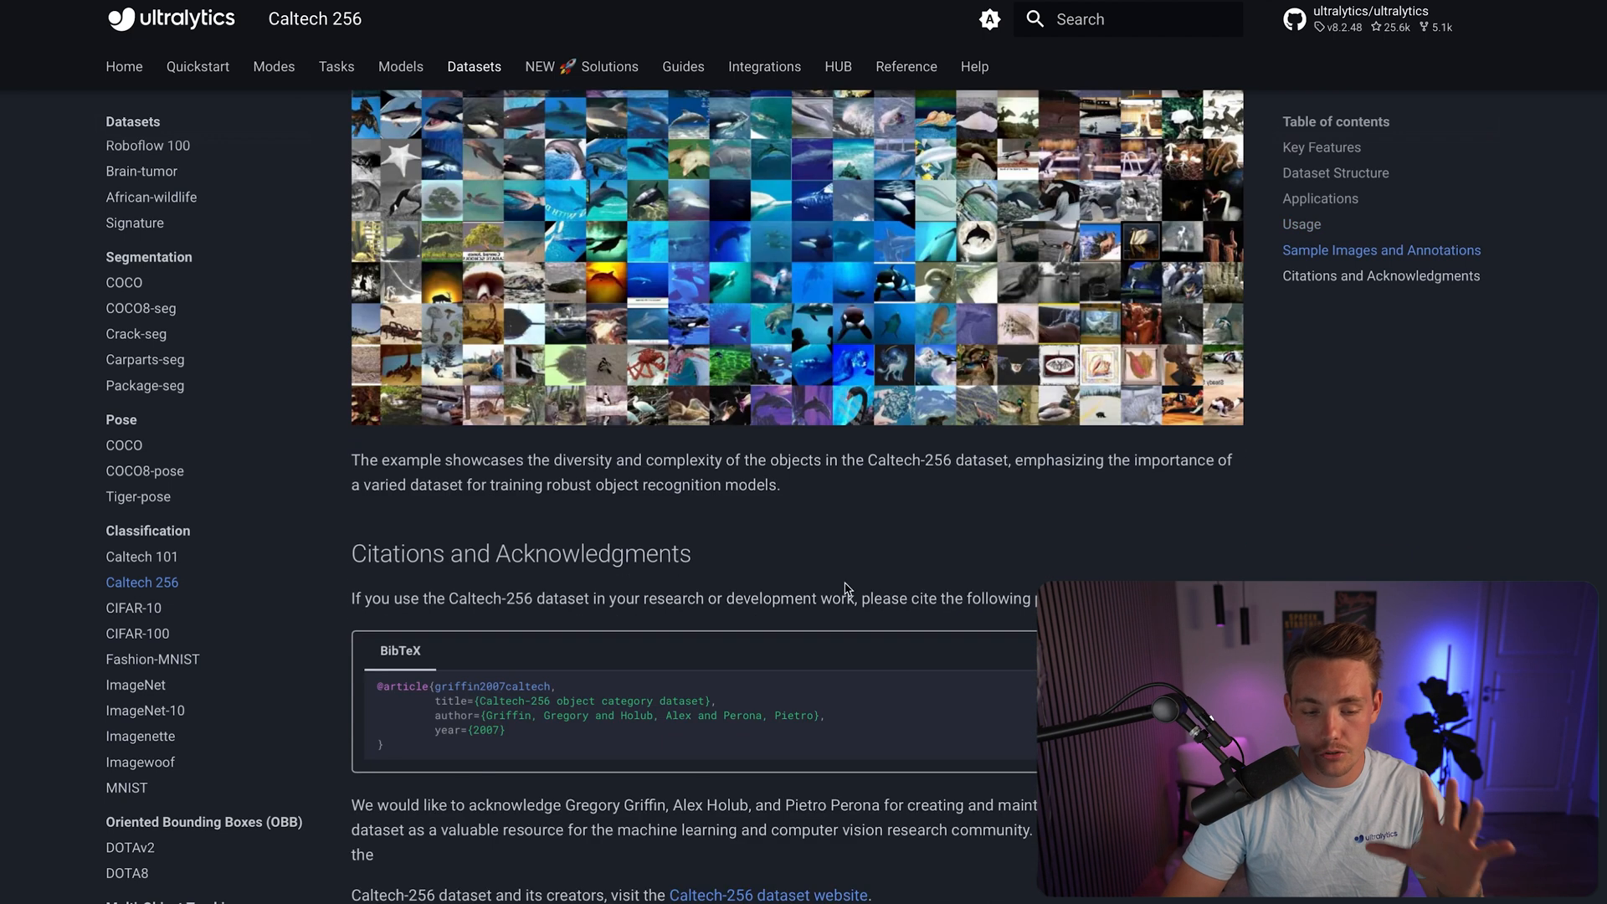
{"action": "scroll", "scroll_direction": "down", "scroll_amount": 3}
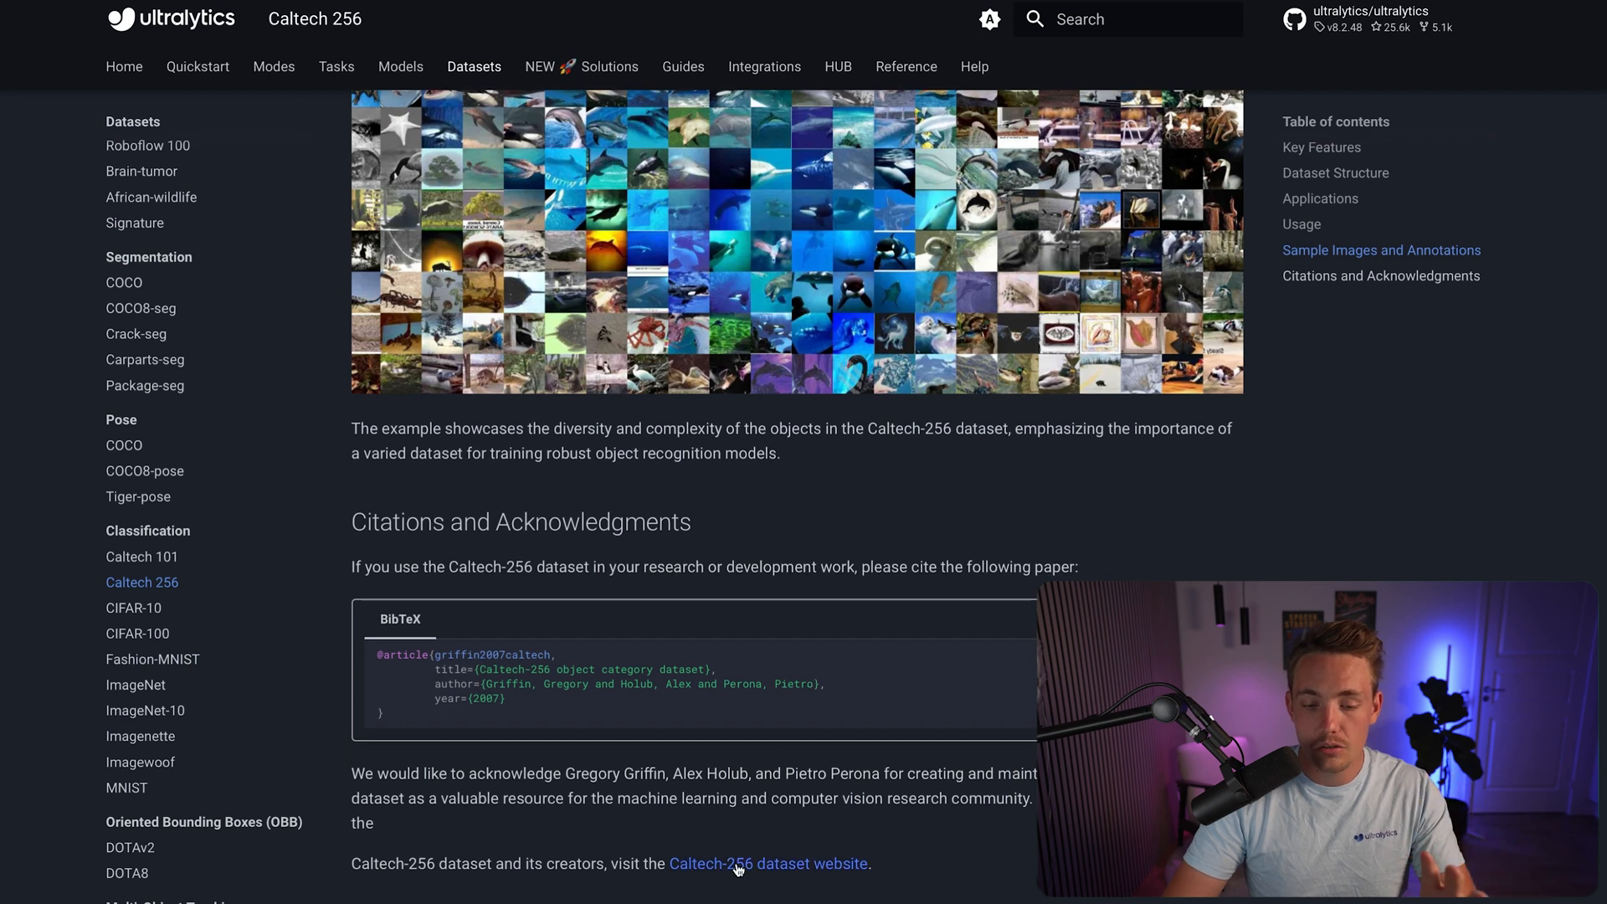
{"action": "scroll", "scroll_direction": "up", "scroll_amount": 3}
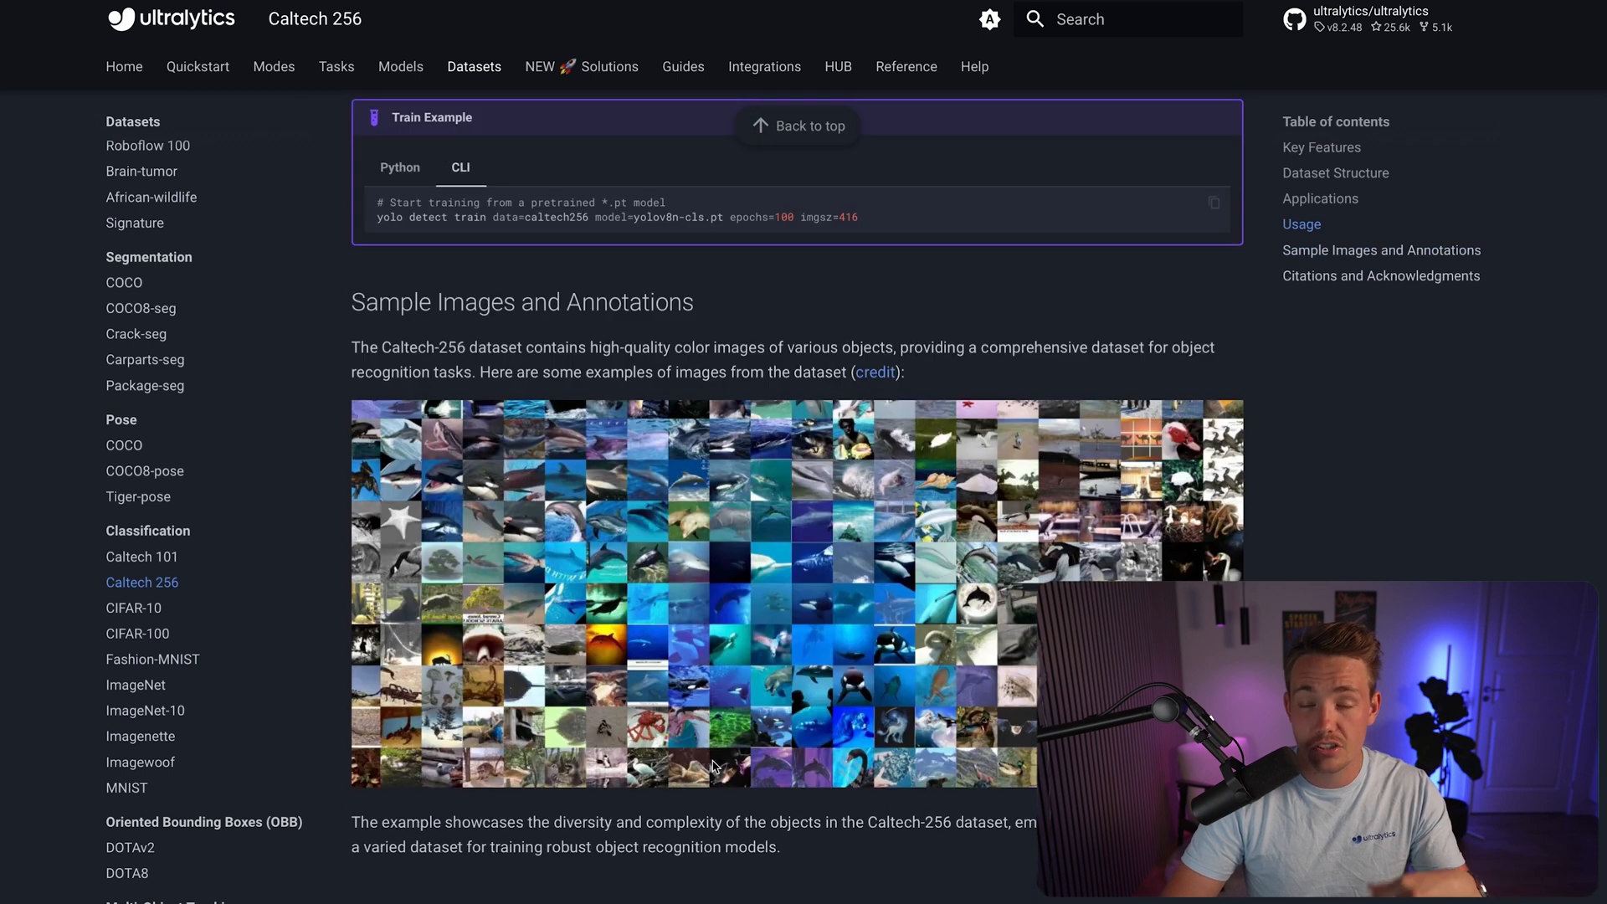
{"action": "mouse_move", "coordinate": [554, 778]}
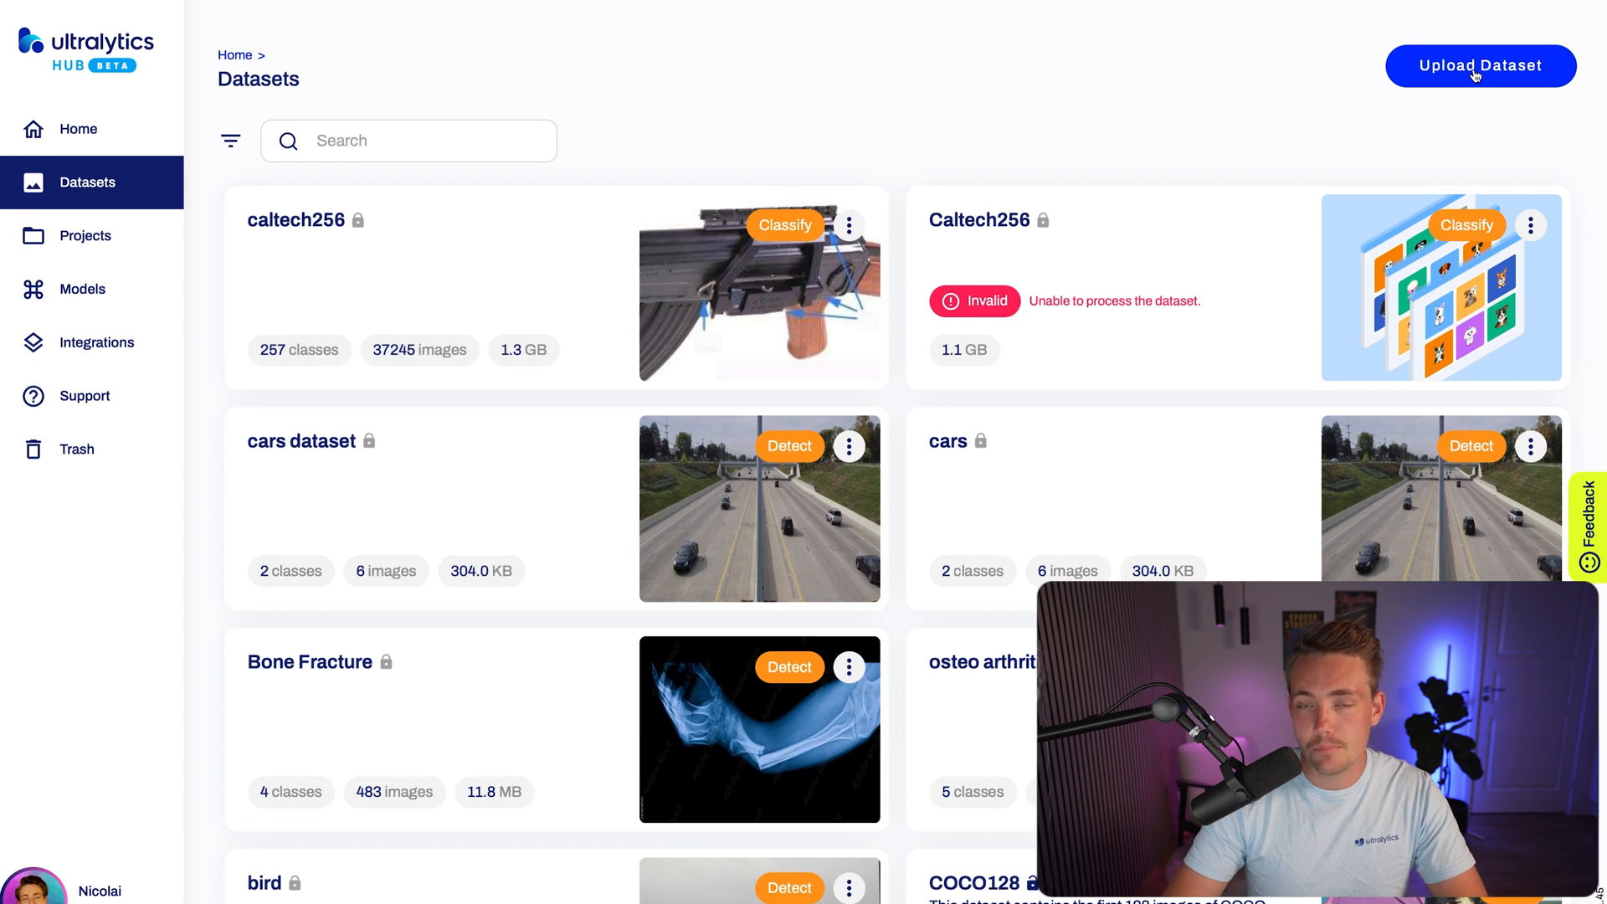
- Start a Classify dataset upload named 'test' and reveal the example folder structure
{"action": "left_click", "coordinate": [1480, 65]}
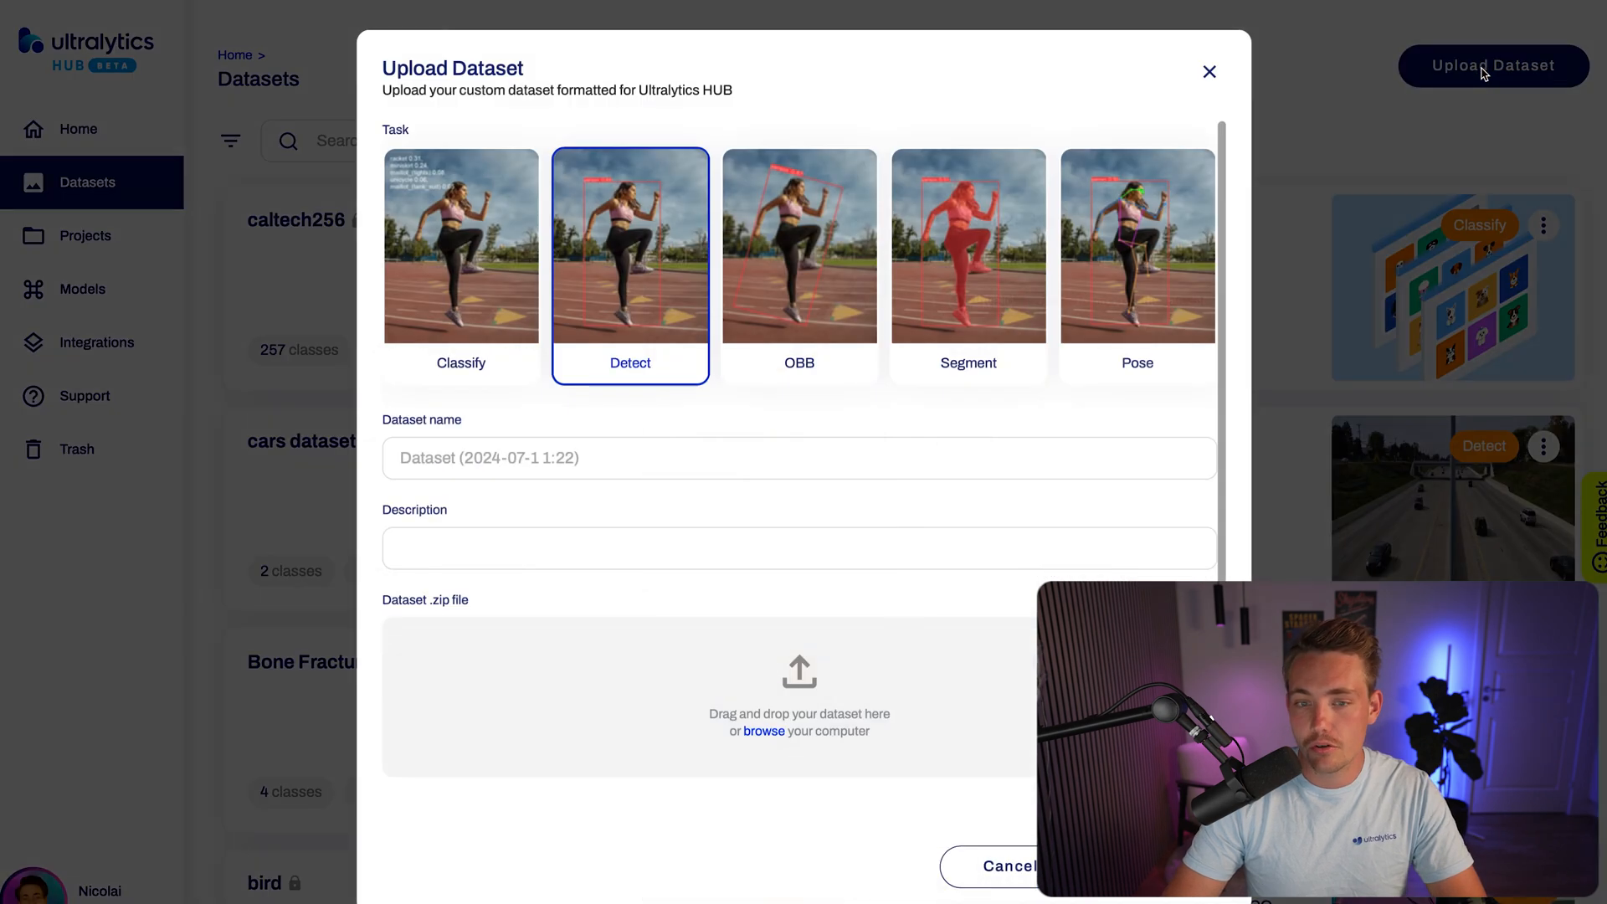
{"action": "left_click", "coordinate": [461, 261]}
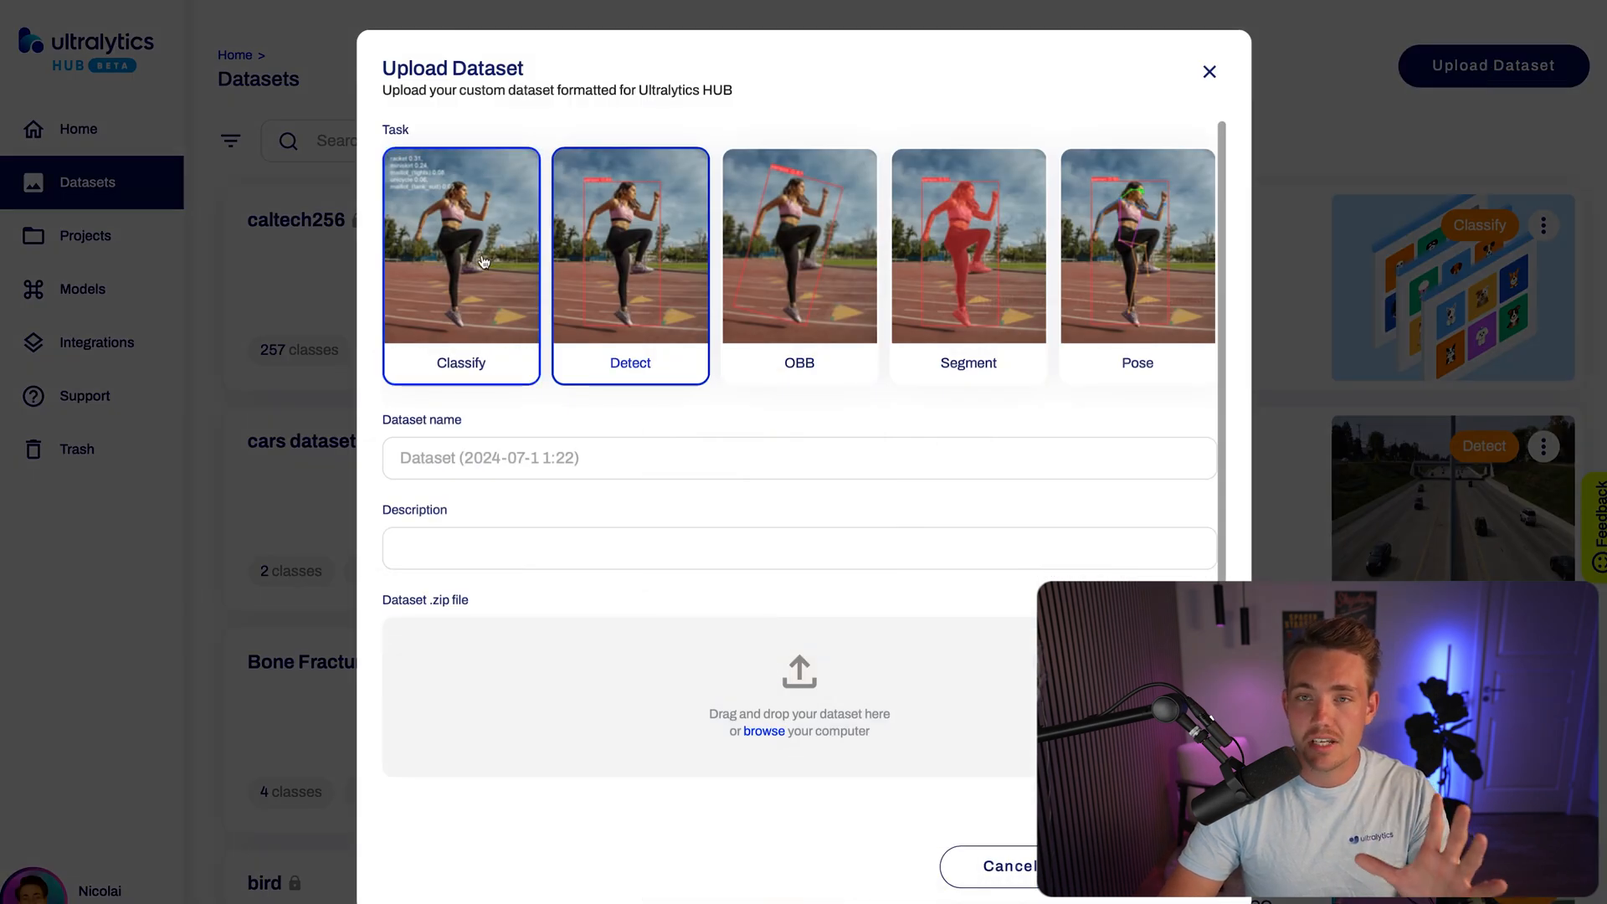
{"action": "left_click", "coordinate": [1137, 266]}
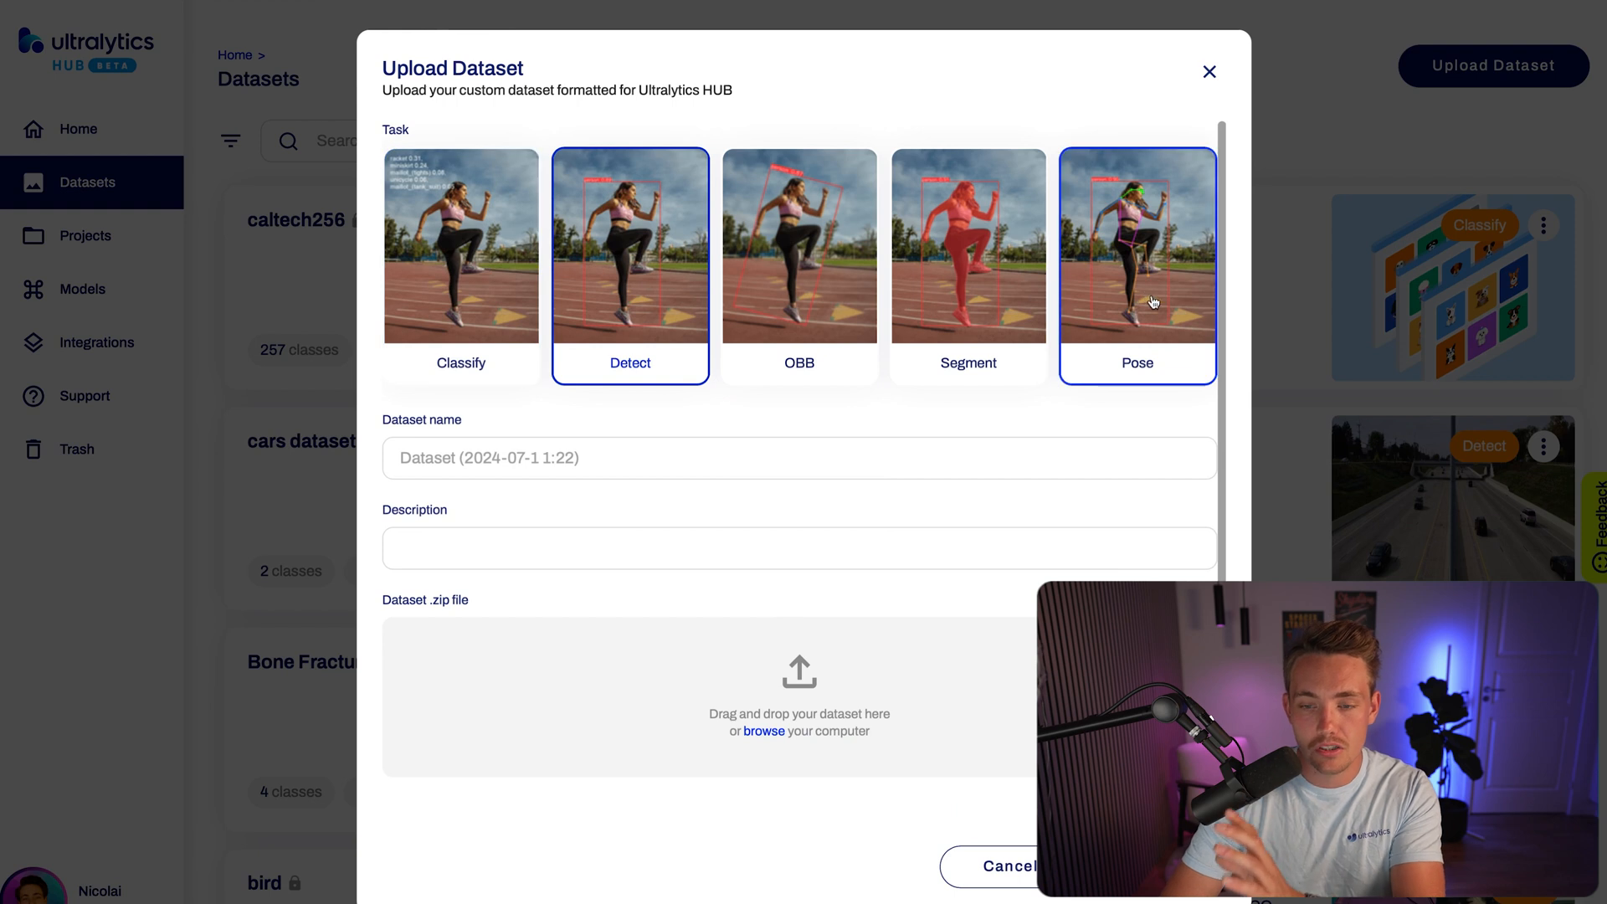
{"action": "left_click", "coordinate": [461, 267]}
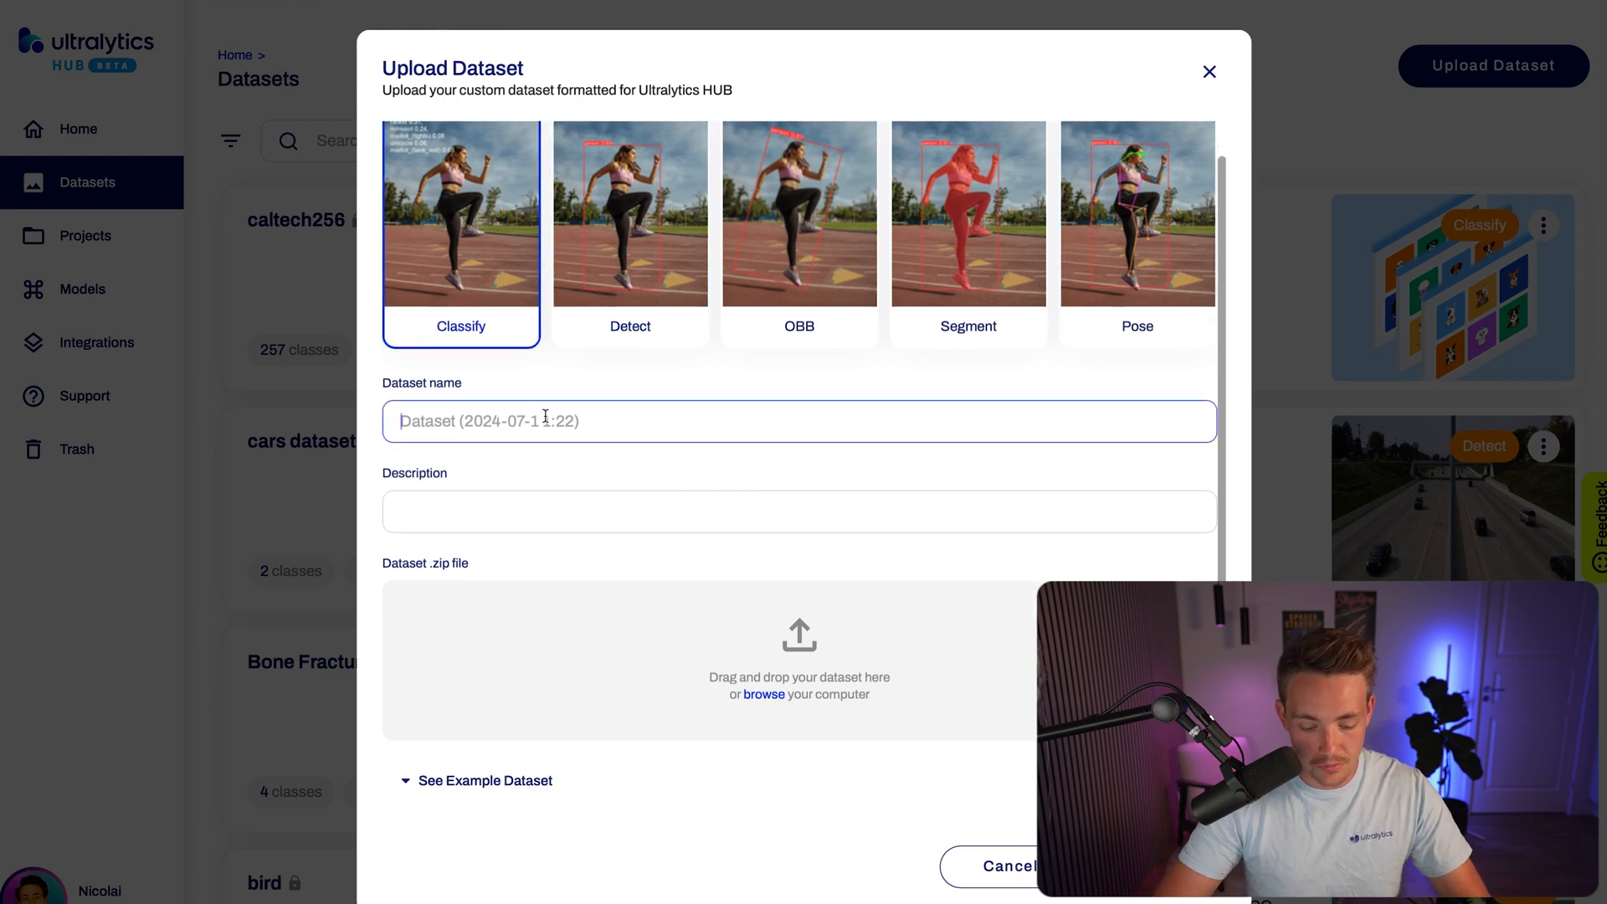
{"action": "type", "text": "test"}
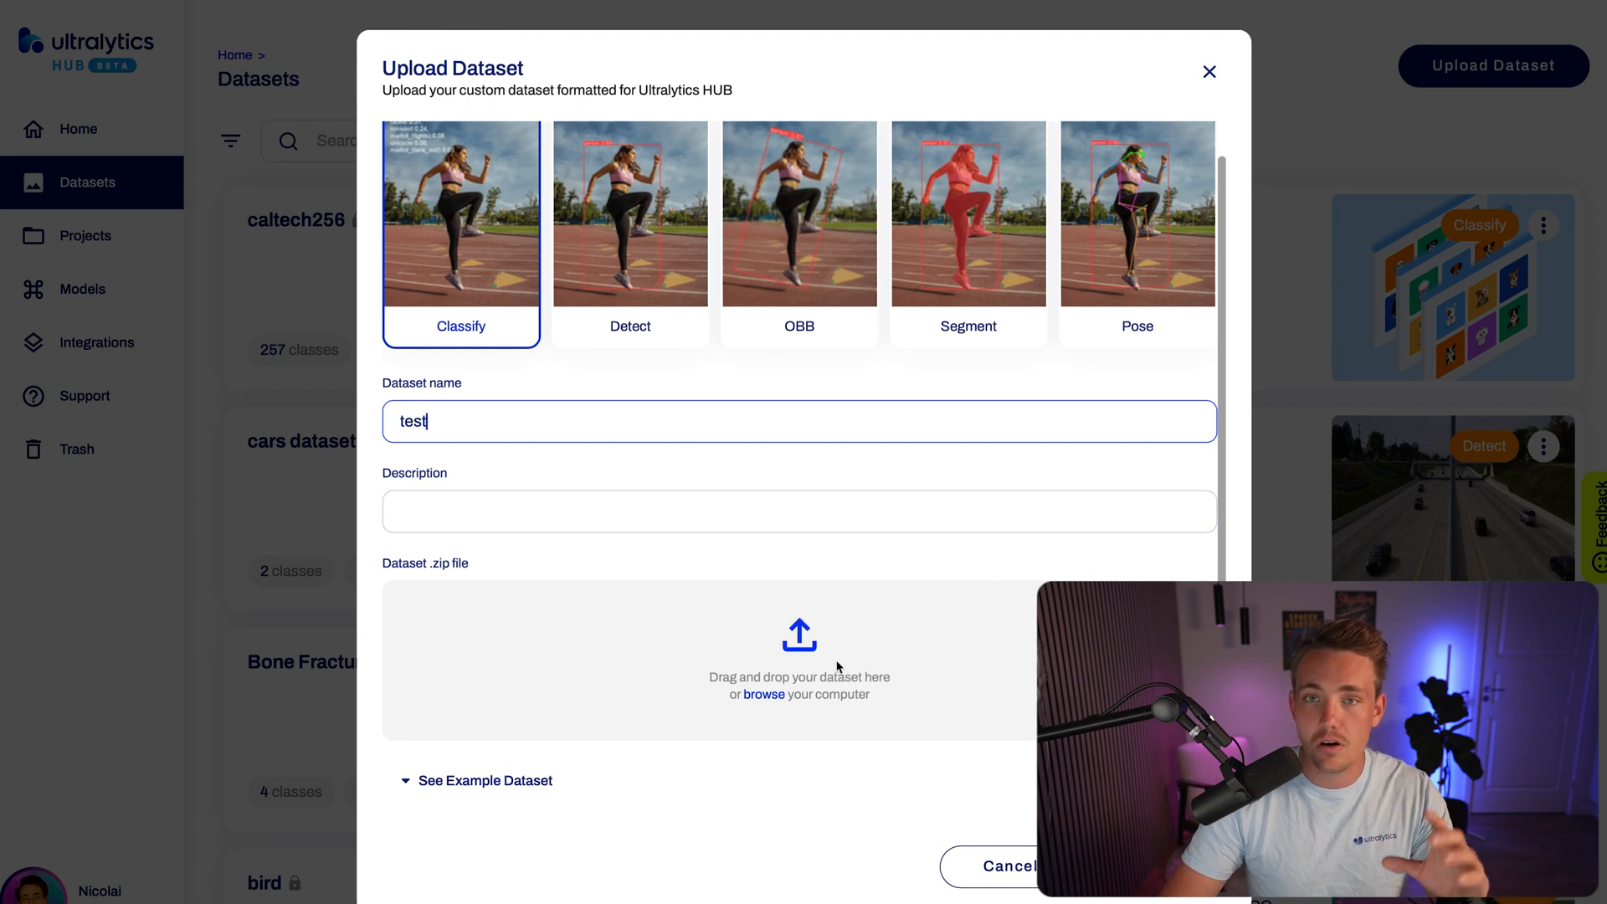
{"action": "left_click", "coordinate": [482, 780]}
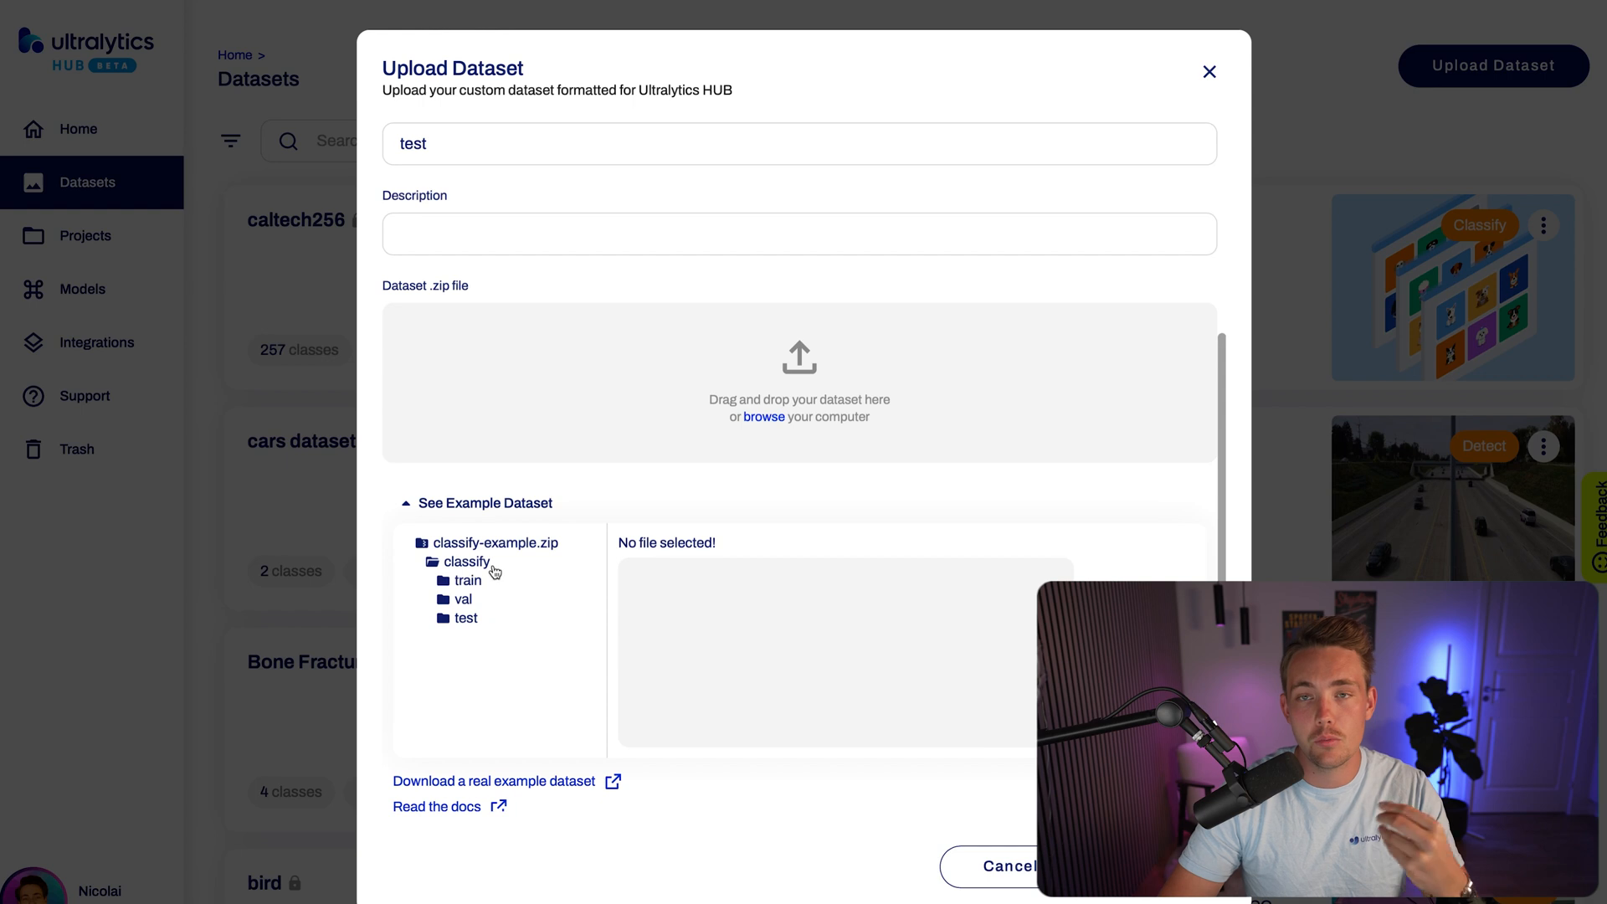
{"action": "mouse_move", "coordinate": [482, 581]}
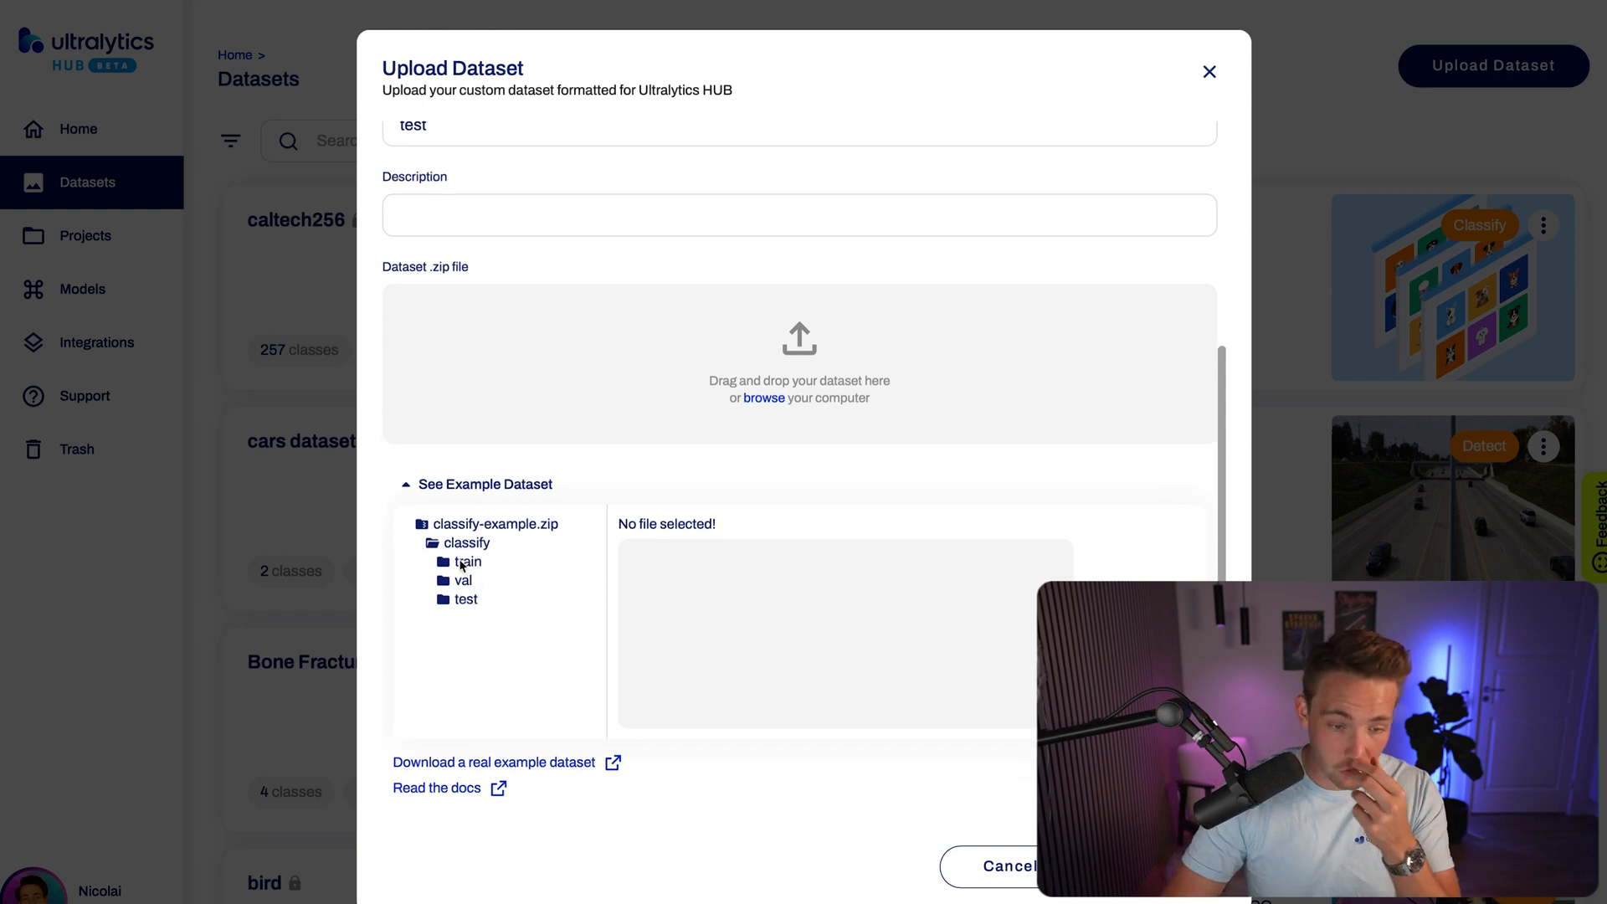
- Expand the example's train, val and test folders to show class_one and class_two
{"action": "left_click", "coordinate": [467, 561]}
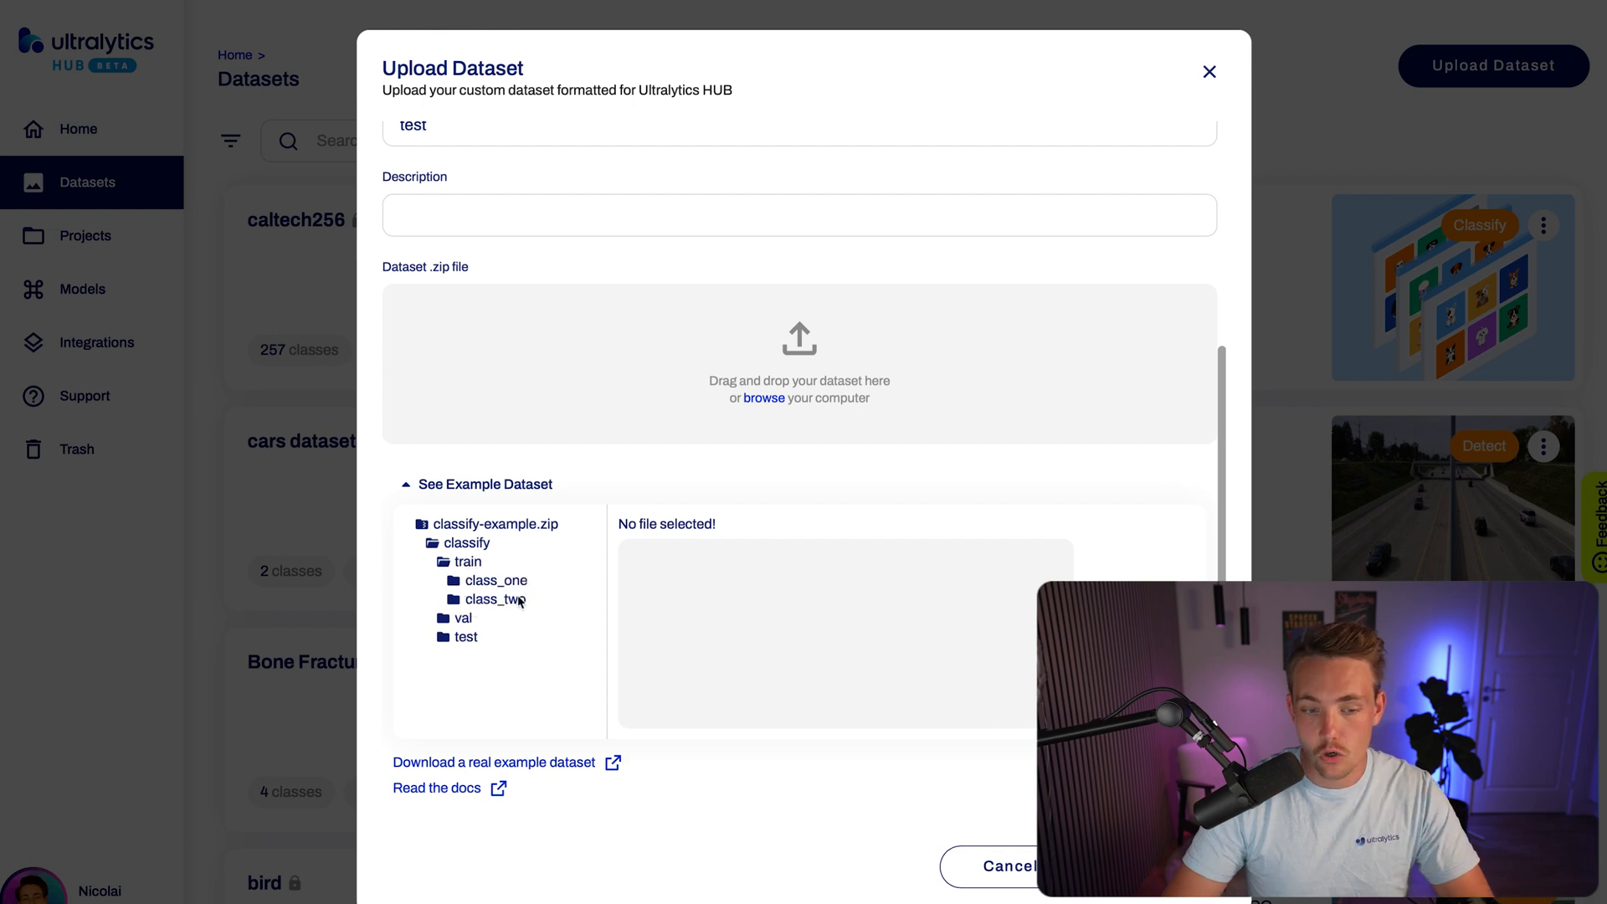
{"action": "left_click", "coordinate": [462, 617]}
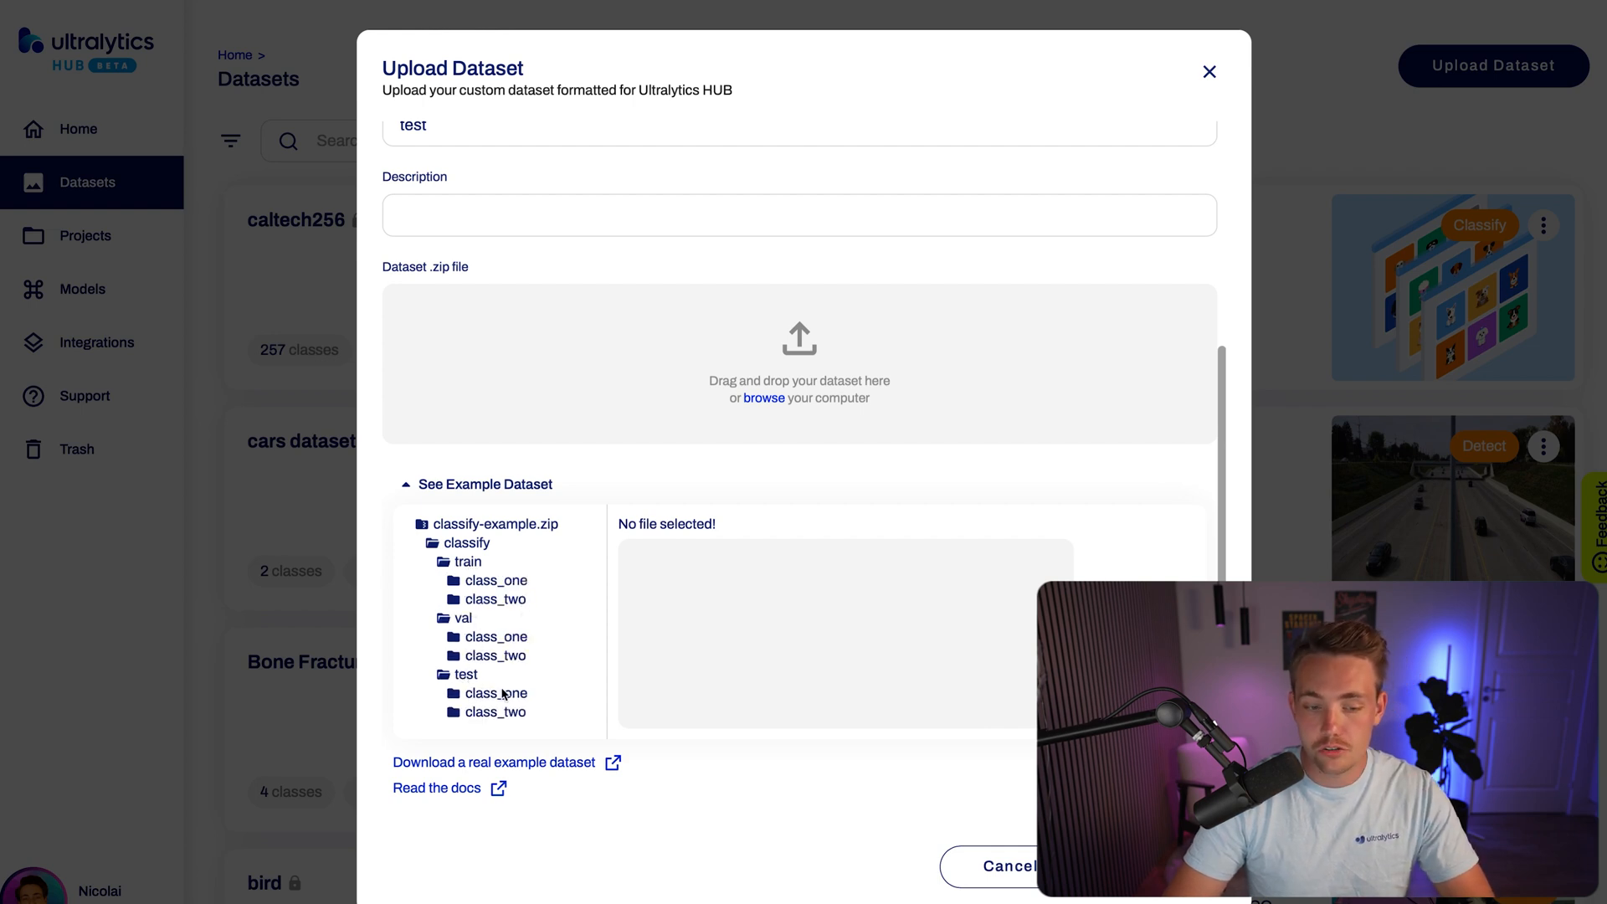
{"action": "mouse_move", "coordinate": [483, 591]}
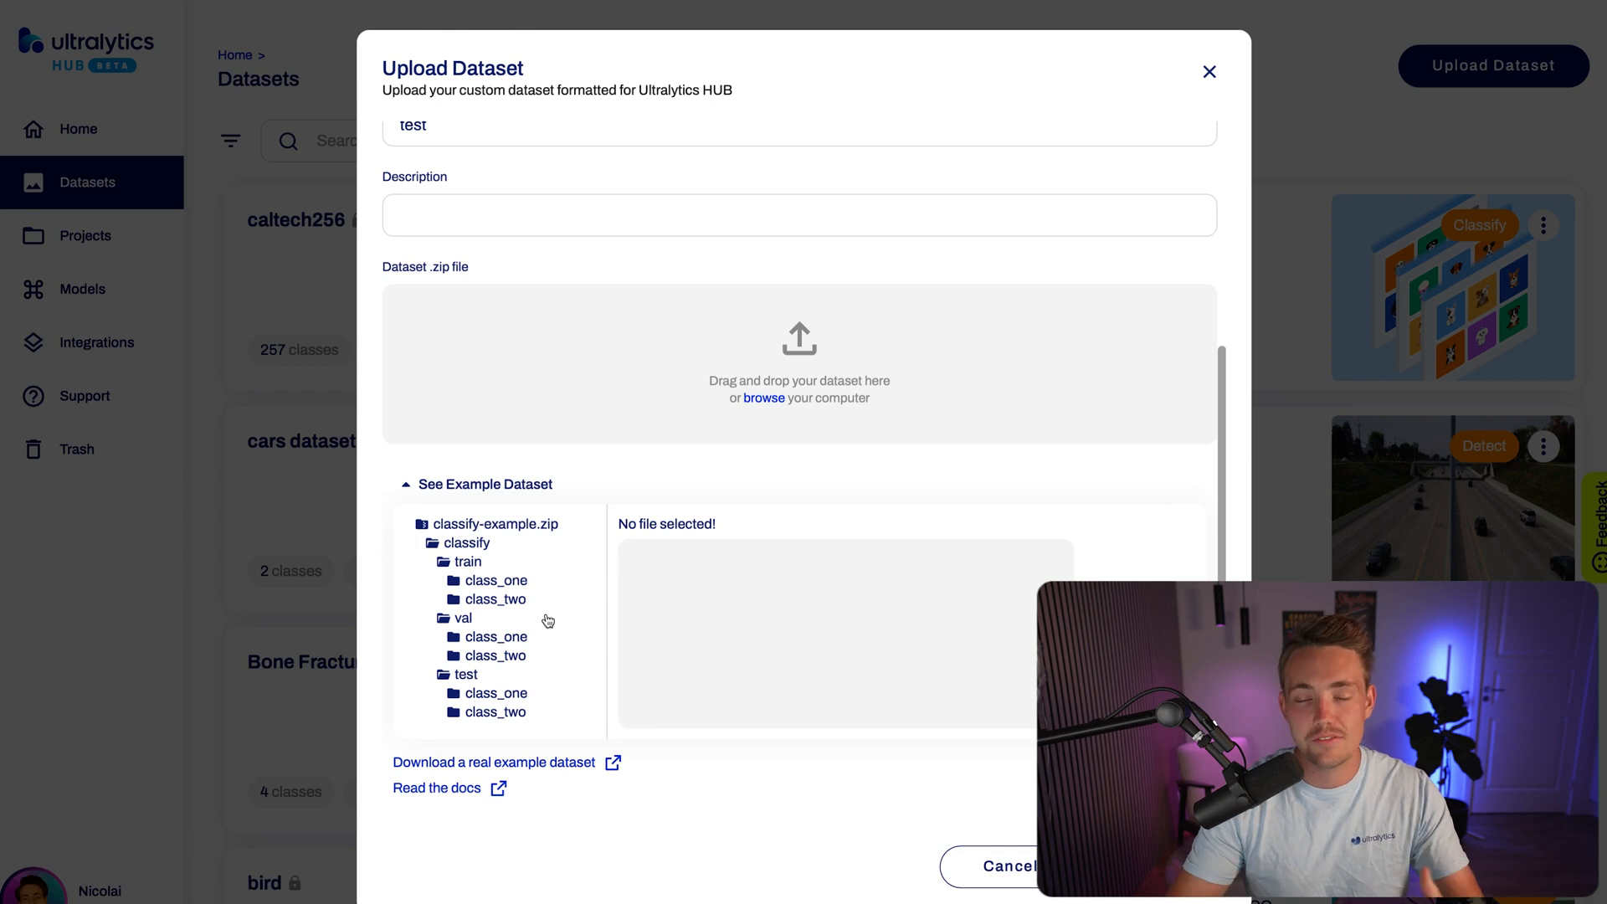
{"action": "mouse_move", "coordinate": [502, 593]}
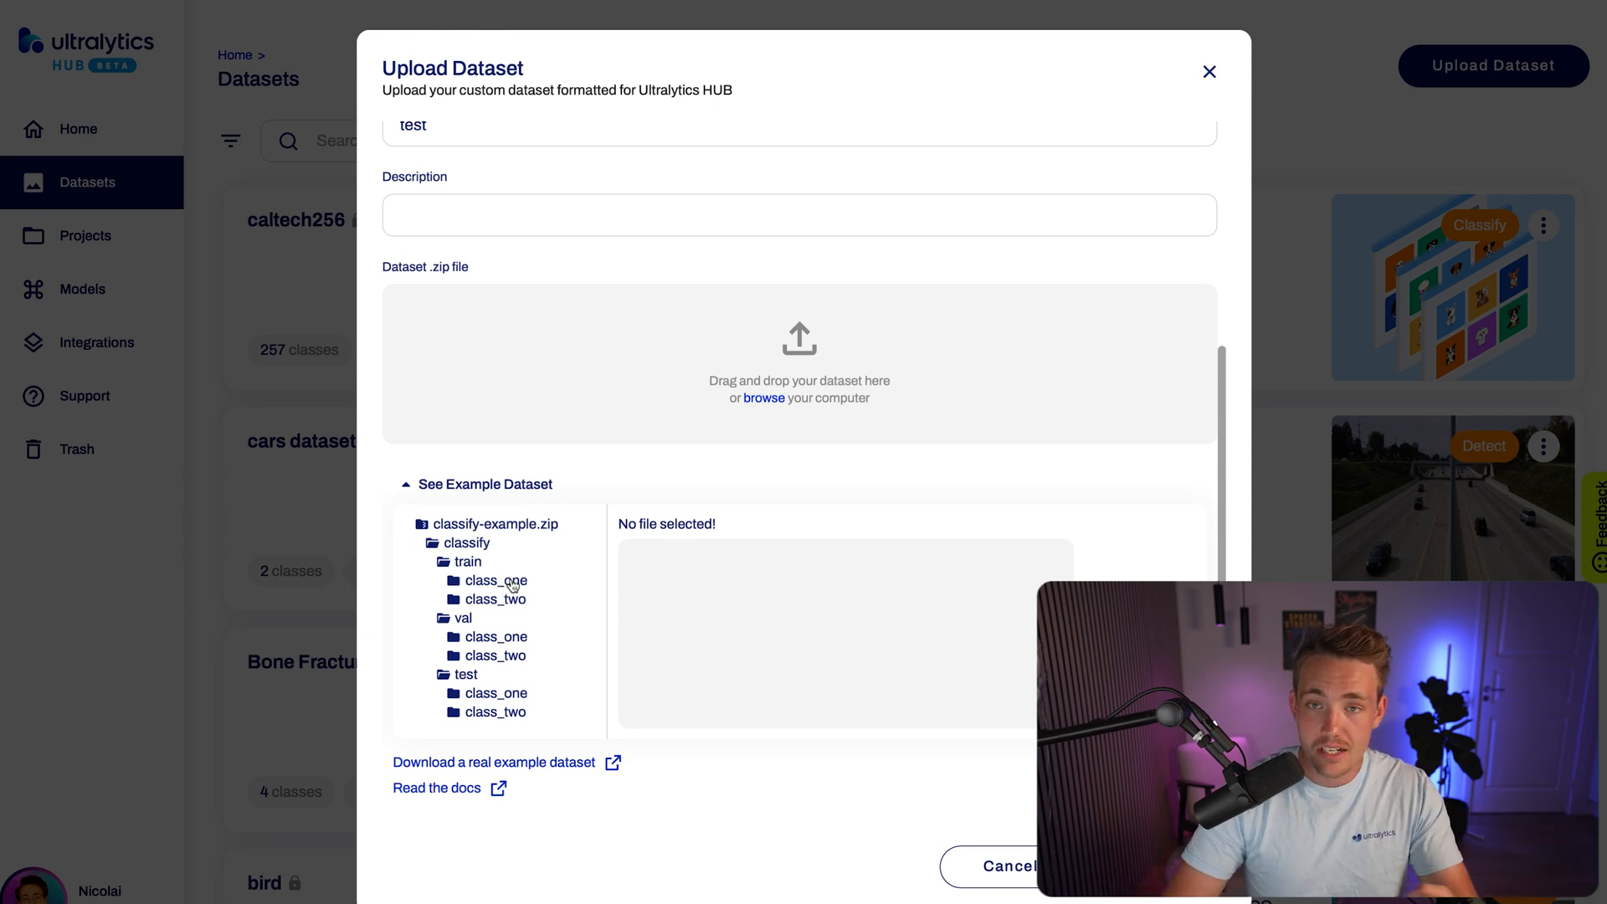
{"action": "mouse_move", "coordinate": [585, 601]}
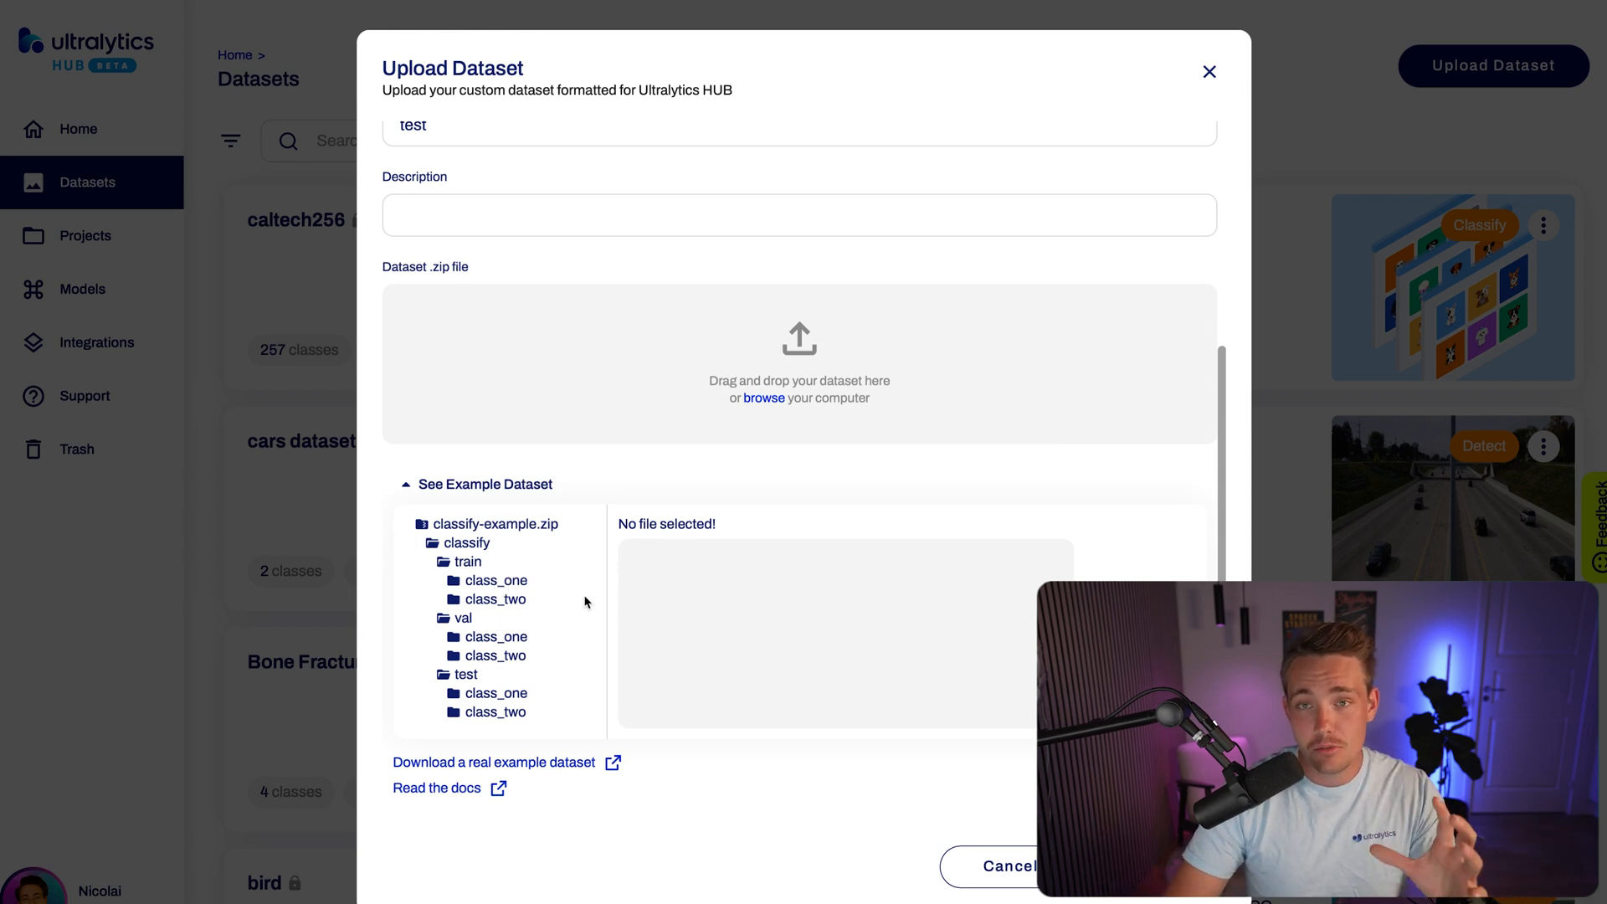
{"action": "mouse_move", "coordinate": [591, 613]}
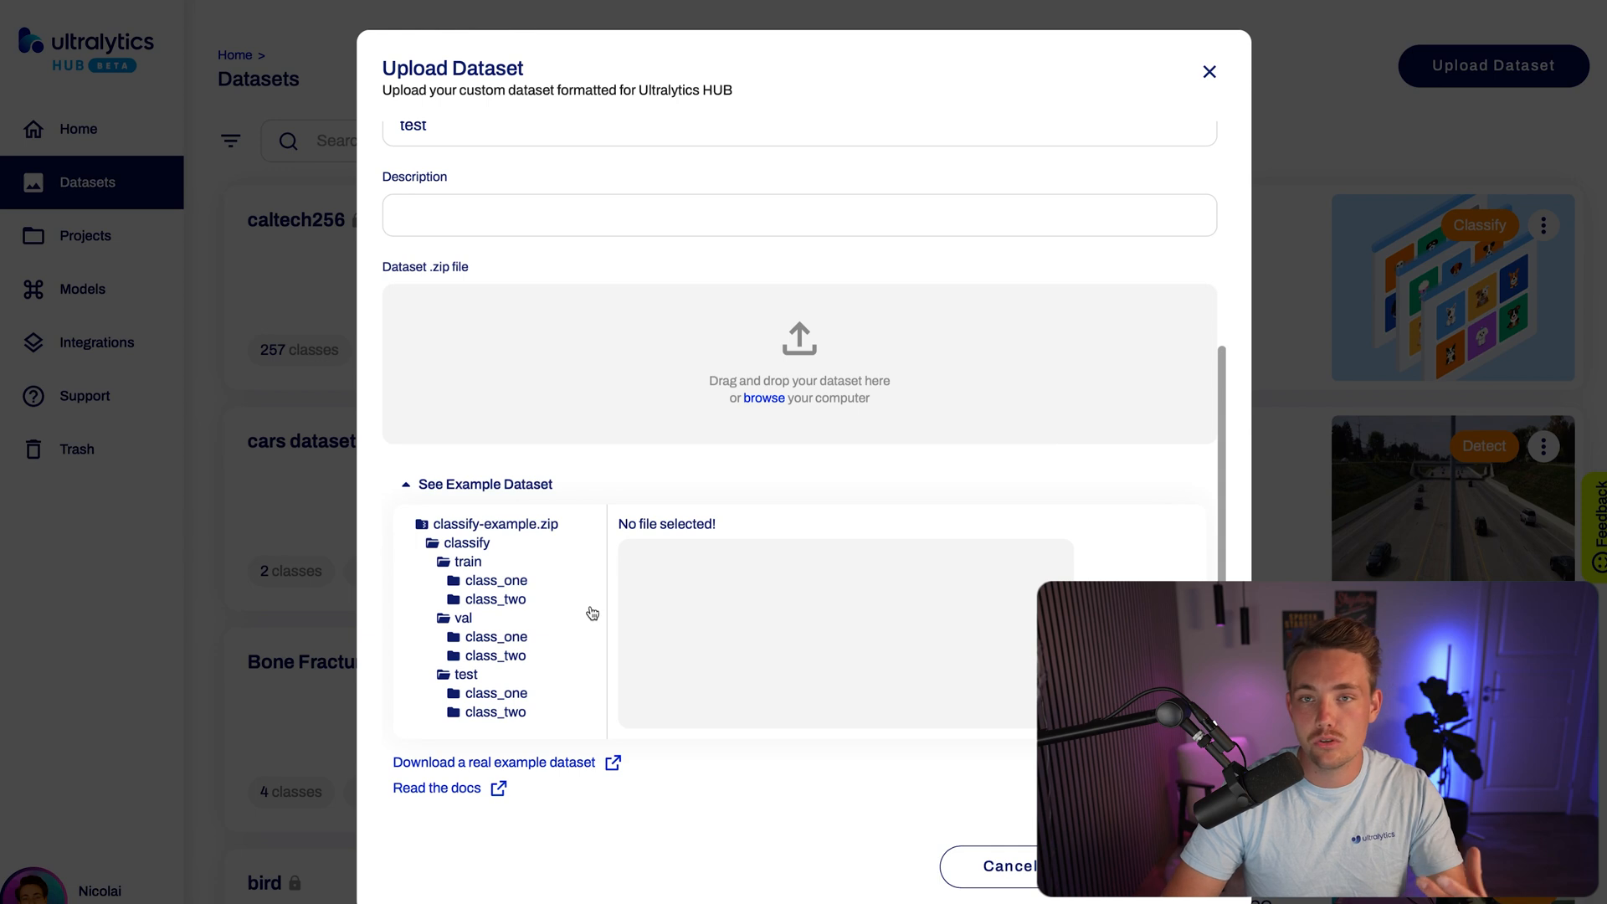
{"action": "mouse_move", "coordinate": [599, 646]}
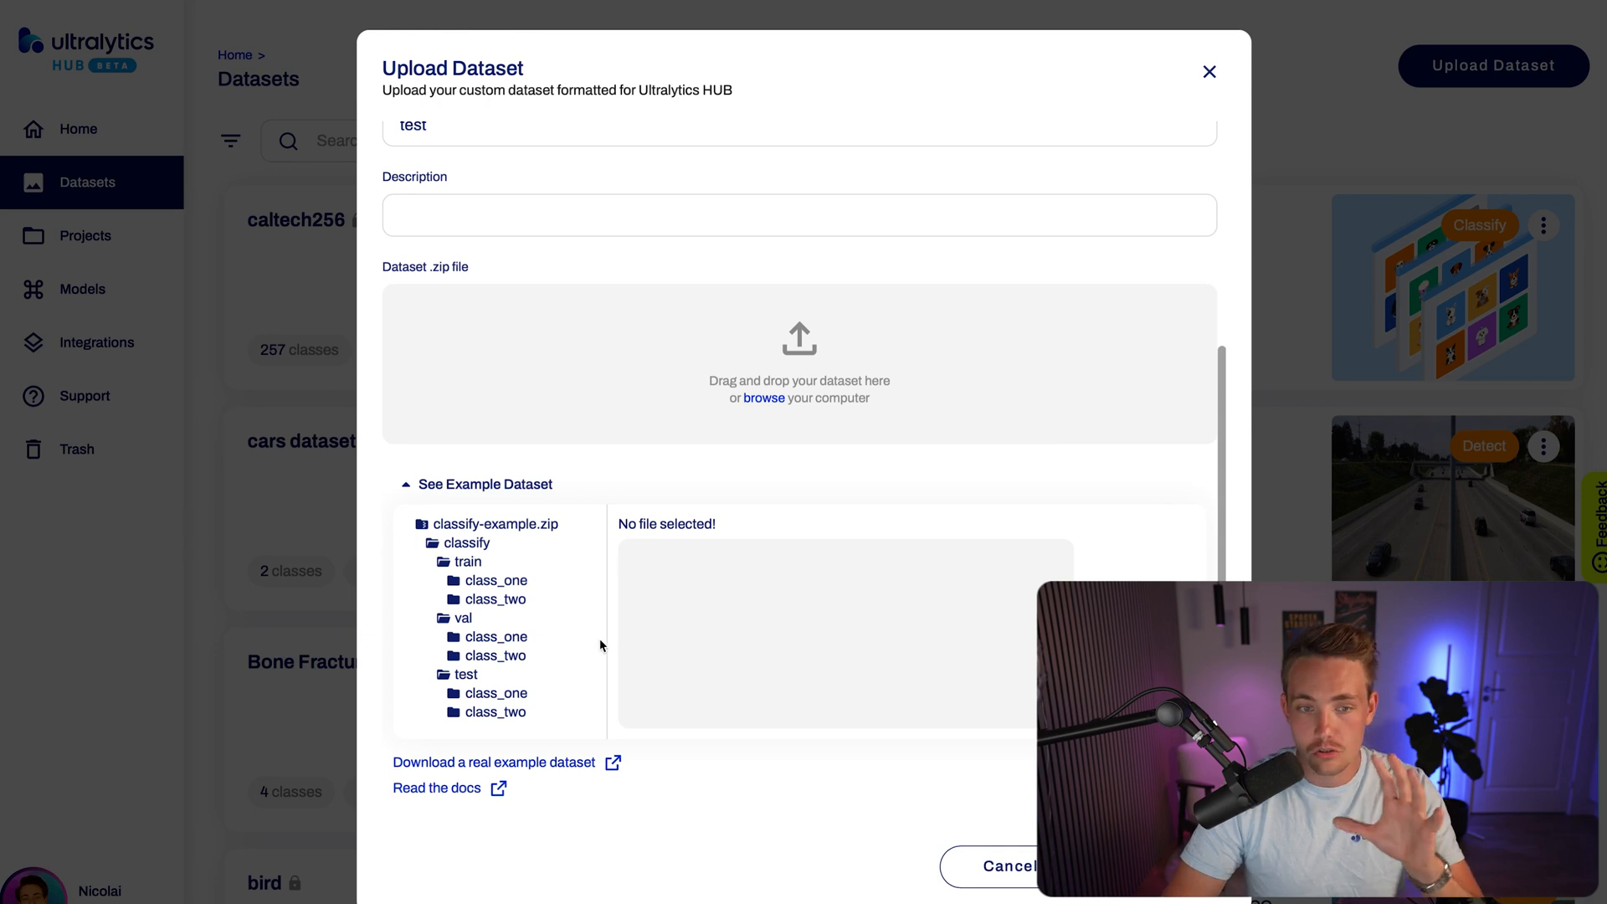
{"action": "mouse_move", "coordinate": [830, 173]}
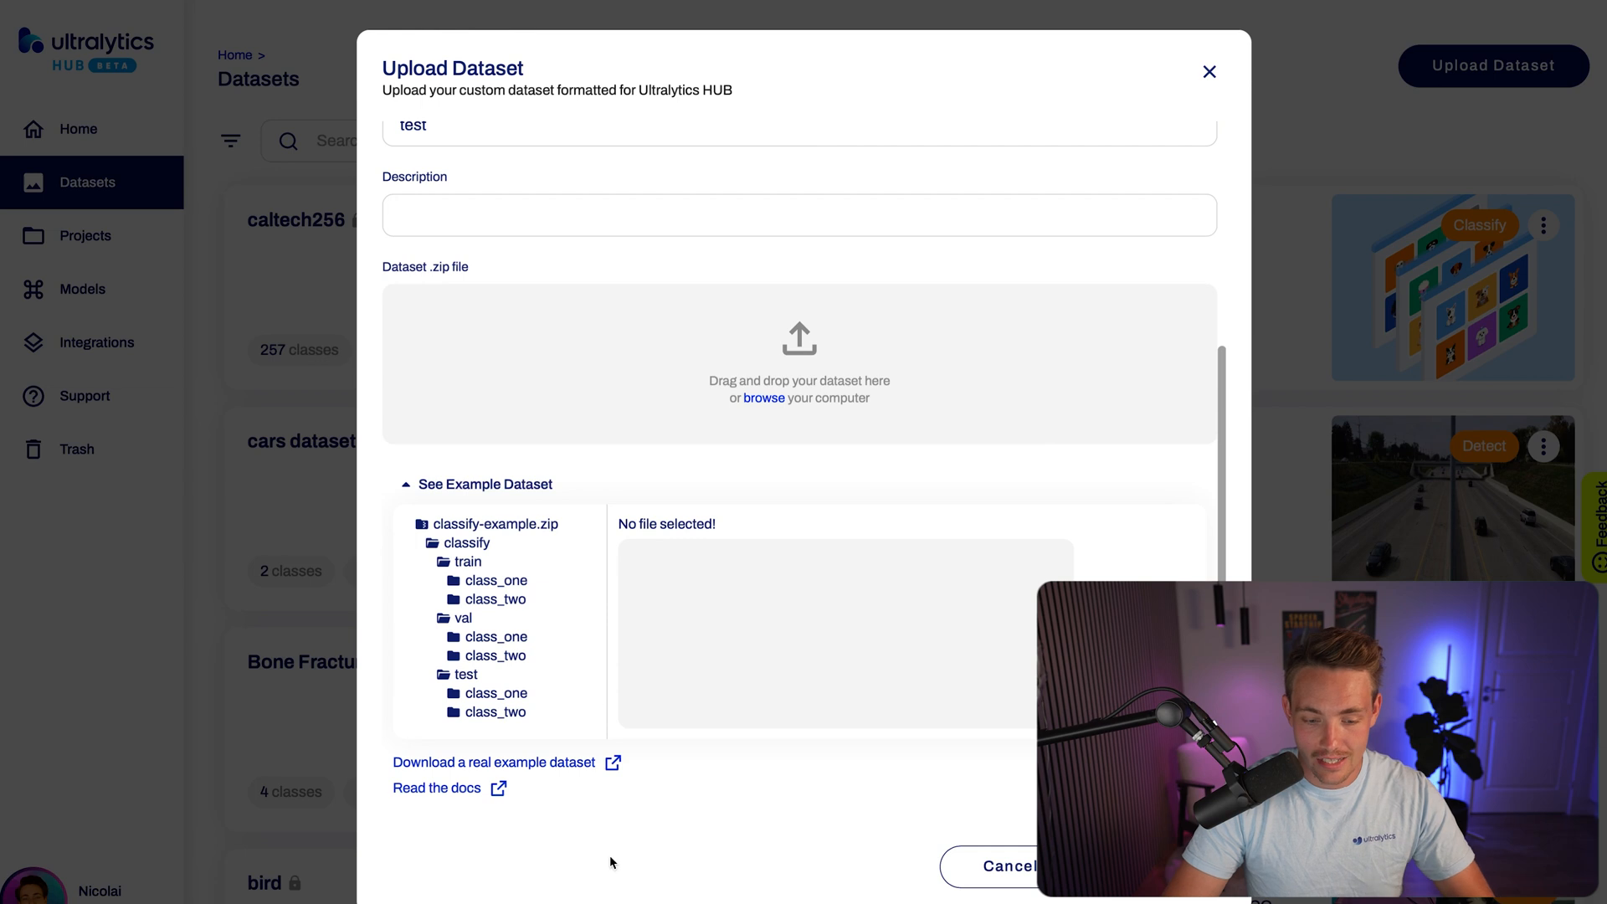
- In Finder, expand the local caltech256 folder to browse its class folders, then collapse it
{"action": "left_click", "coordinate": [763, 398]}
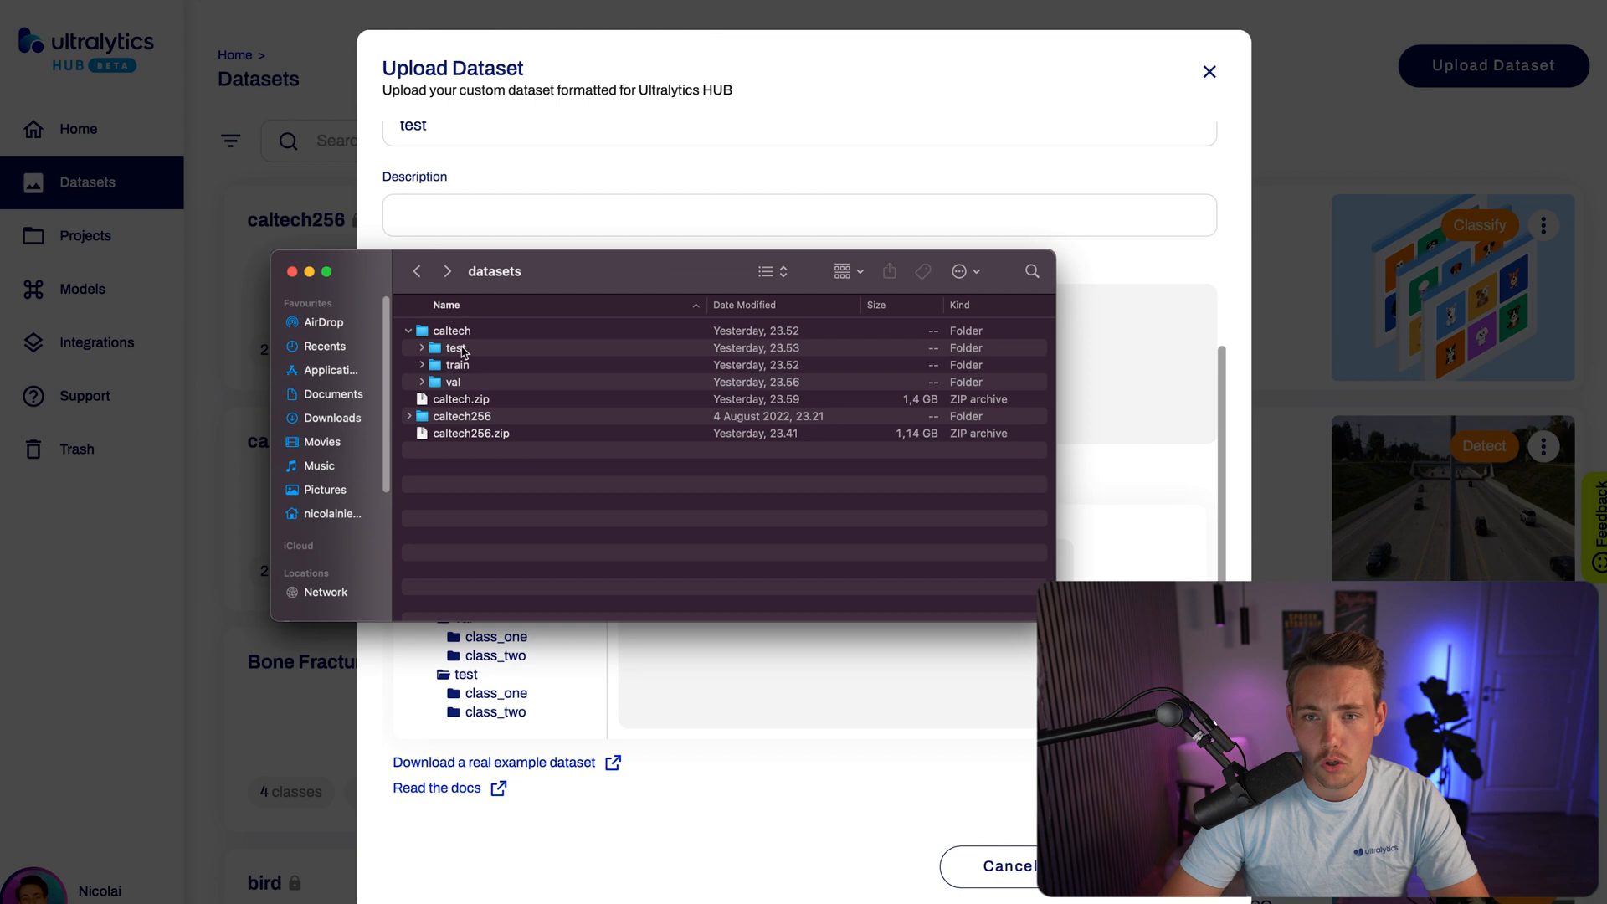
{"action": "mouse_move", "coordinate": [476, 405]}
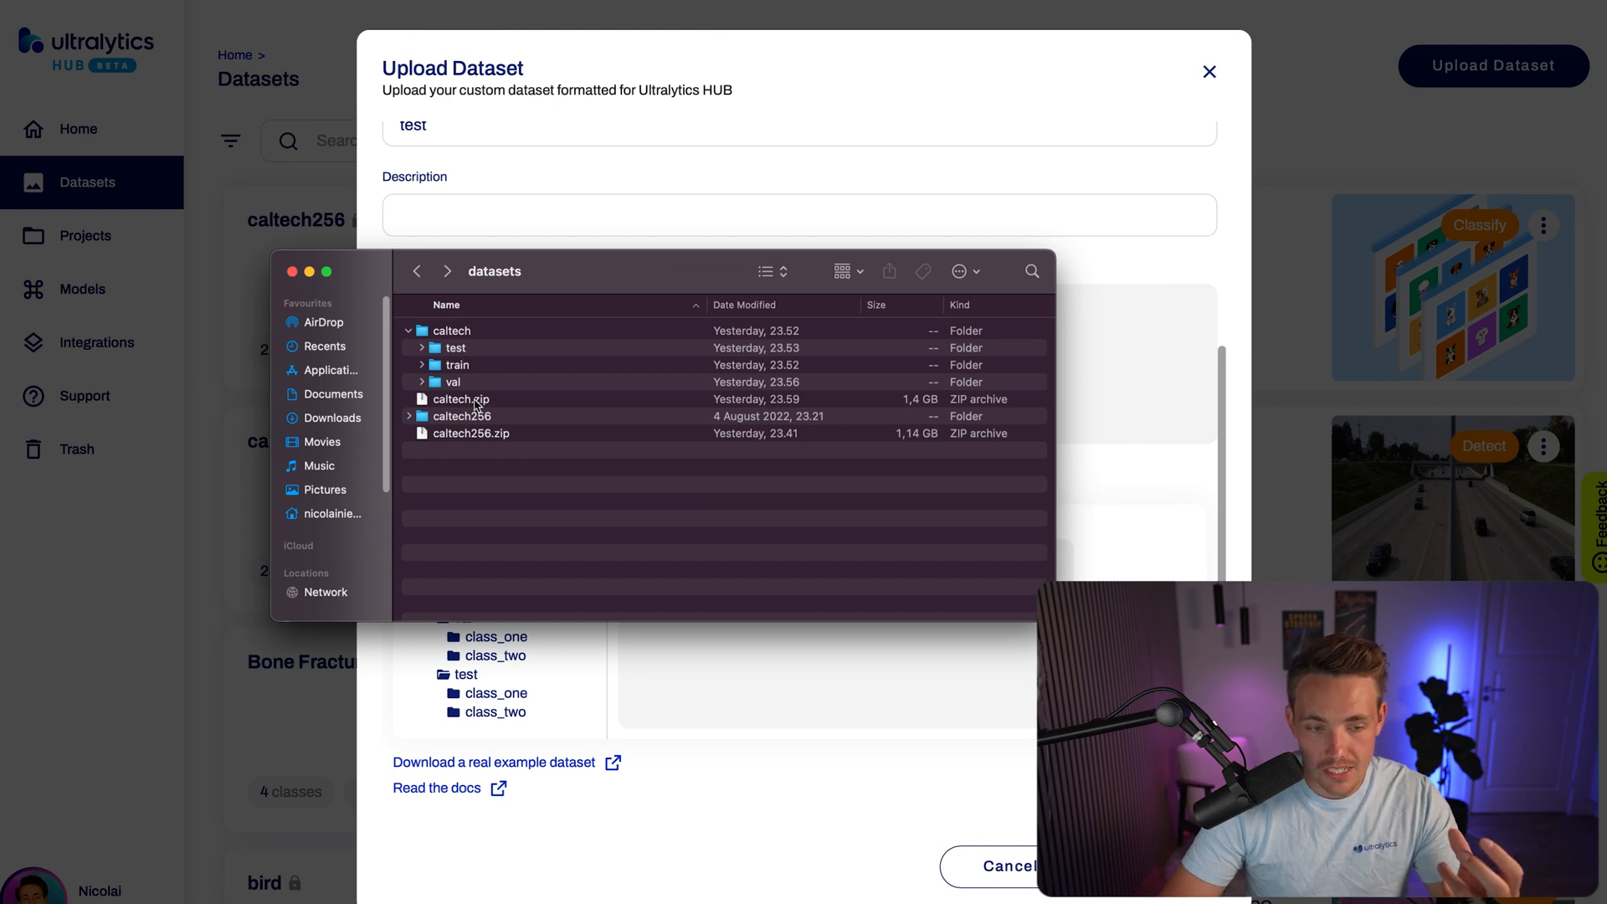
{"action": "mouse_move", "coordinate": [479, 404]}
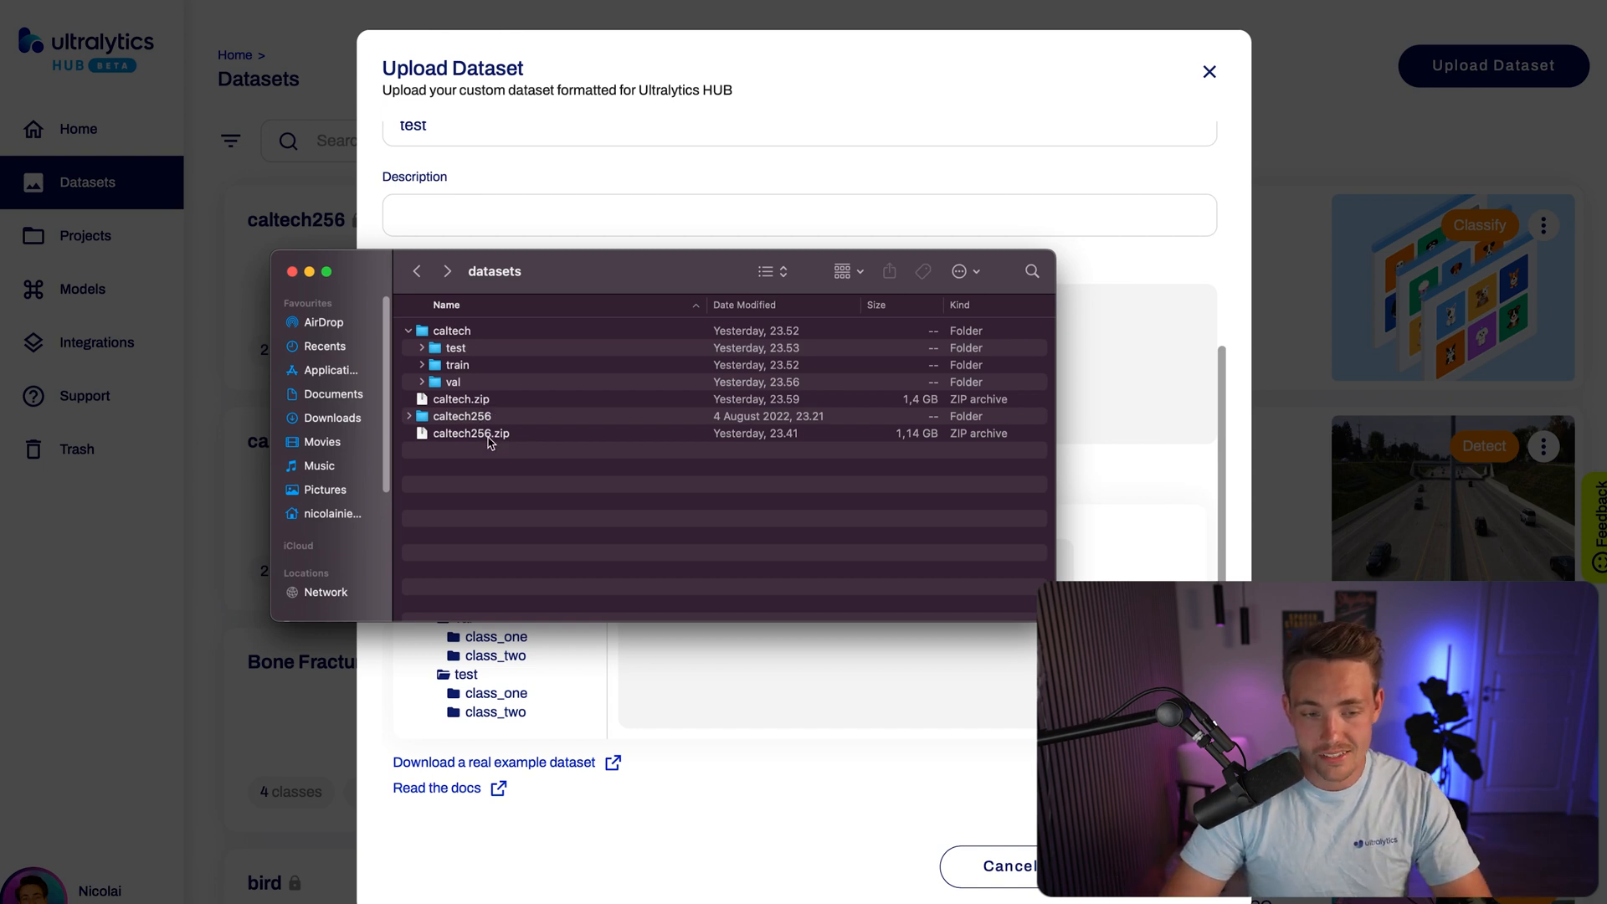
{"action": "left_click", "coordinate": [408, 416]}
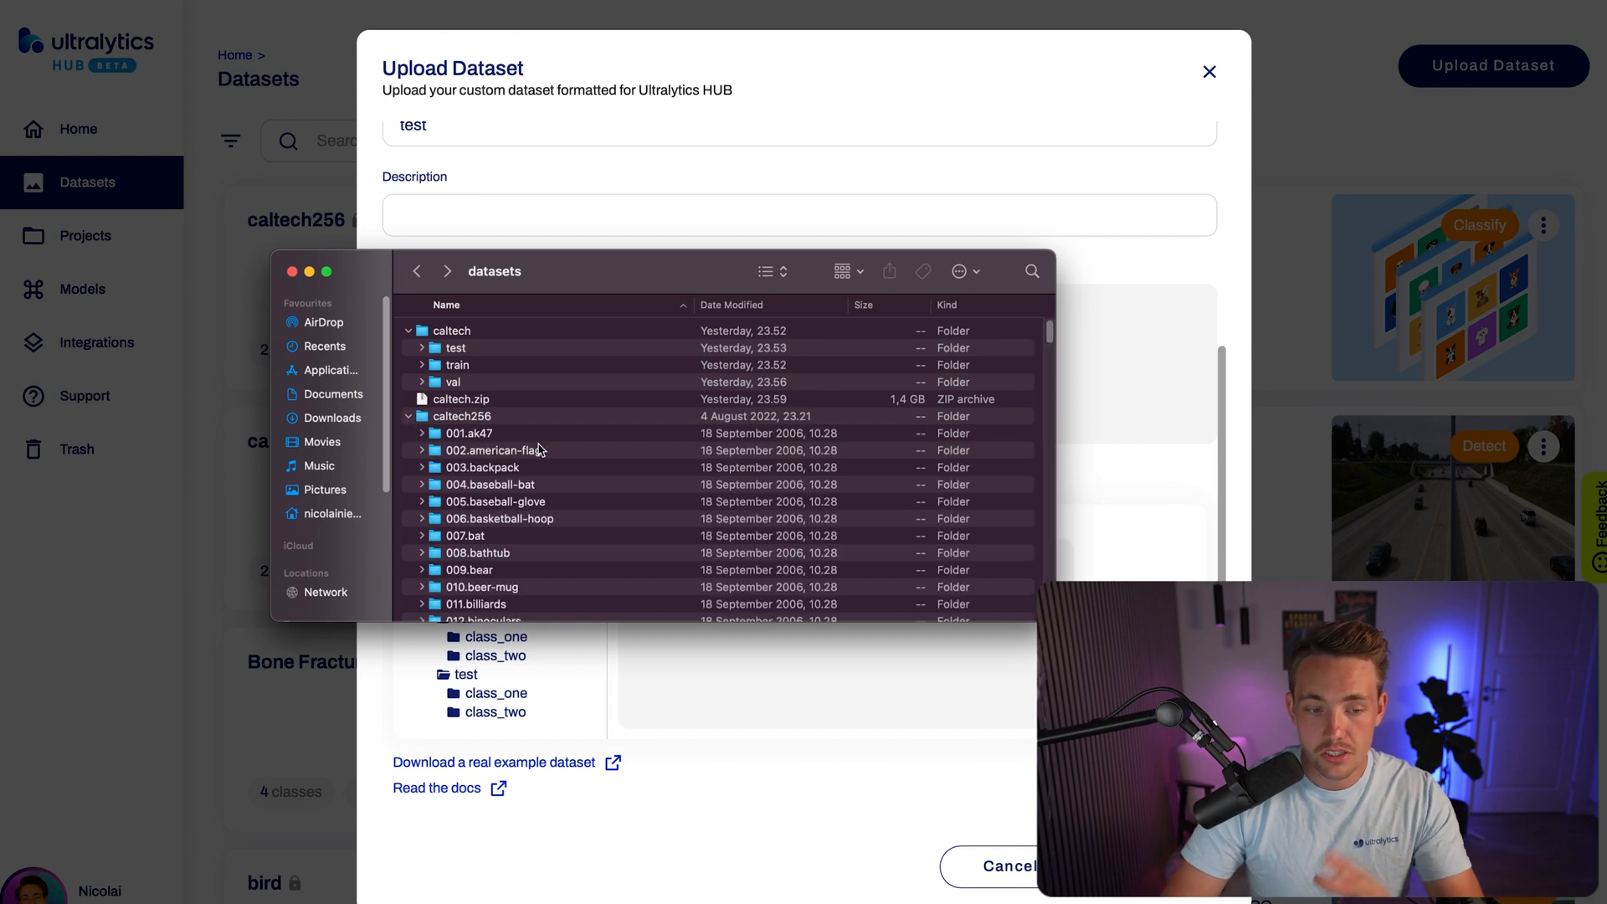
{"action": "scroll", "scroll_direction": "down", "scroll_amount": 3}
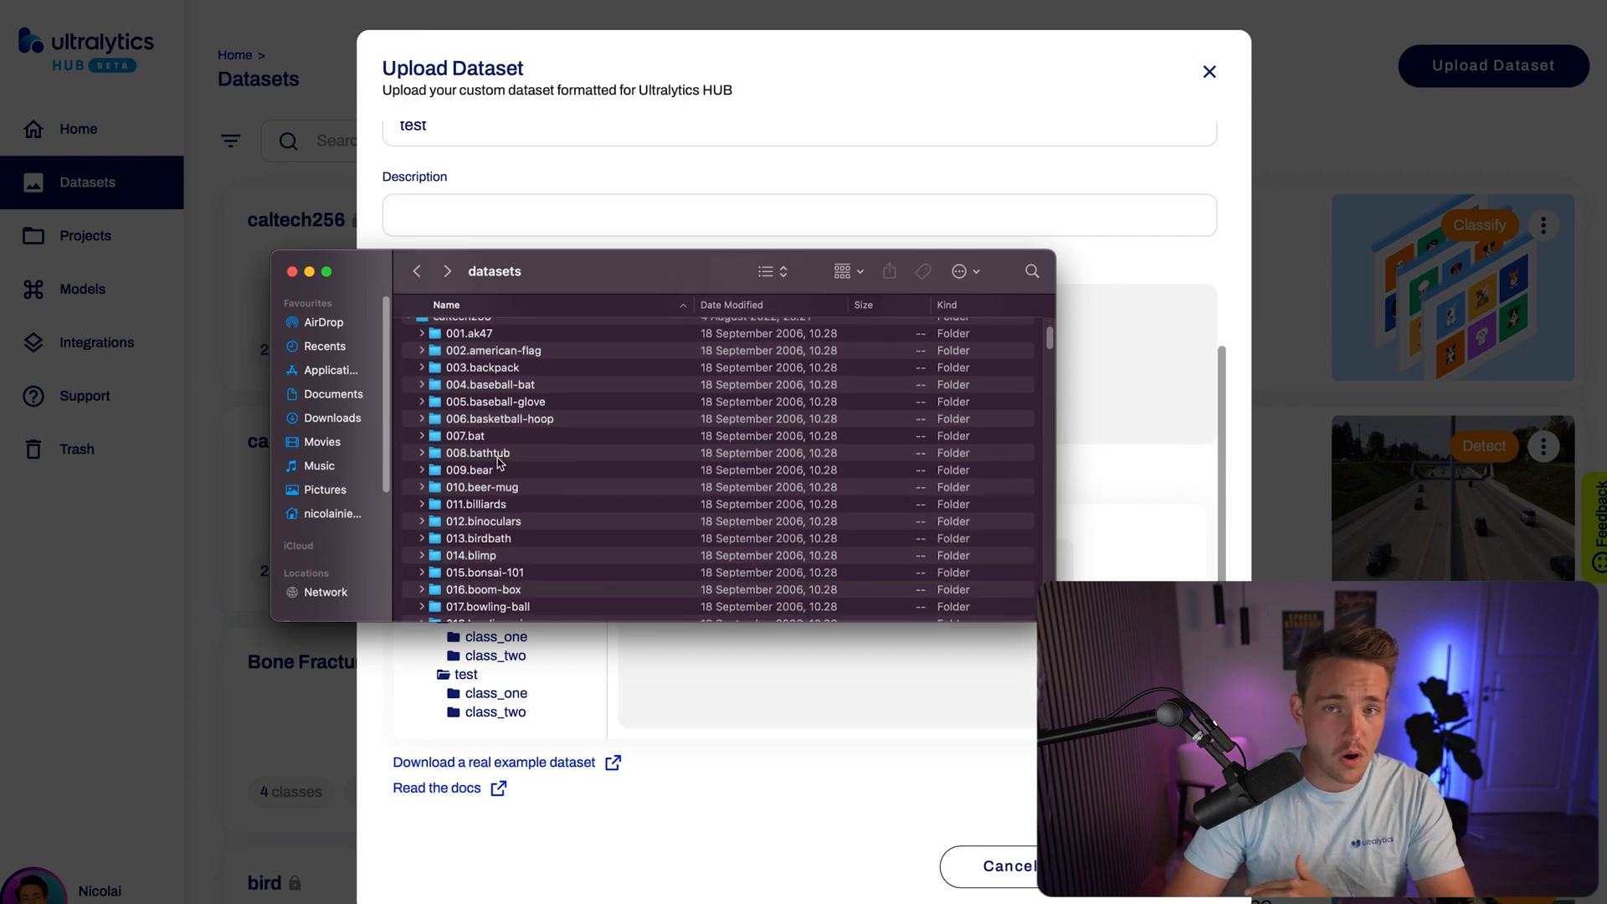
{"action": "scroll", "scroll_direction": "down", "scroll_amount": 3}
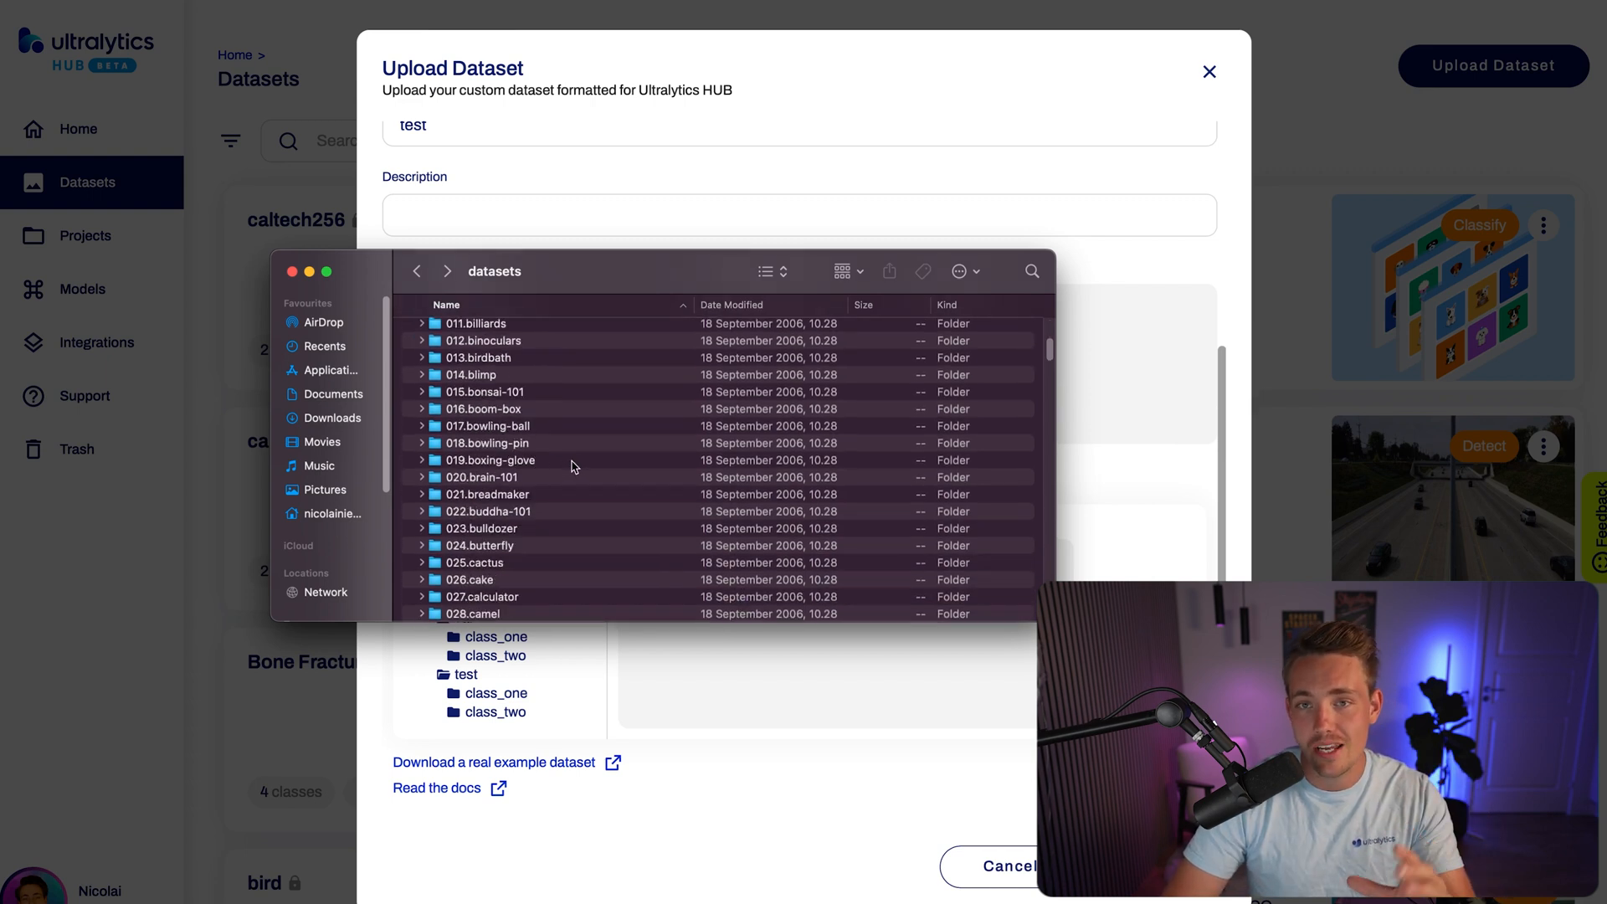
{"action": "scroll", "scroll_direction": "down", "scroll_amount": 3}
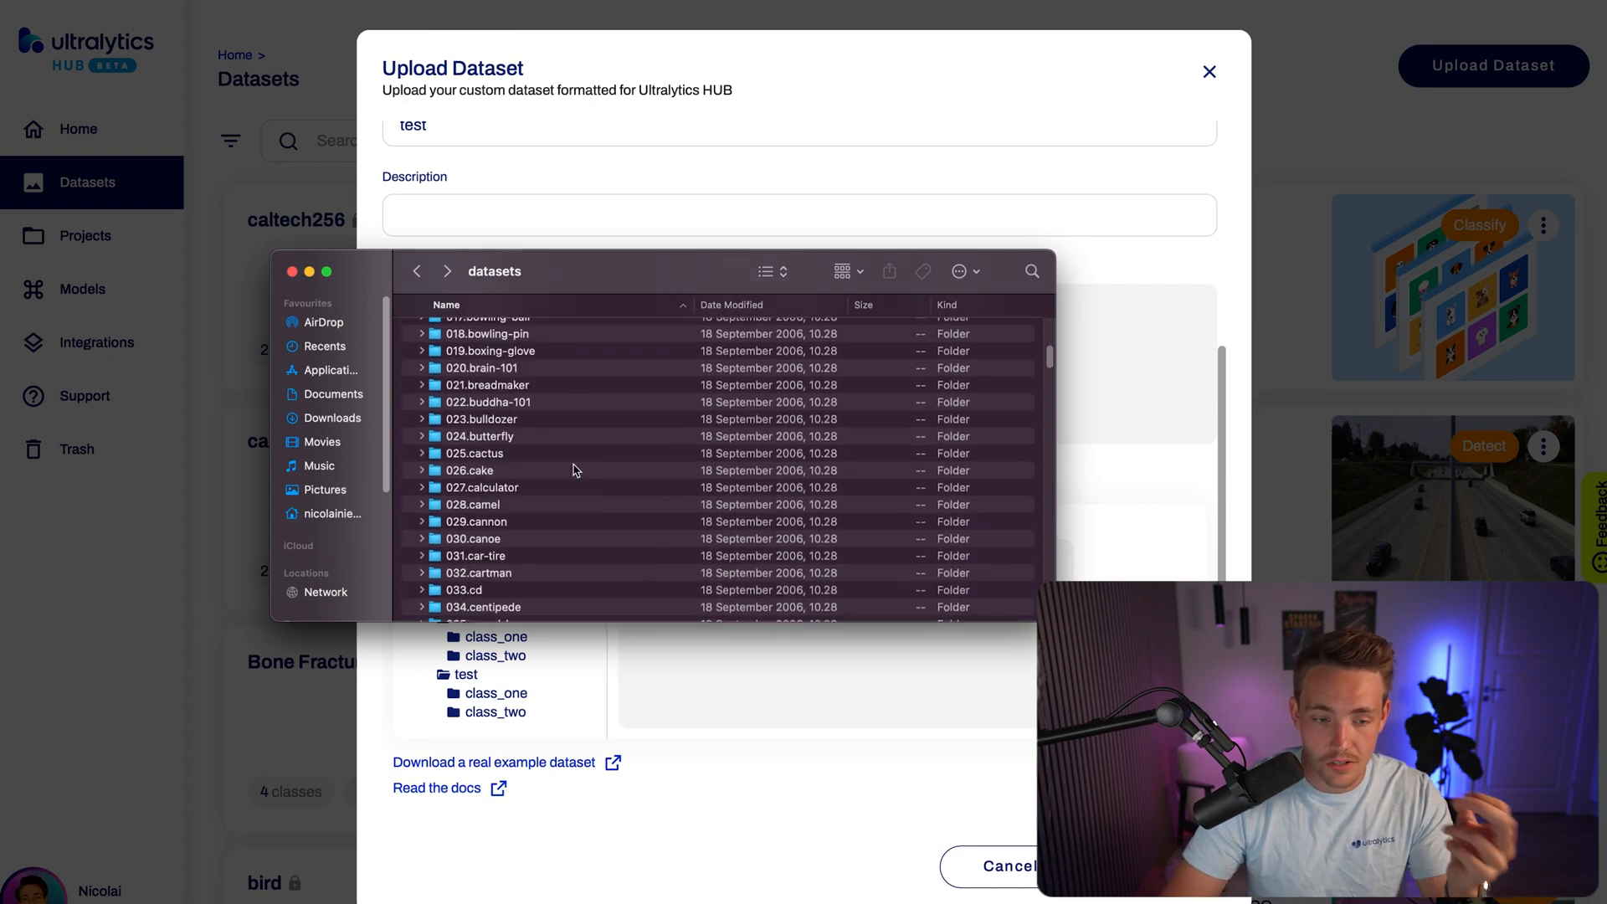
{"action": "scroll", "scroll_direction": "up", "scroll_amount": 3}
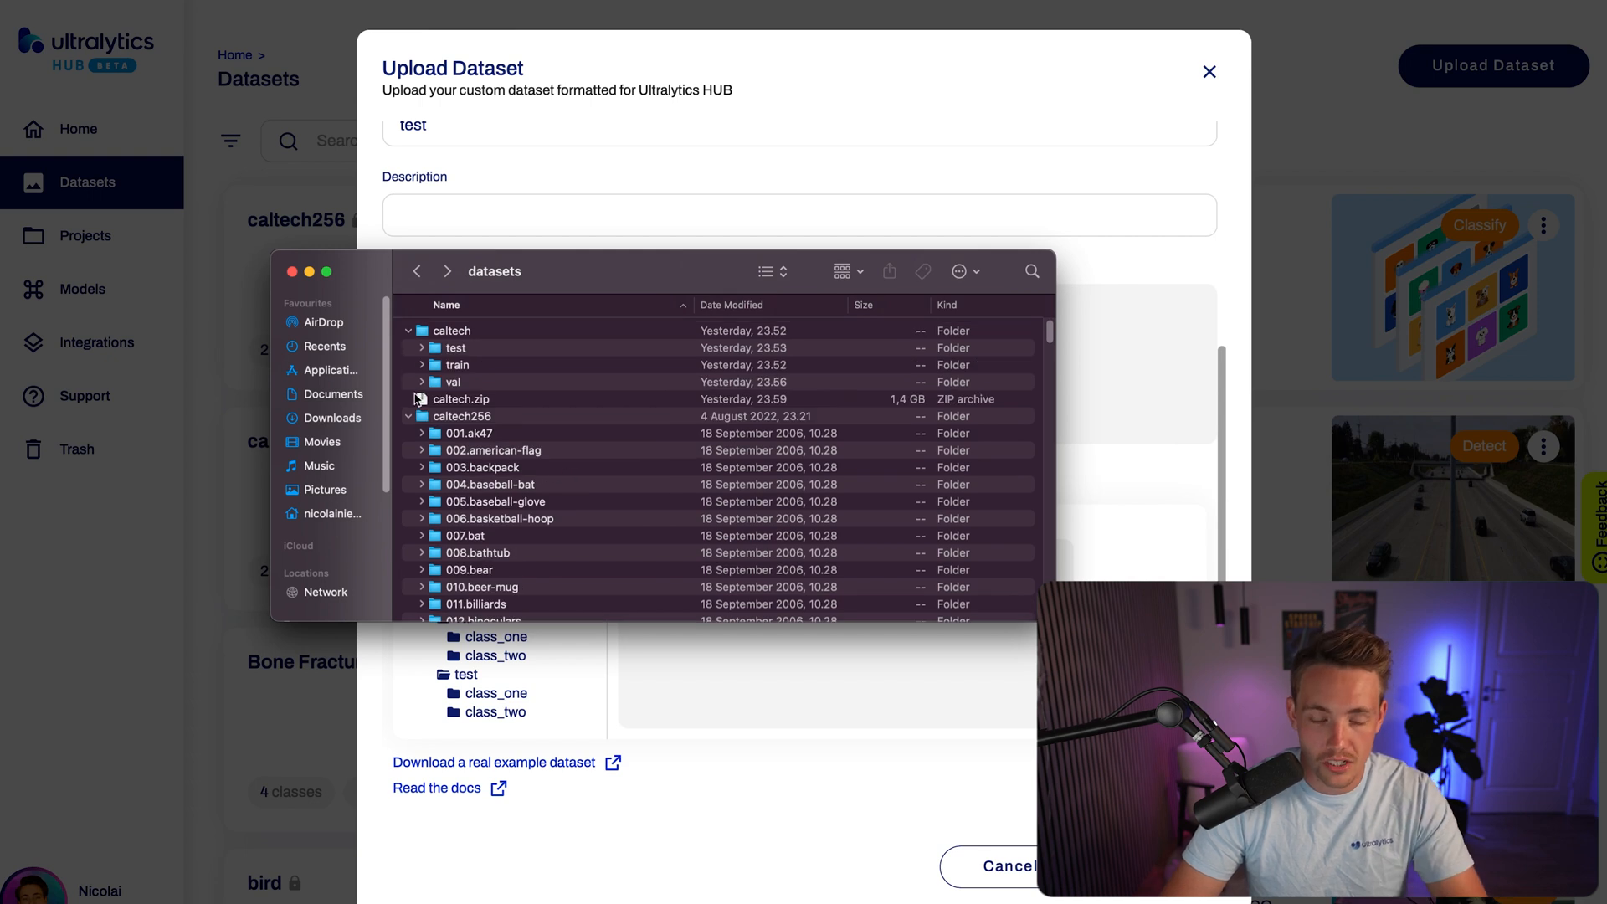
{"action": "left_click", "coordinate": [408, 417]}
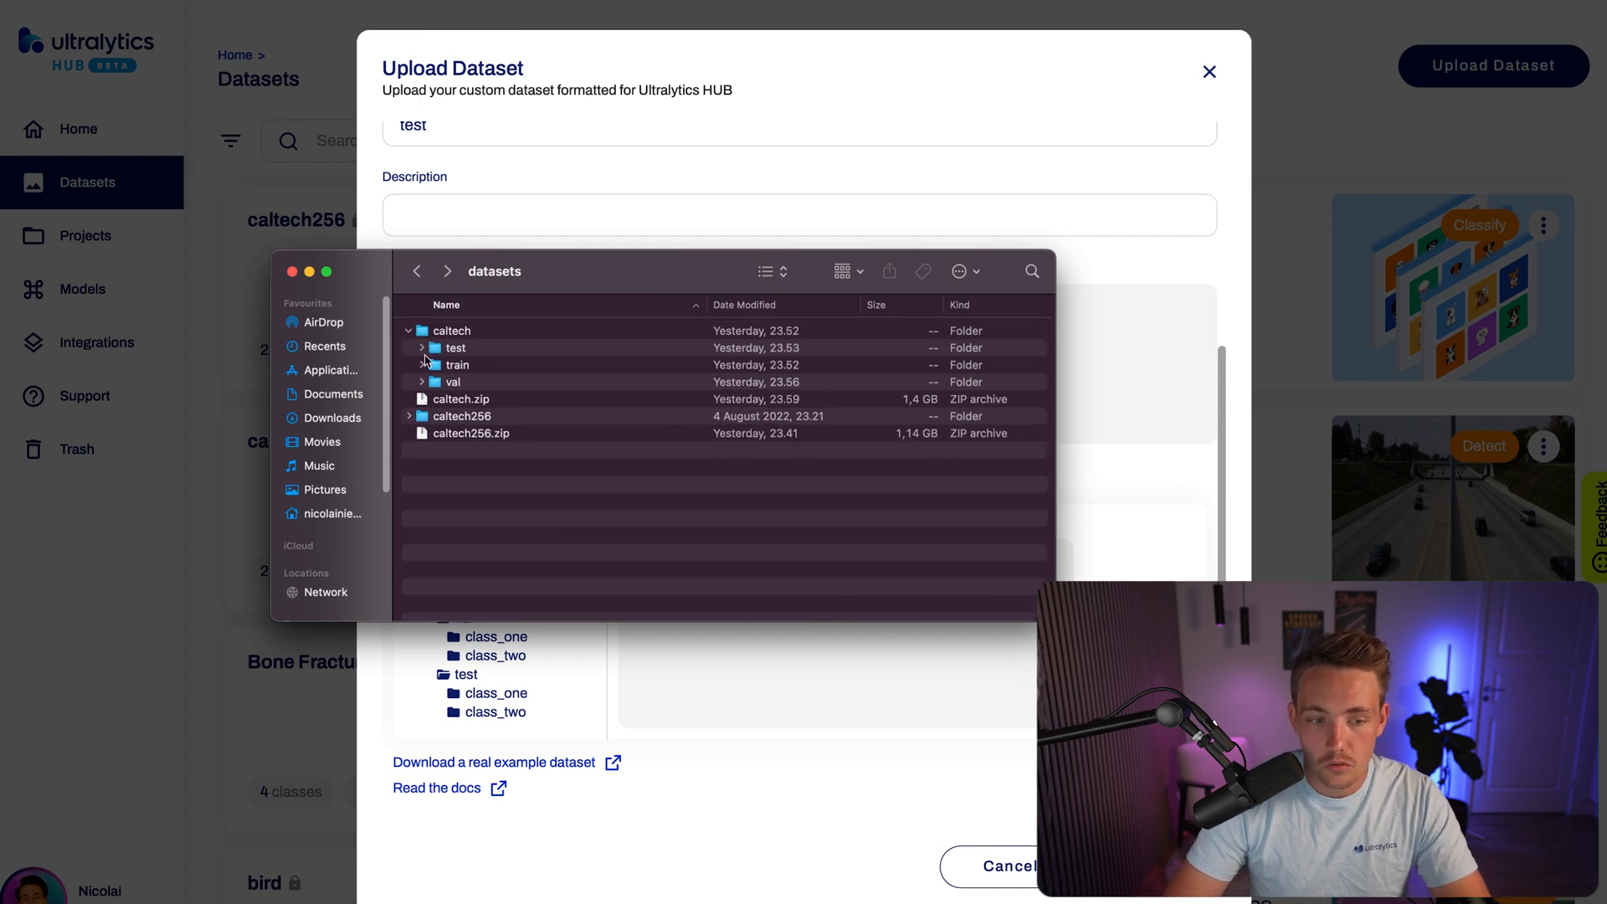
- Expand the caltech test folder to check its contents, then collapse it again
{"action": "left_click", "coordinate": [408, 330]}
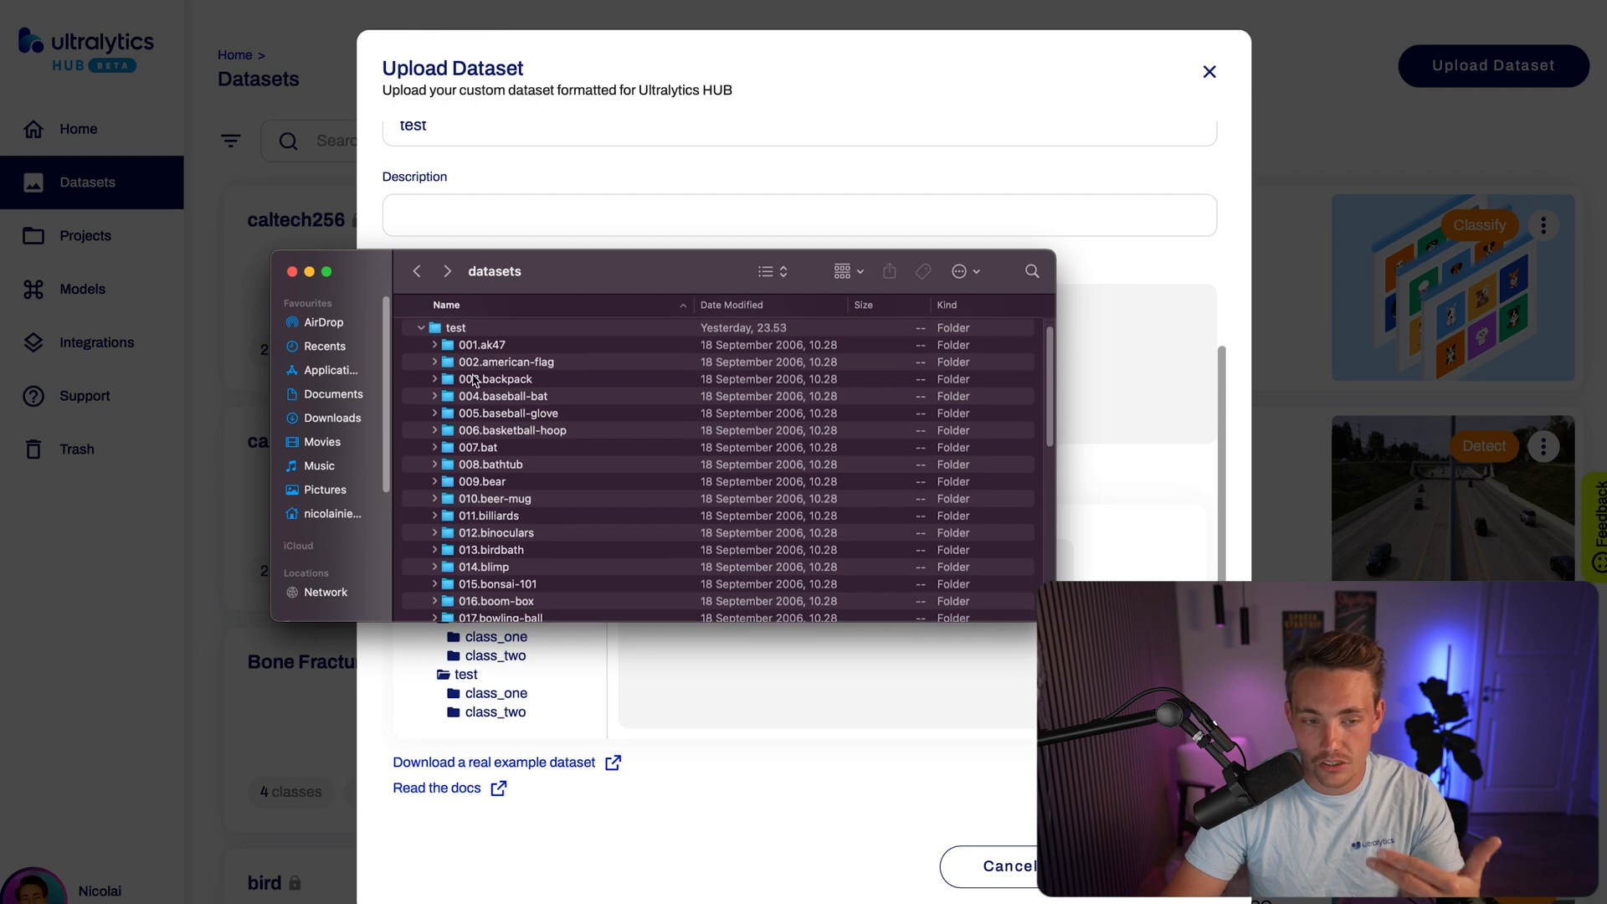
{"action": "left_click", "coordinate": [408, 329]}
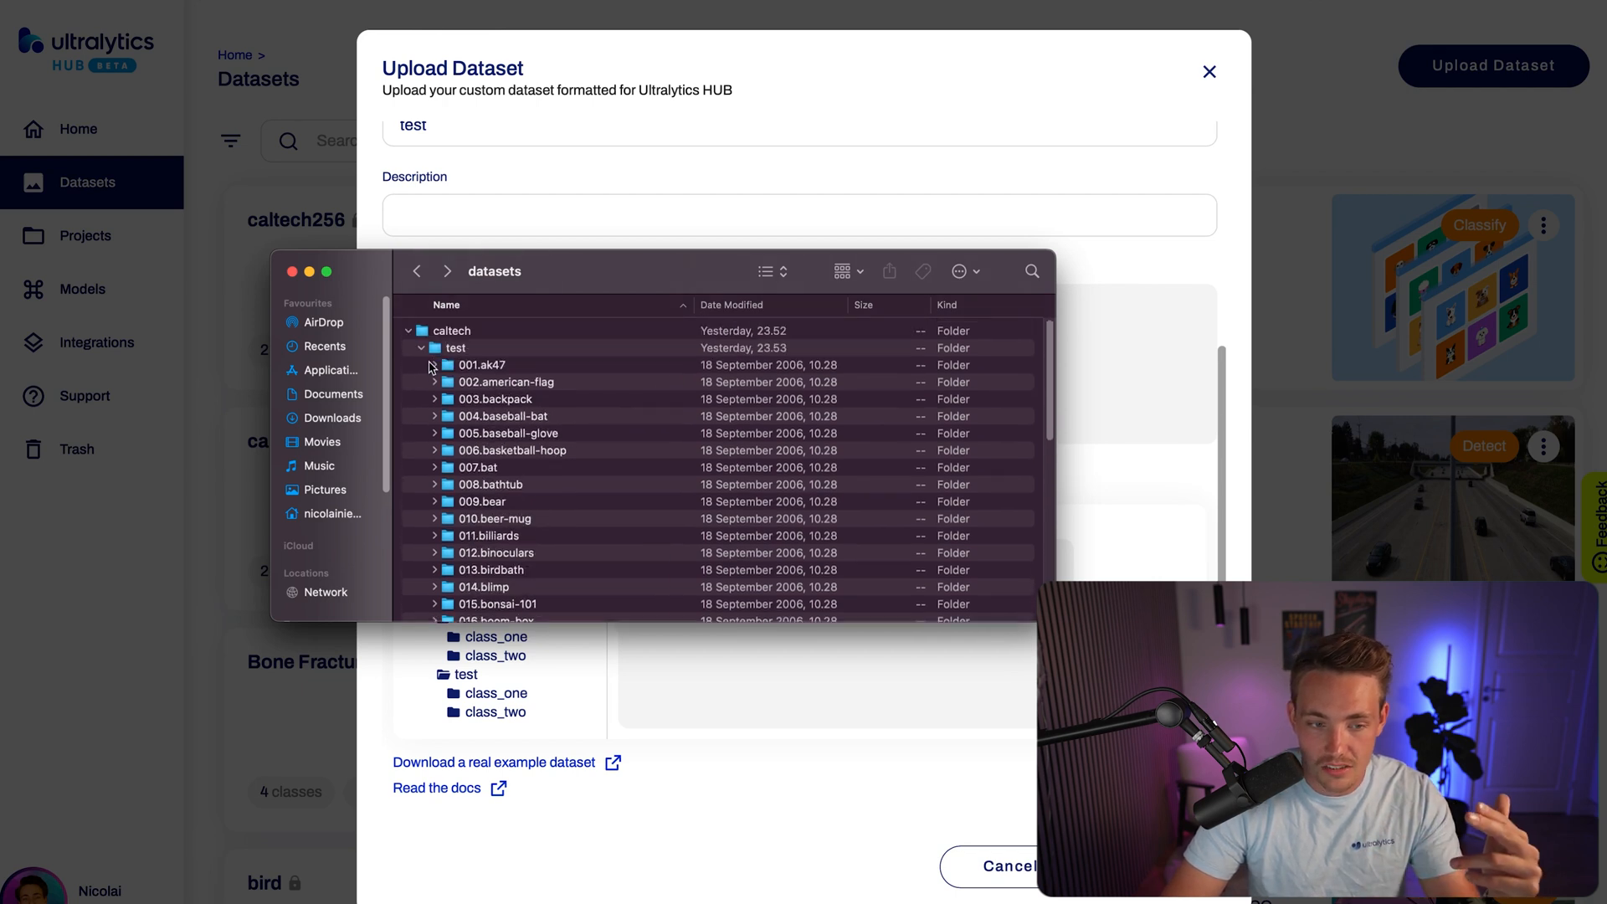
{"action": "left_click", "coordinate": [420, 349]}
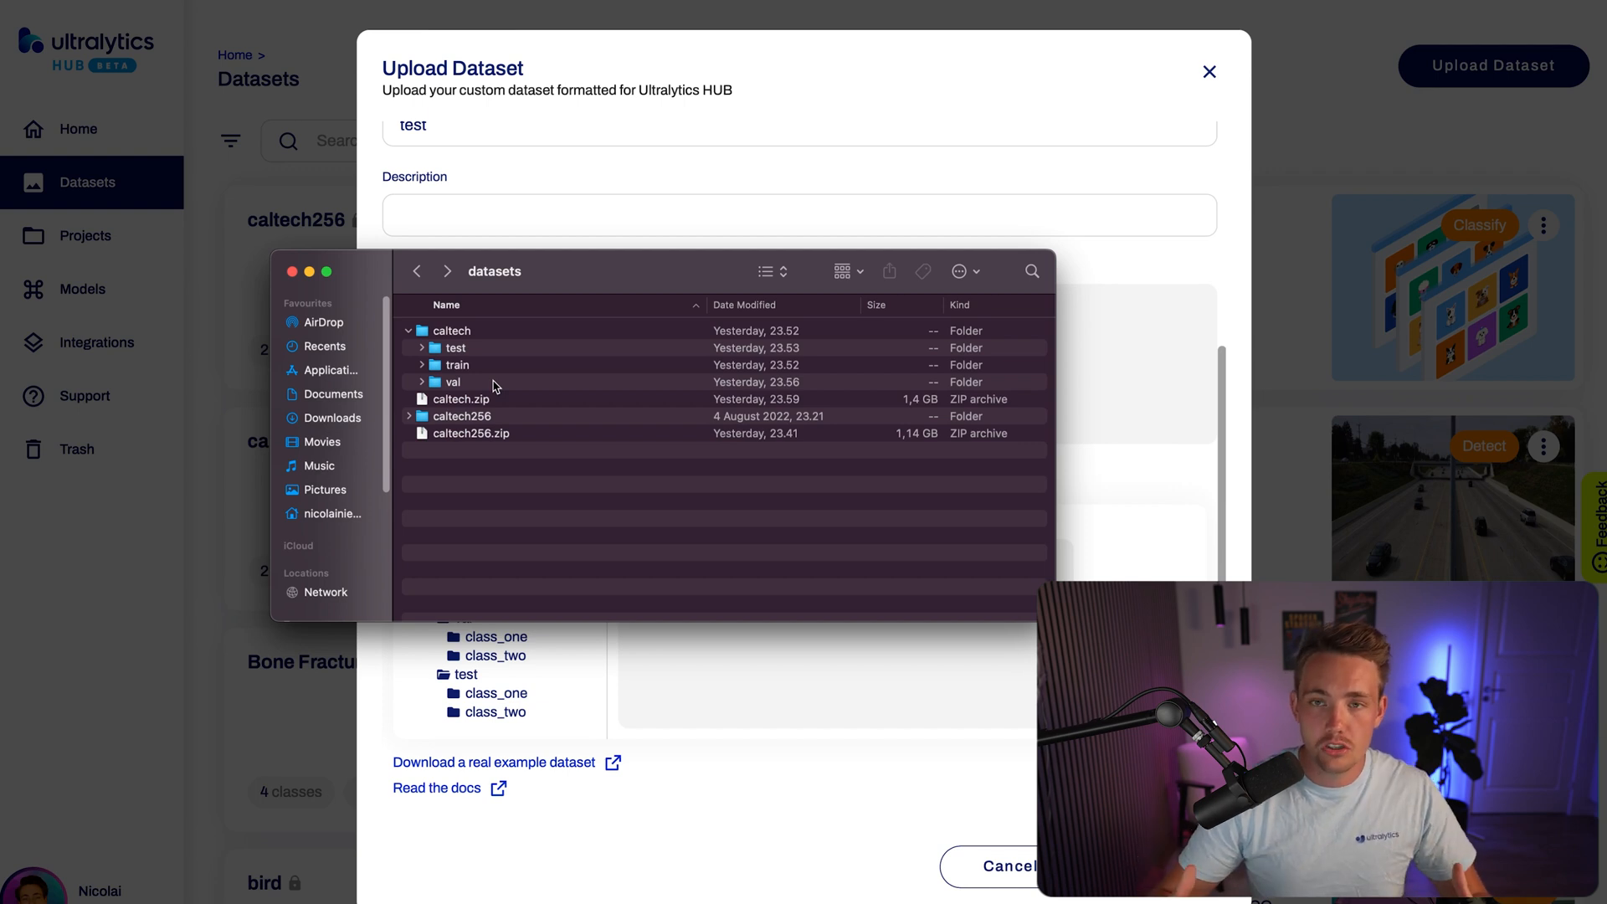
{"action": "mouse_move", "coordinate": [502, 397]}
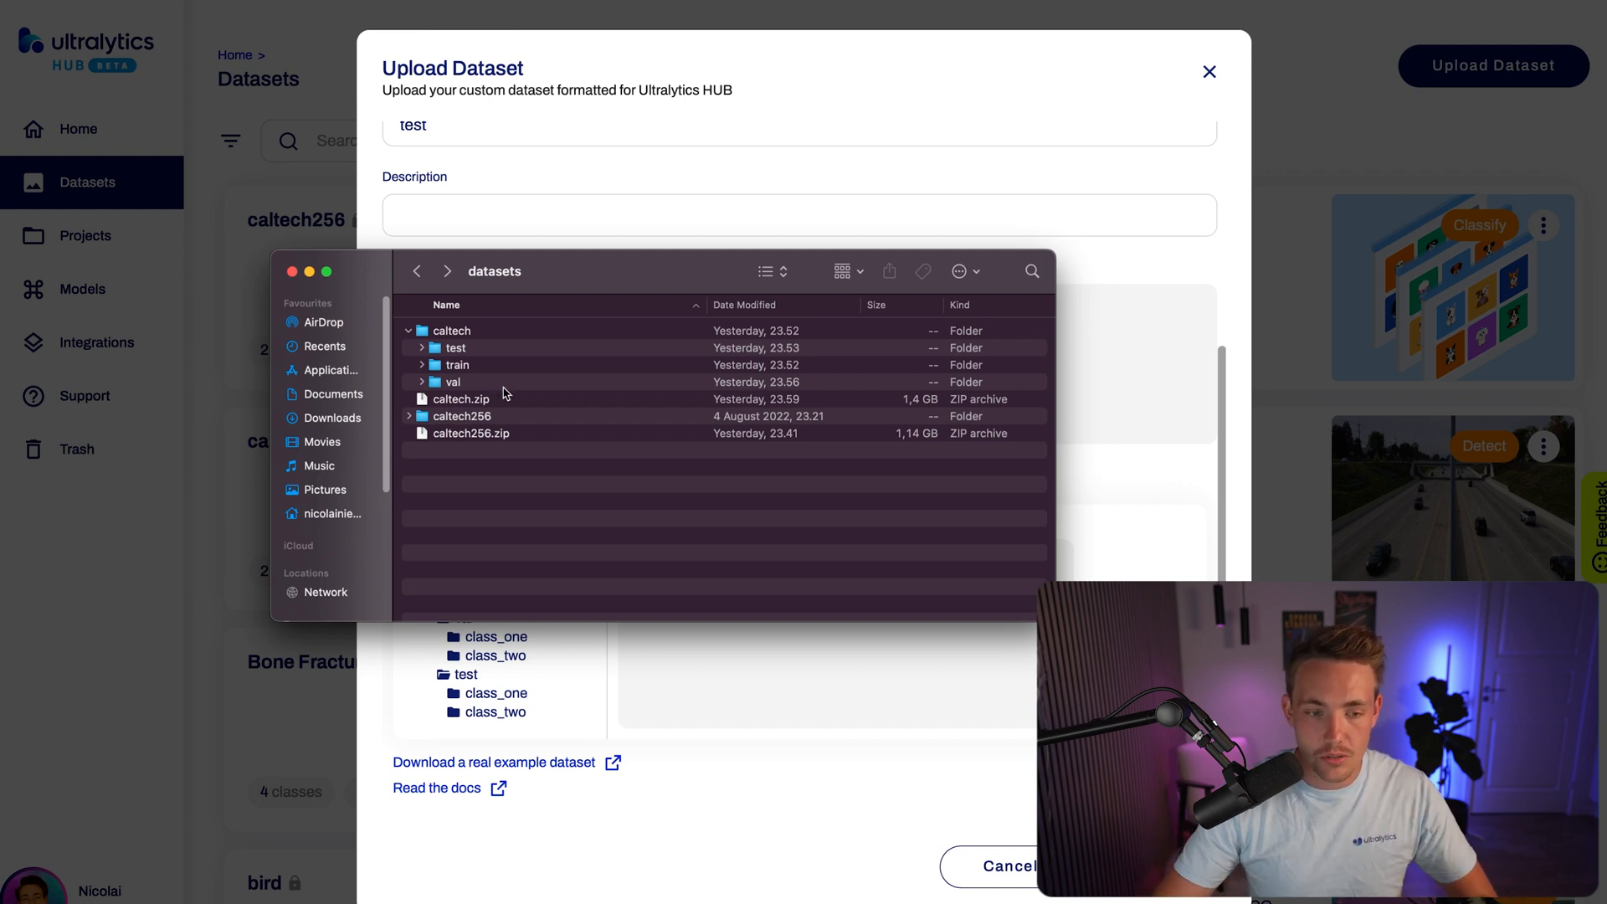
- Browse the 236.unicorn class folder inside train, preview an image, and return to train
{"action": "double_click", "coordinate": [452, 364]}
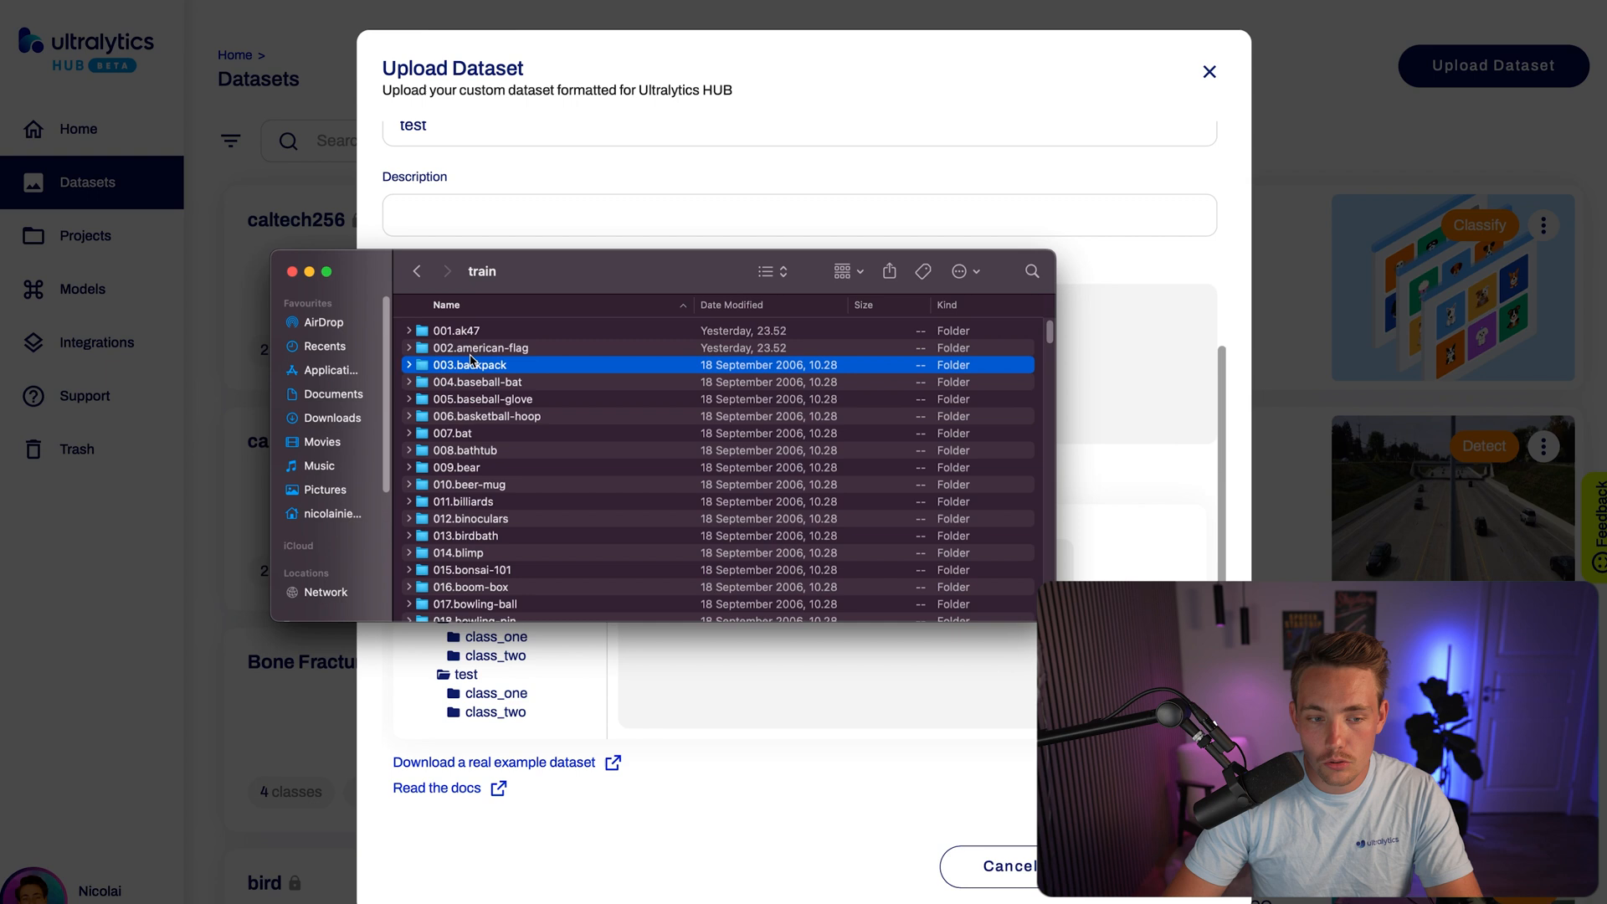
{"action": "scroll", "scroll_direction": "down", "scroll_amount": 3}
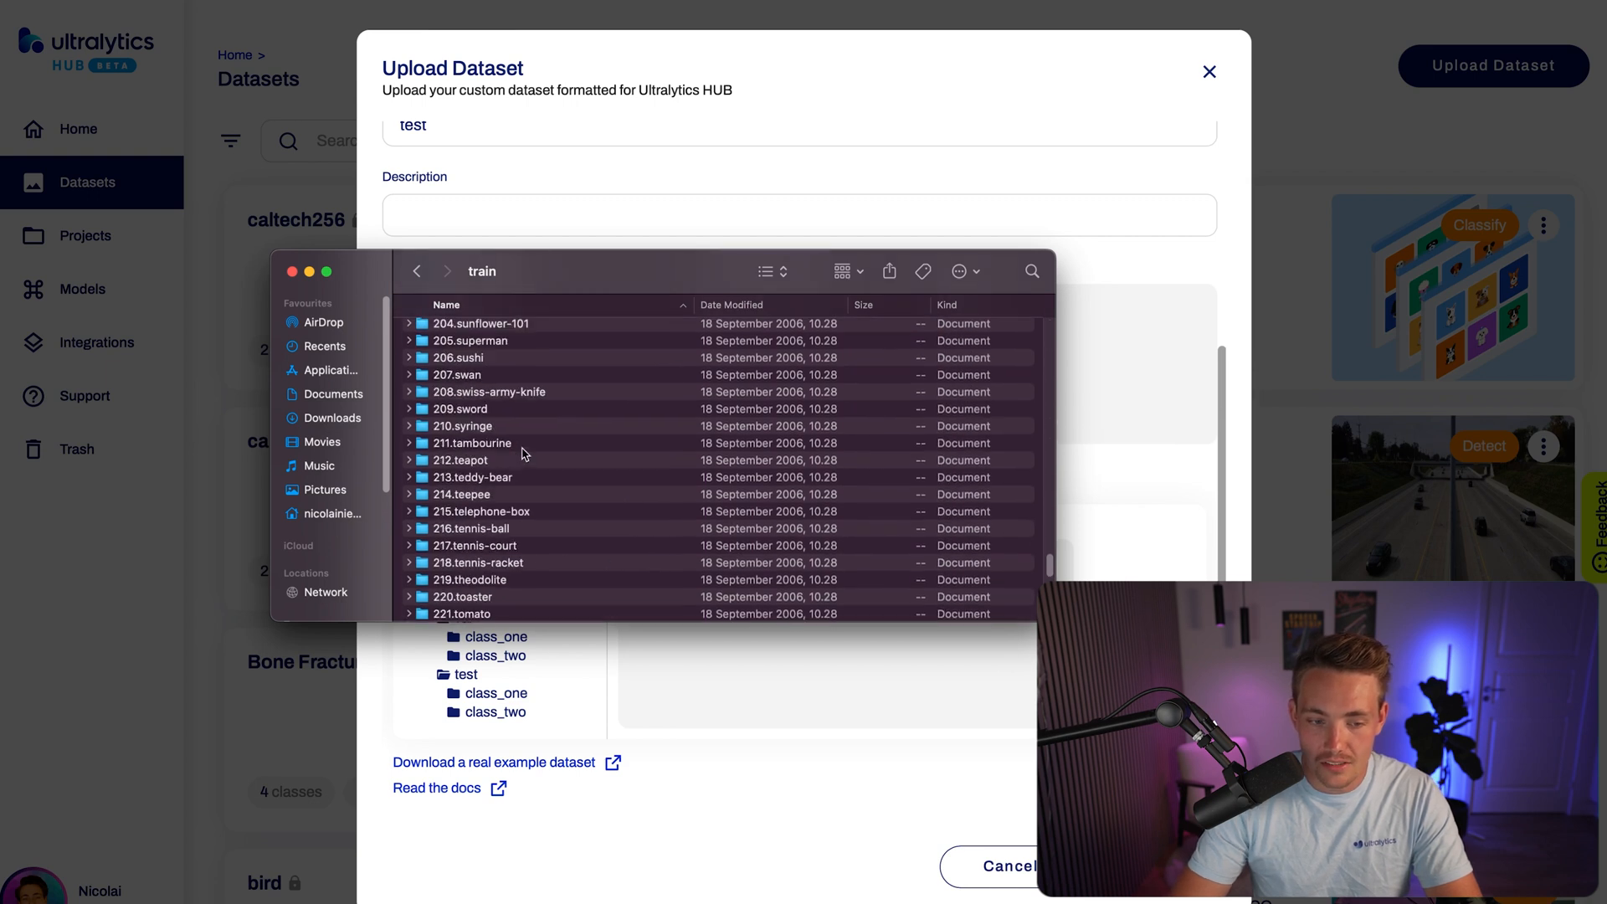
{"action": "scroll", "scroll_direction": "down", "scroll_amount": 3}
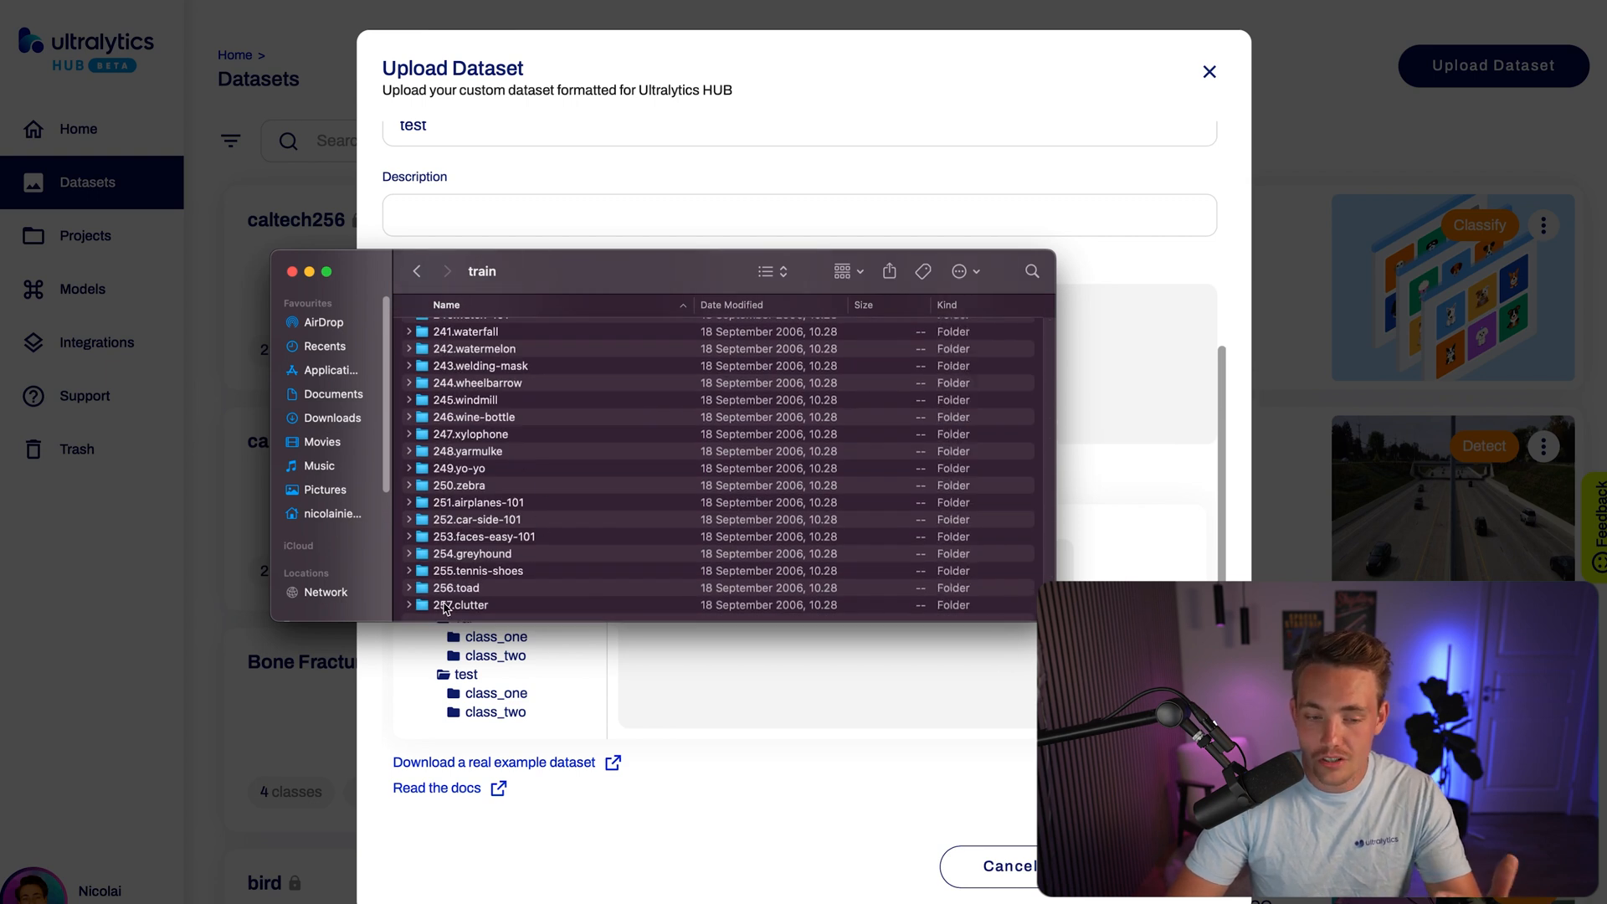
{"action": "scroll", "scroll_direction": "up", "scroll_amount": 3}
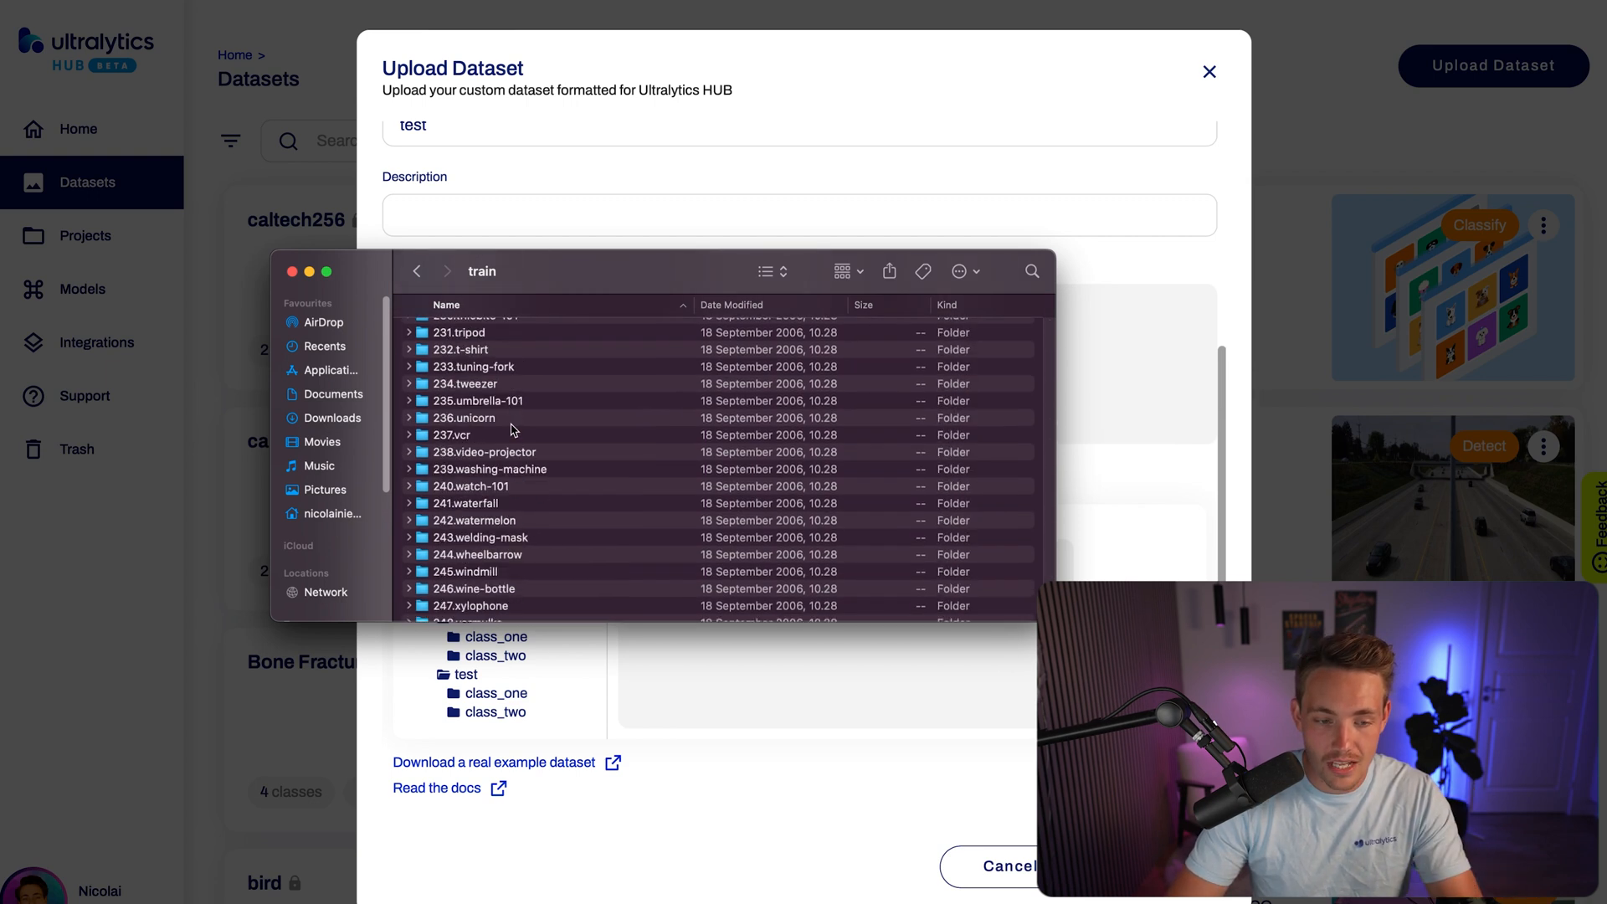
{"action": "double_click", "coordinate": [464, 416]}
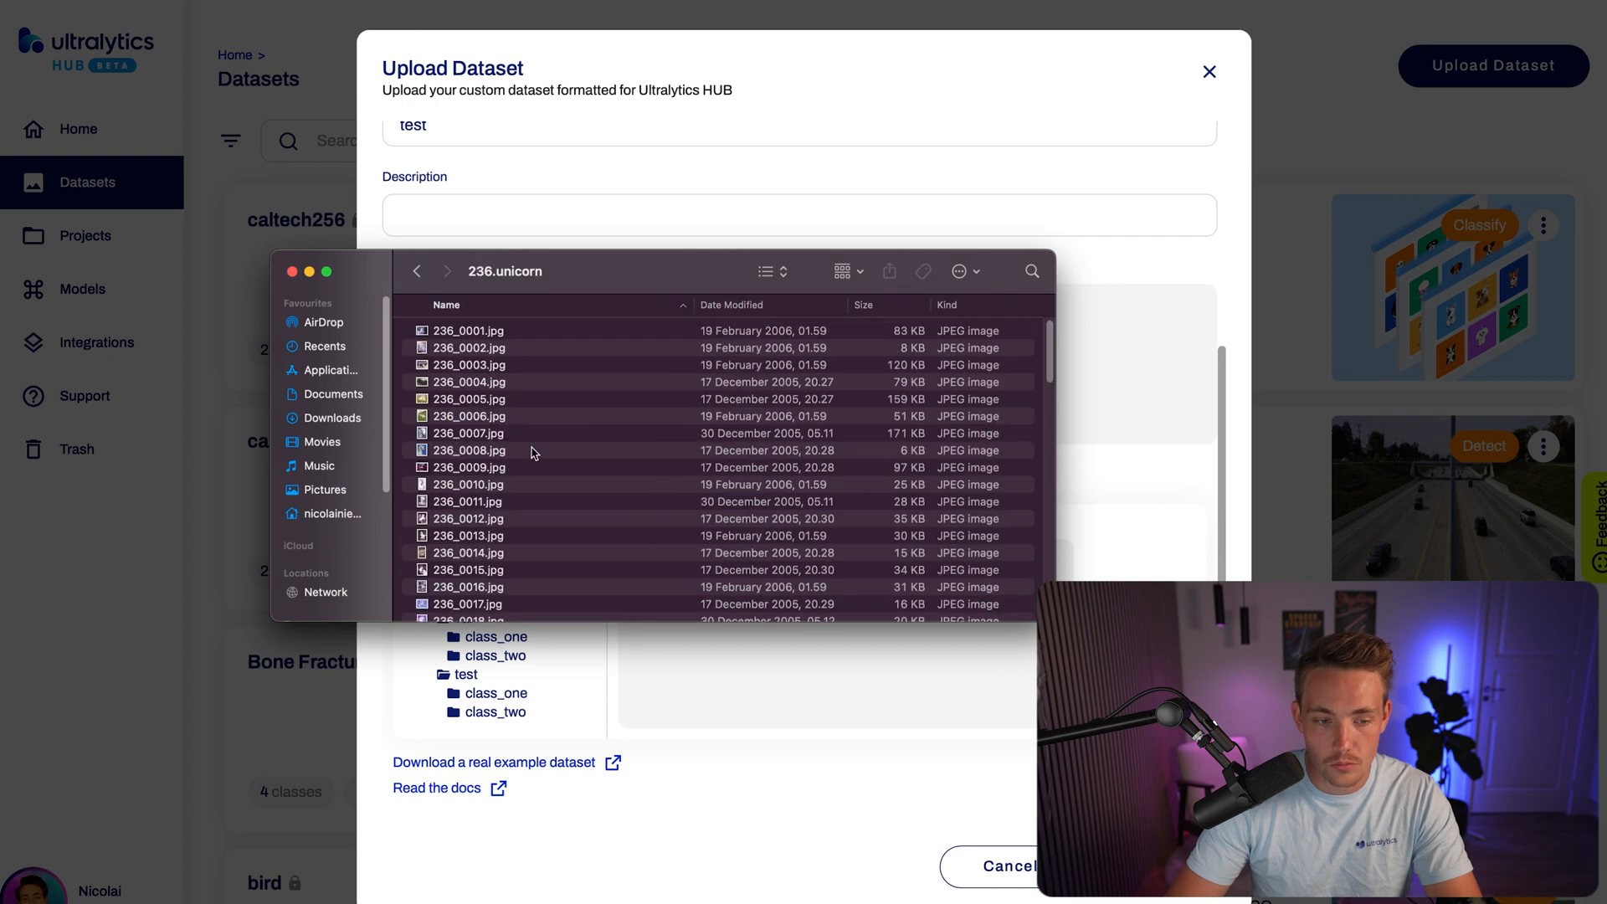
{"action": "scroll", "scroll_direction": "down", "scroll_amount": 3}
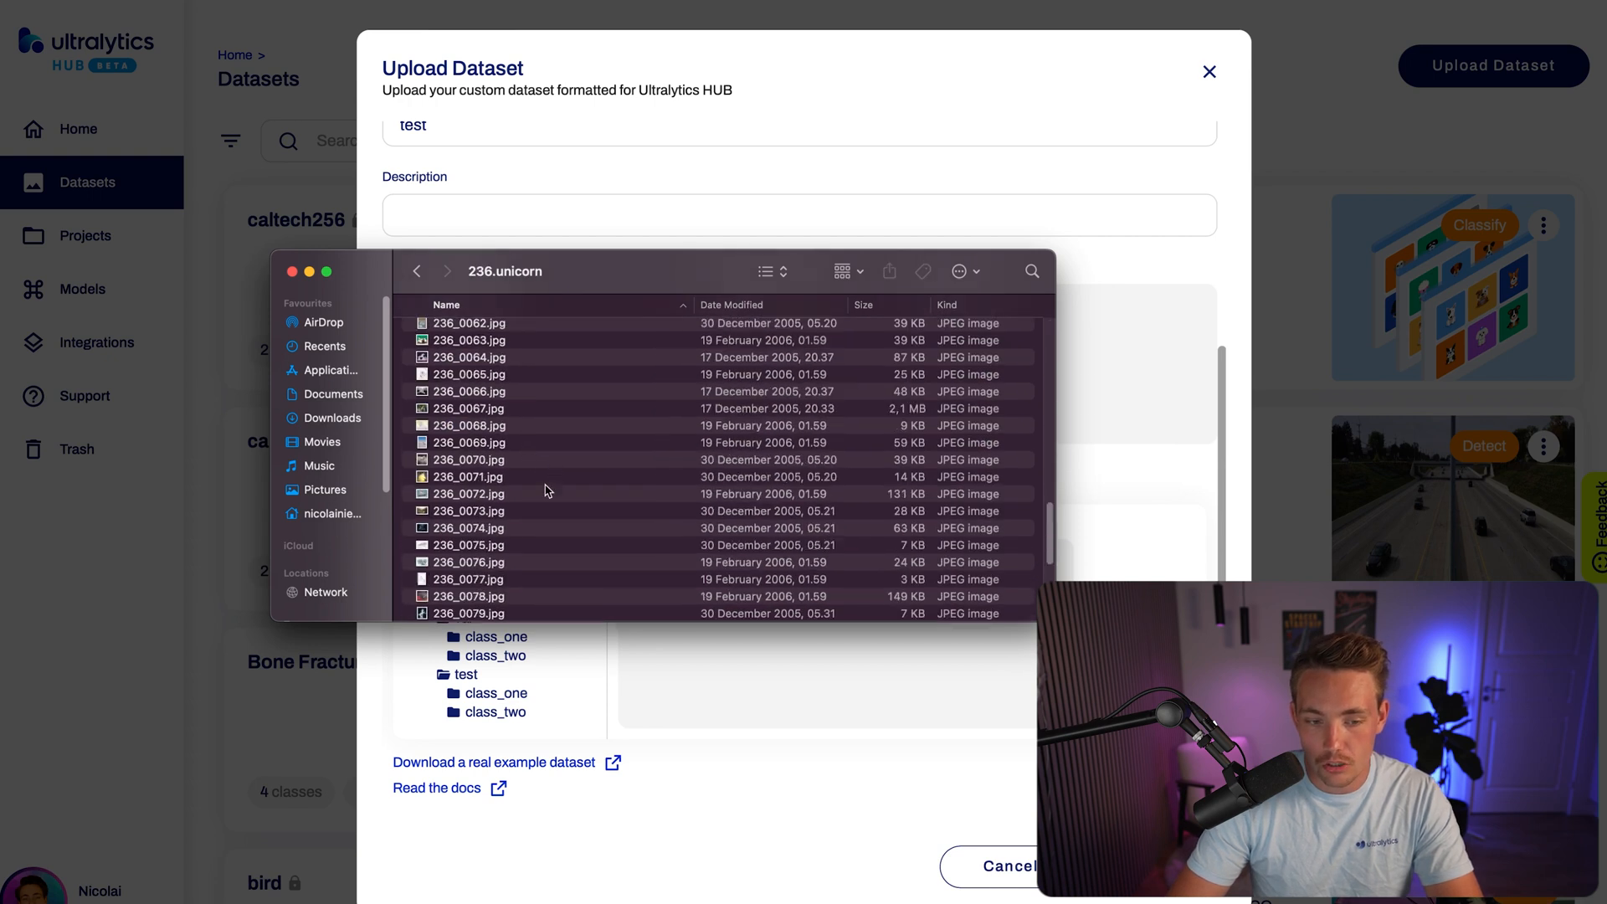
{"action": "scroll", "scroll_direction": "up", "scroll_amount": 3}
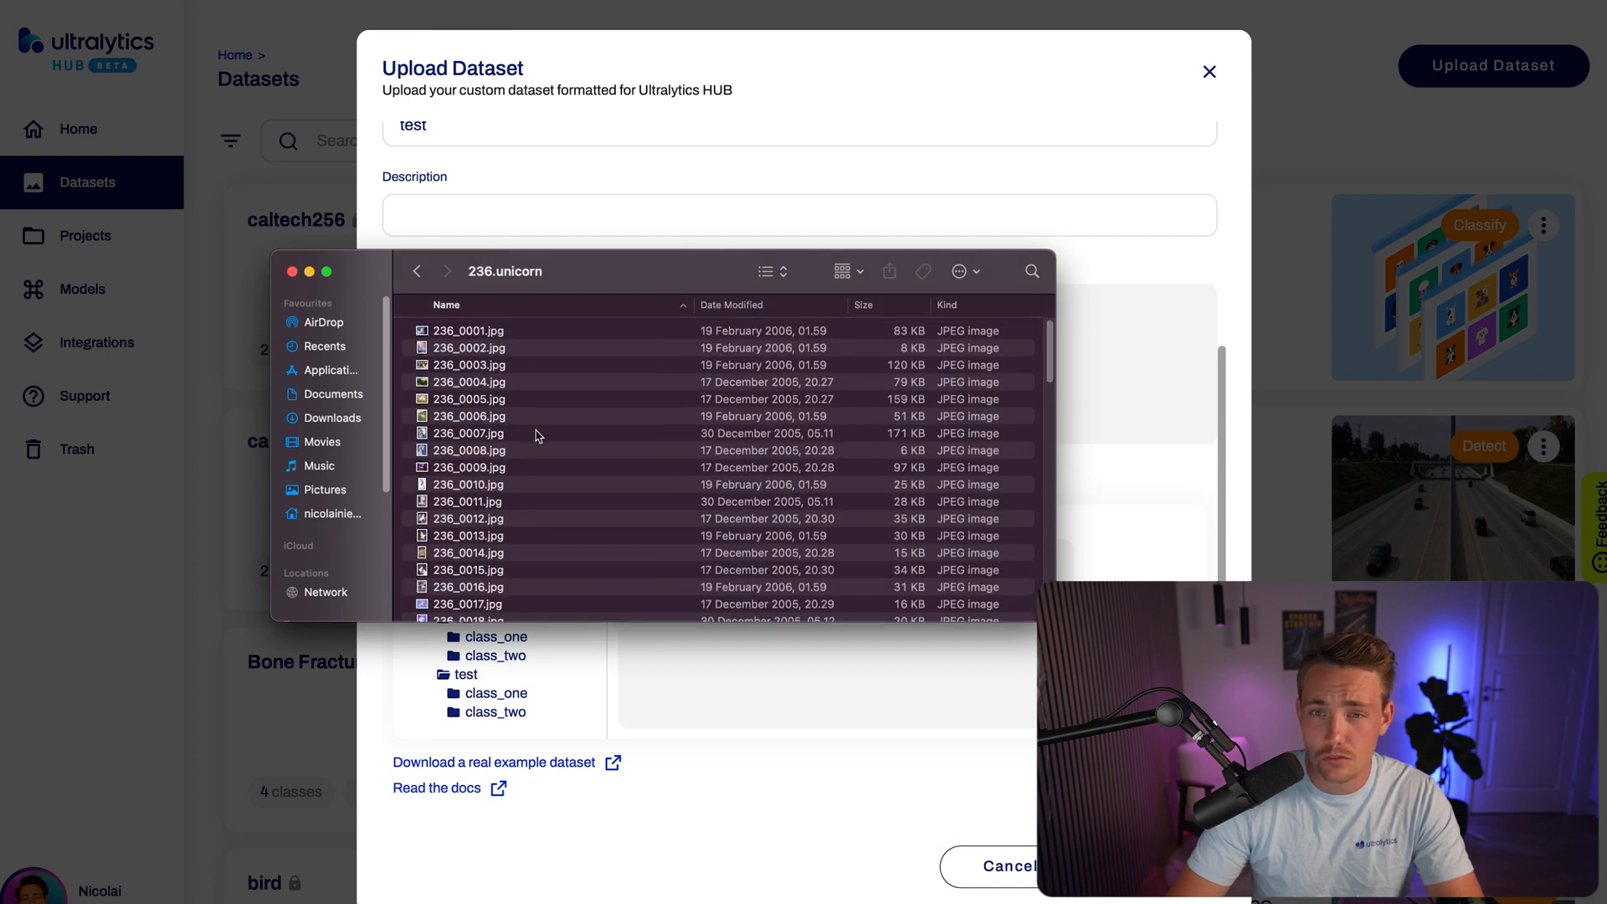
{"action": "left_click", "coordinate": [471, 432]}
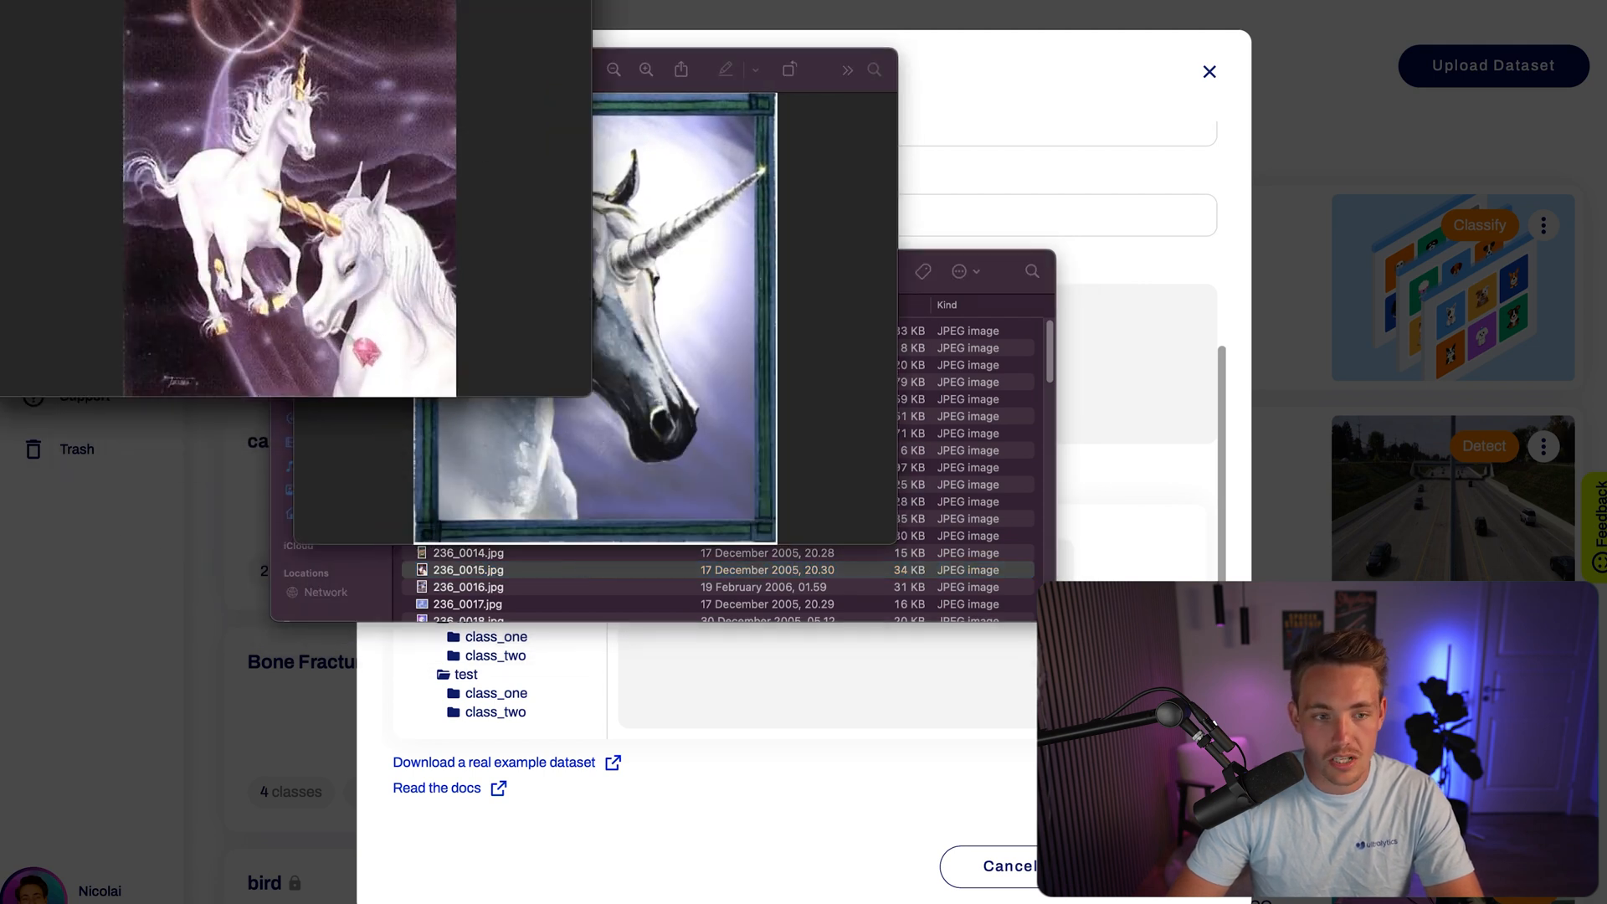
{"action": "left_click", "coordinate": [419, 271]}
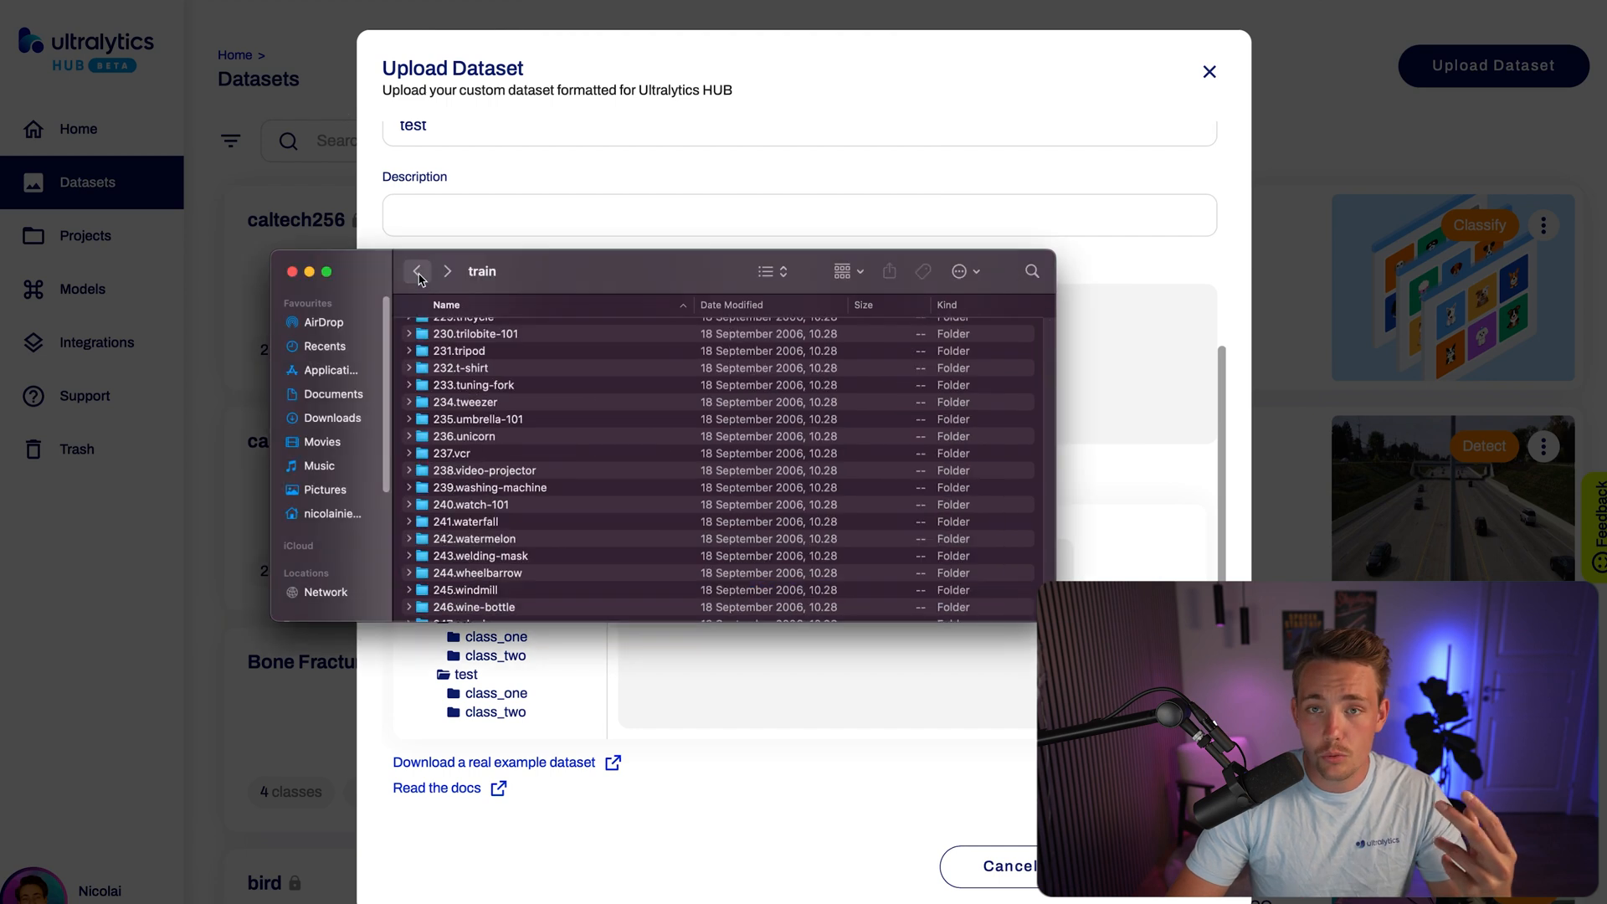
- Submit caltech.zip from the datasets folder as the test dataset upload
{"action": "left_click", "coordinate": [416, 271]}
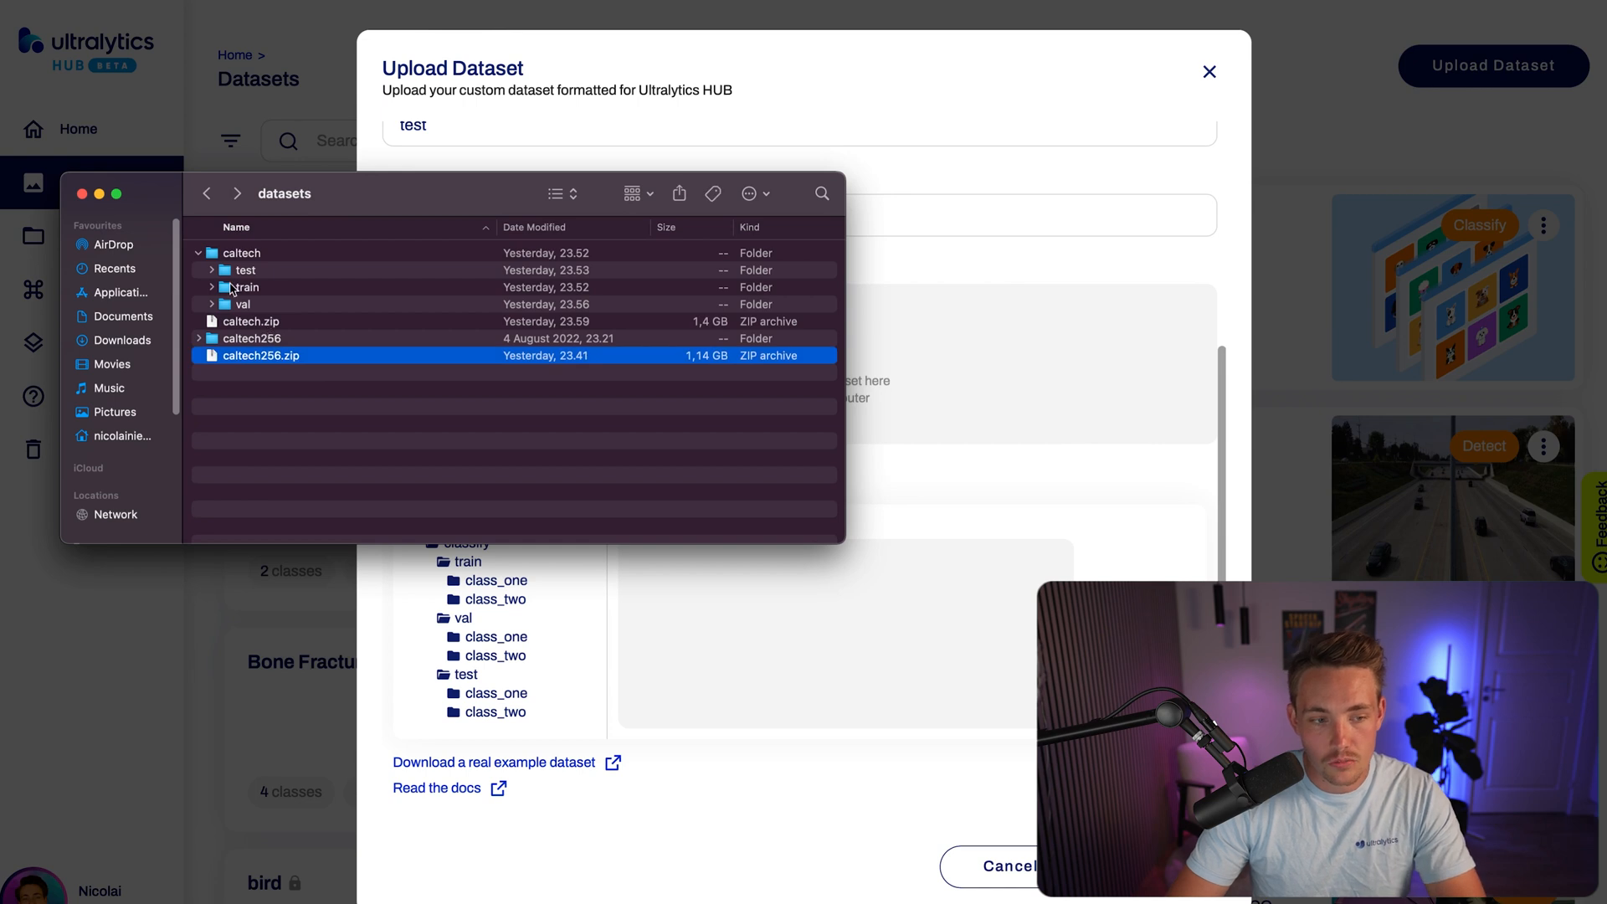
{"action": "left_click", "coordinate": [250, 321]}
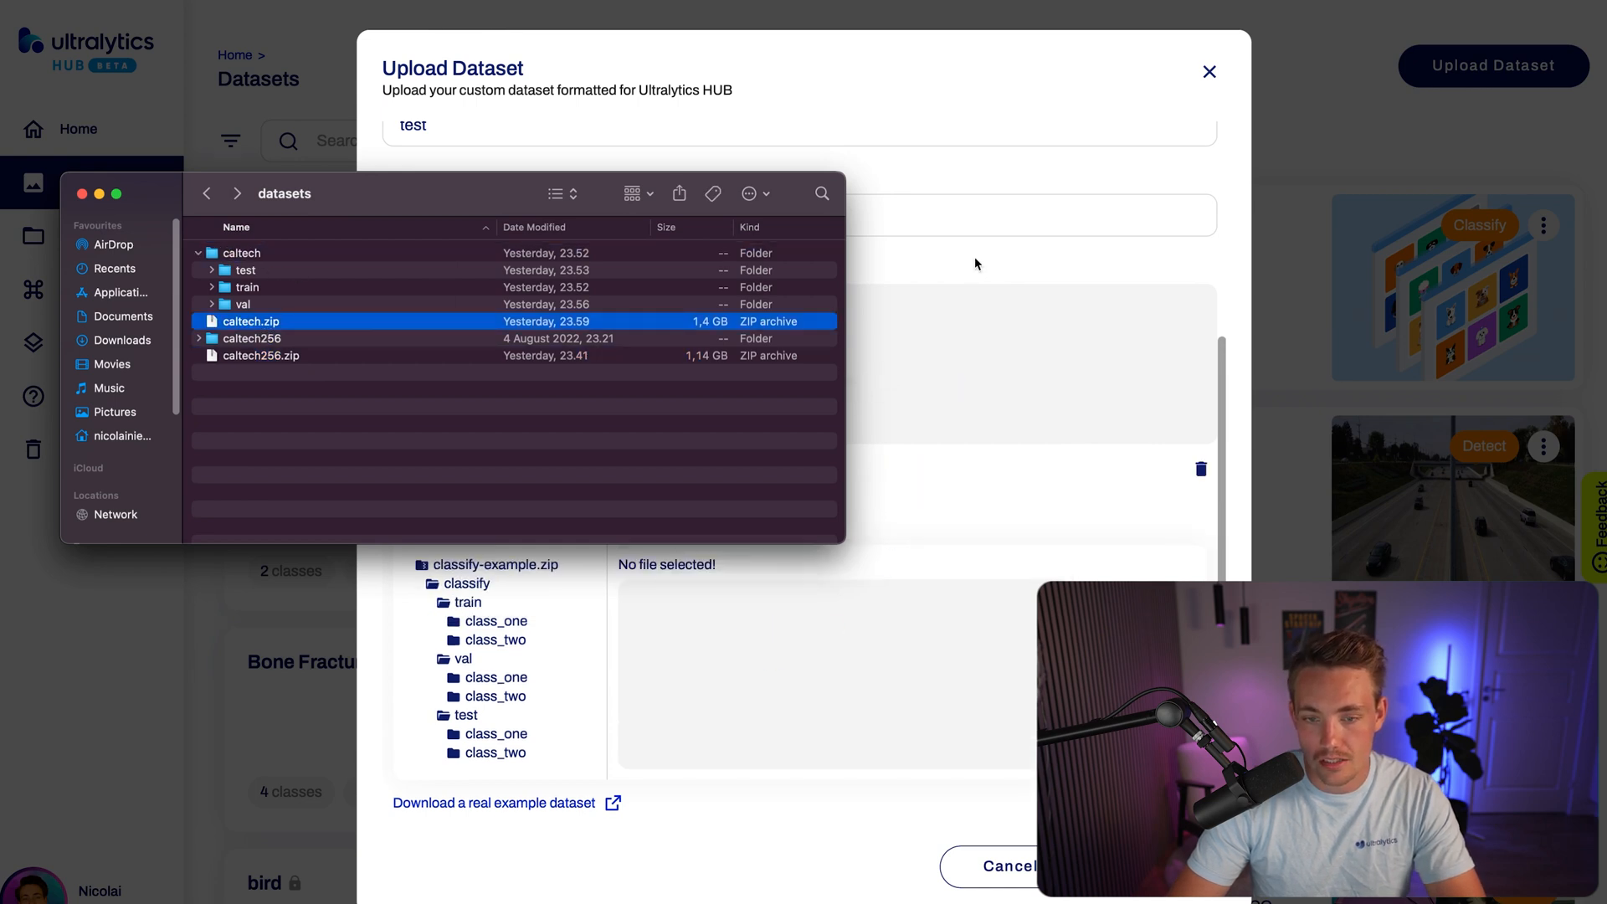
{"action": "left_click", "coordinate": [1208, 72]}
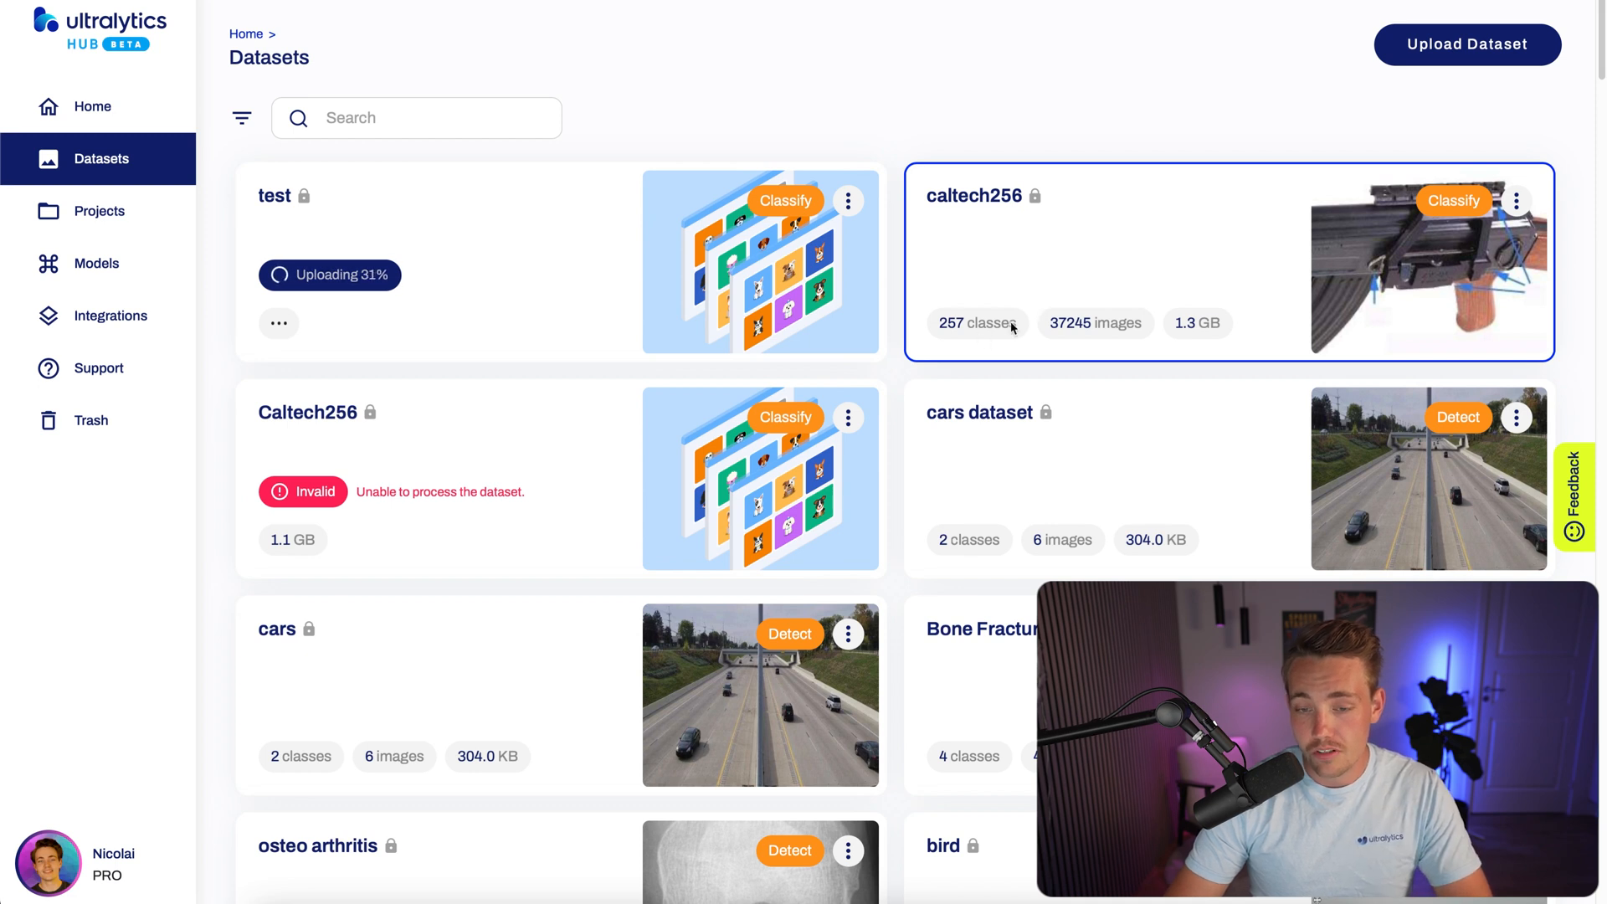
{"action": "mouse_move", "coordinate": [1082, 335]}
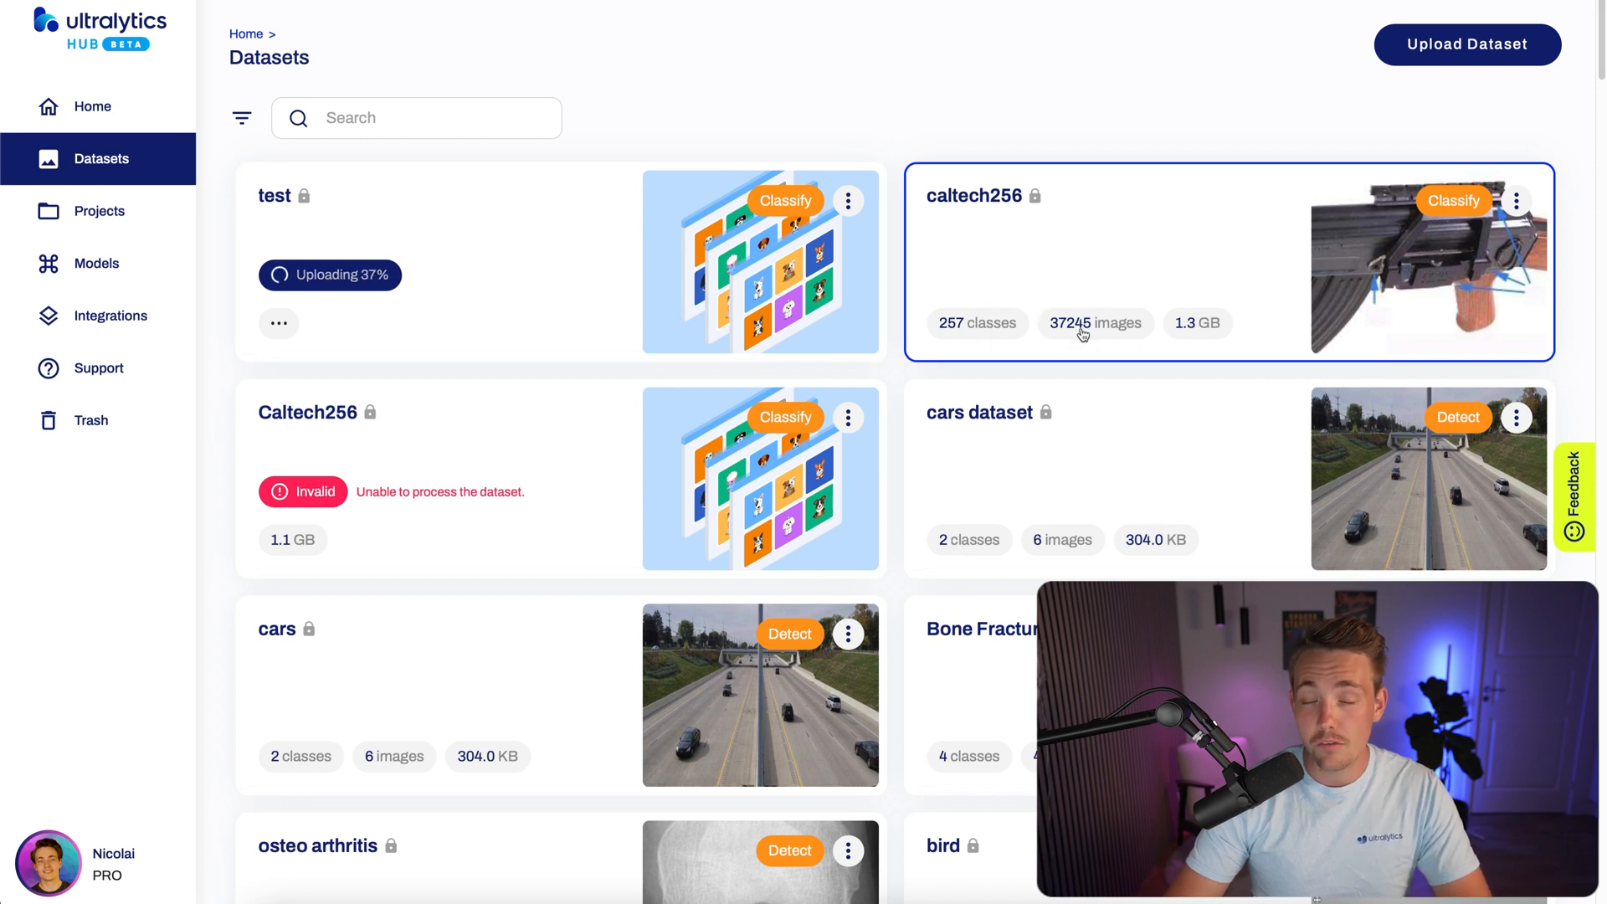
{"action": "mouse_move", "coordinate": [1180, 328]}
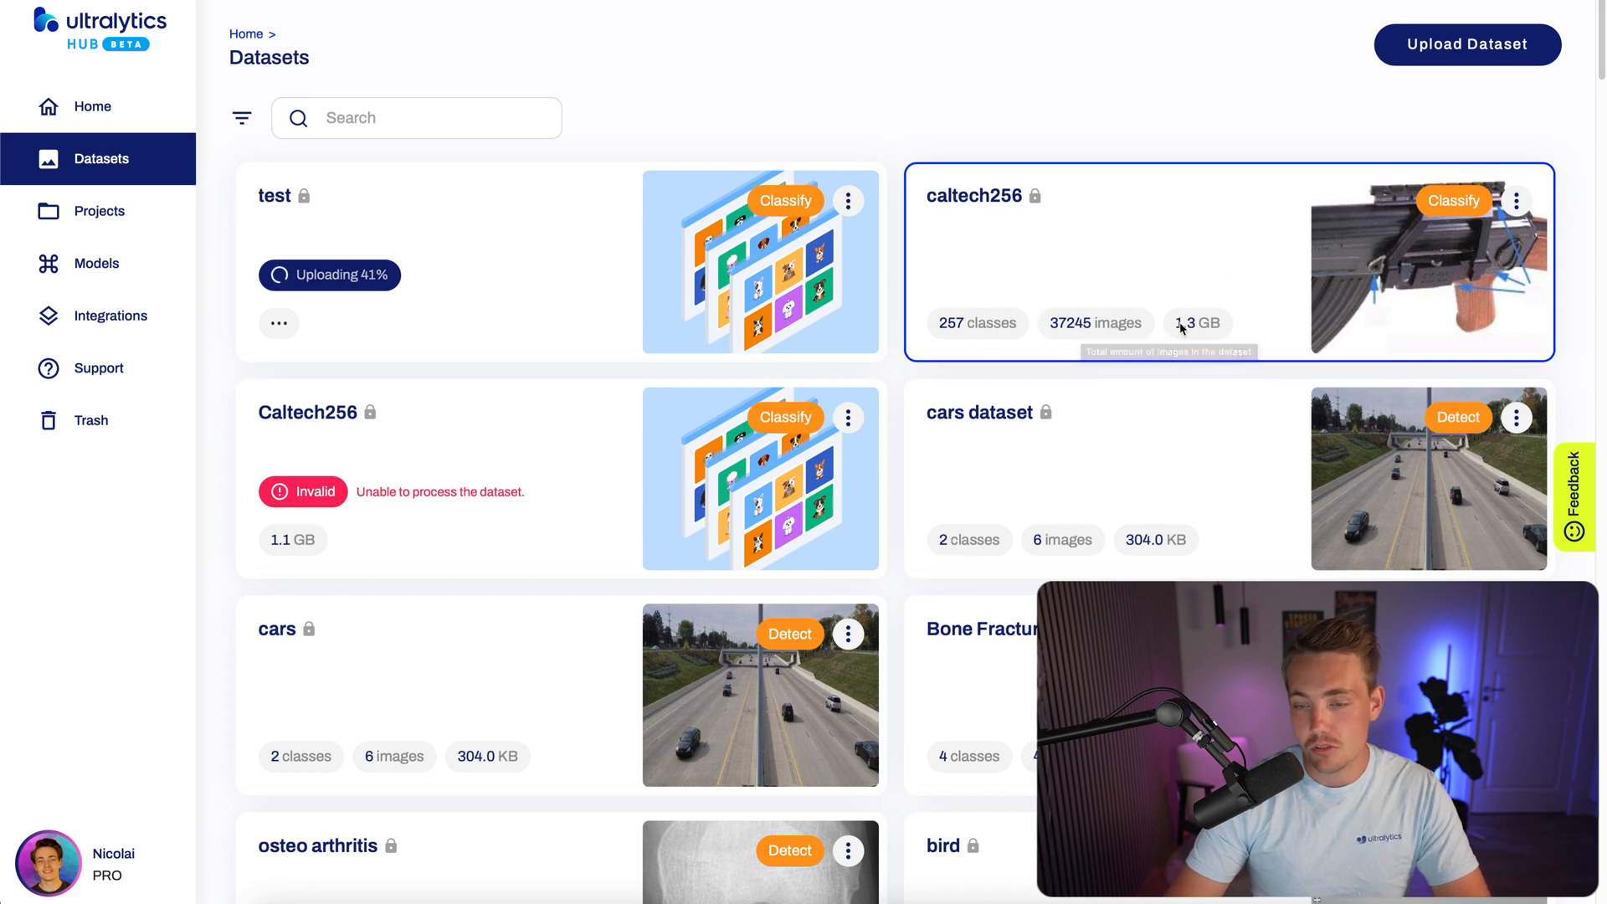
- Review the caltech256 dataset's Overview split and class distribution, then its train images
{"action": "left_click", "coordinate": [1127, 261]}
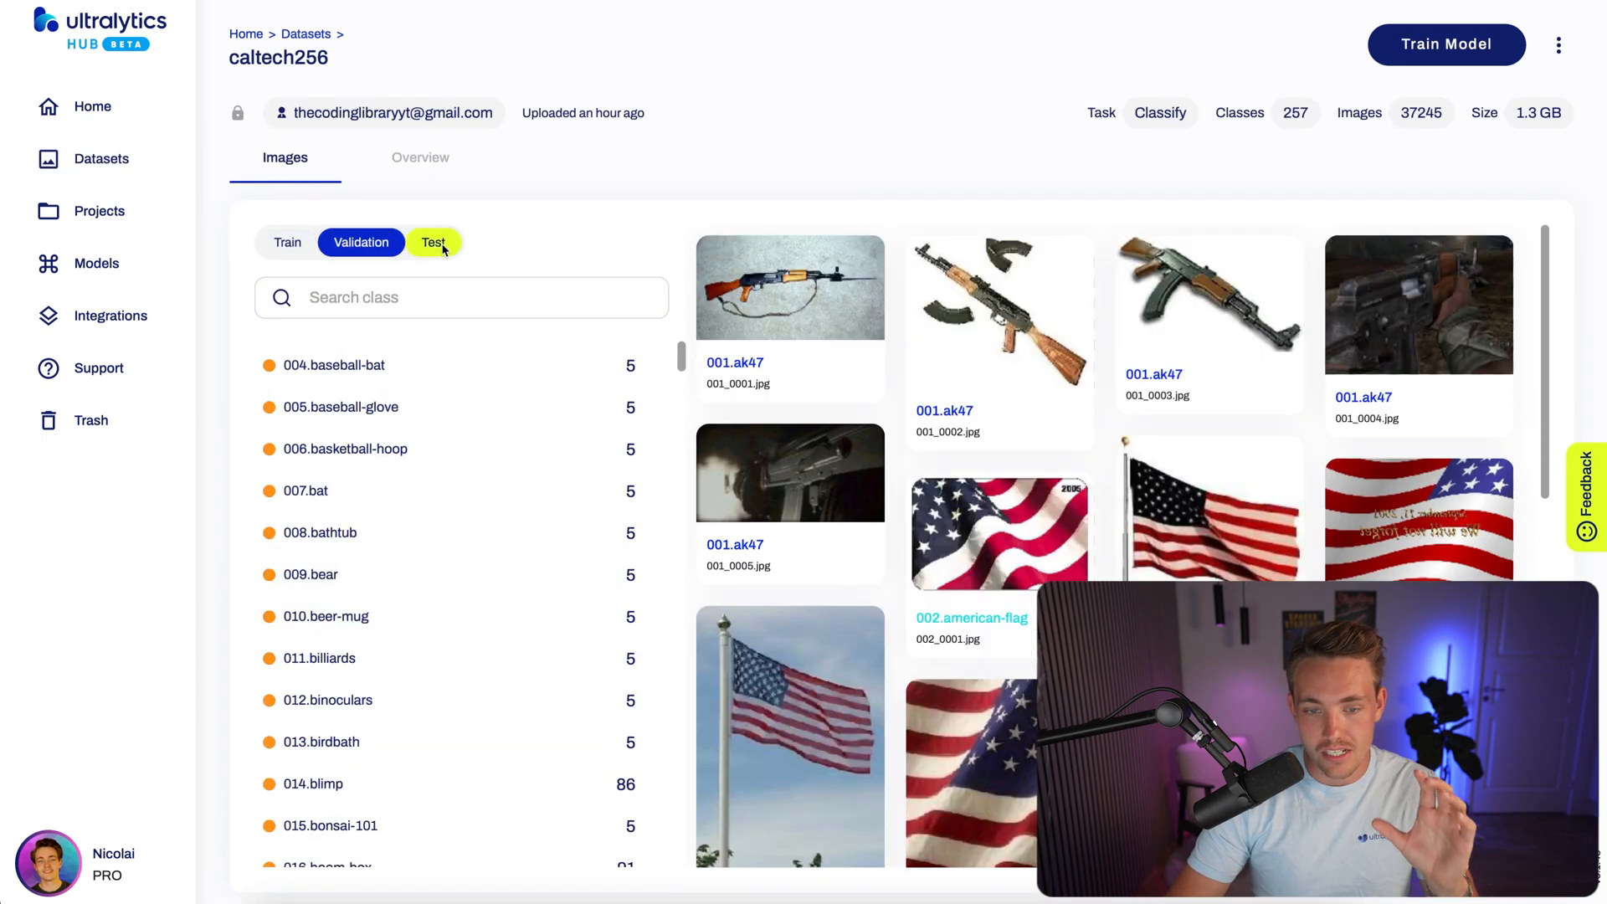
{"action": "left_click", "coordinate": [418, 158]}
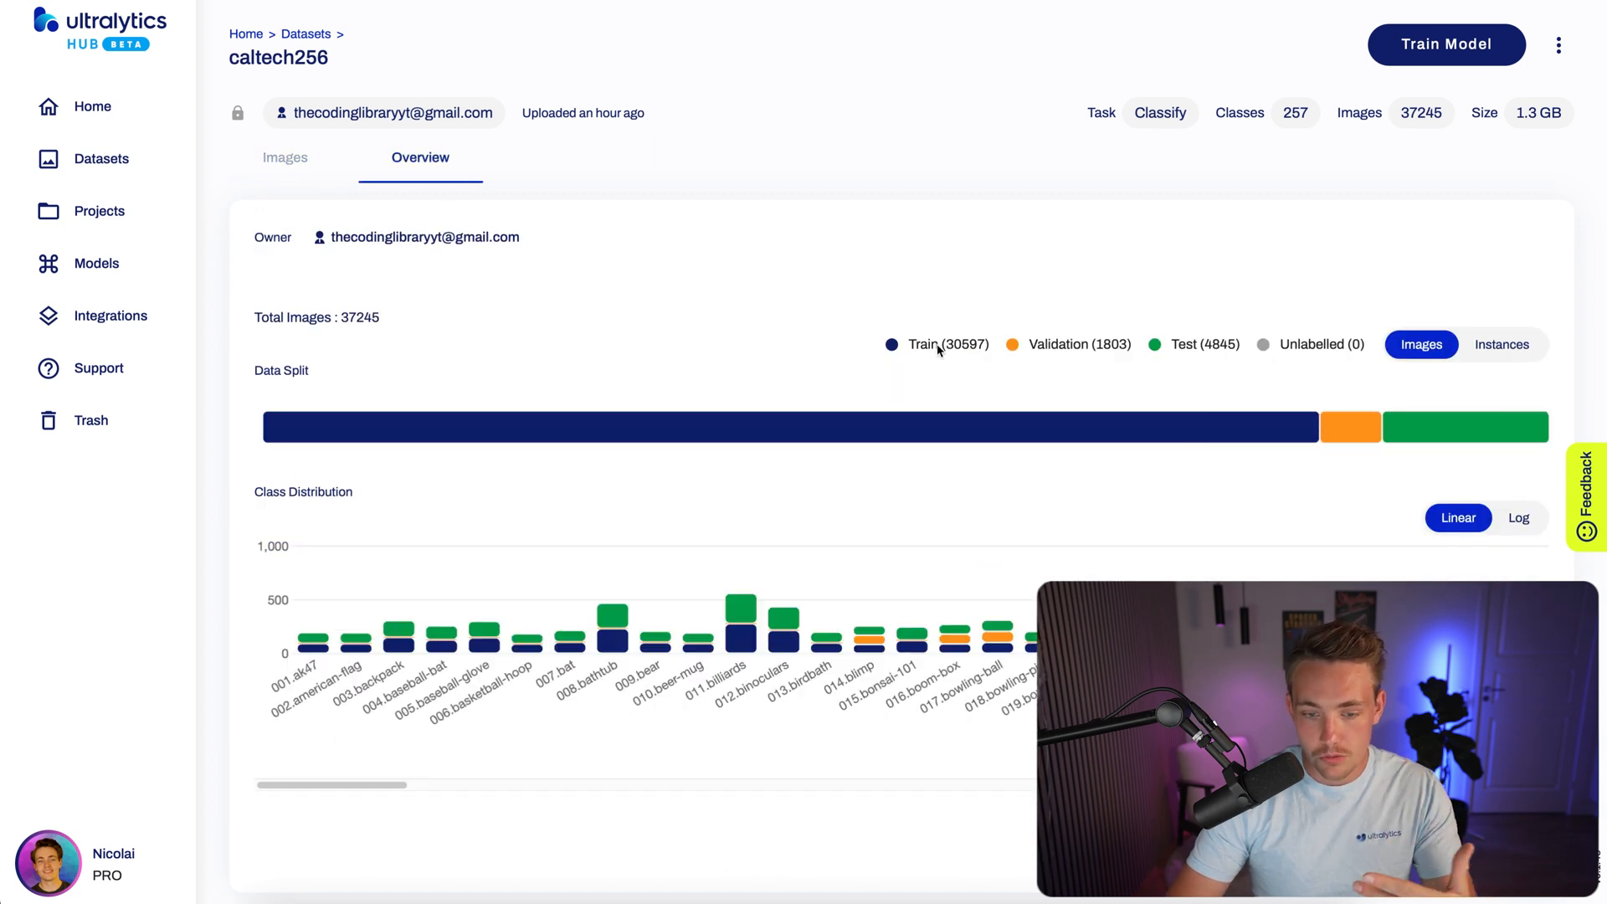
{"action": "mouse_move", "coordinate": [944, 614]}
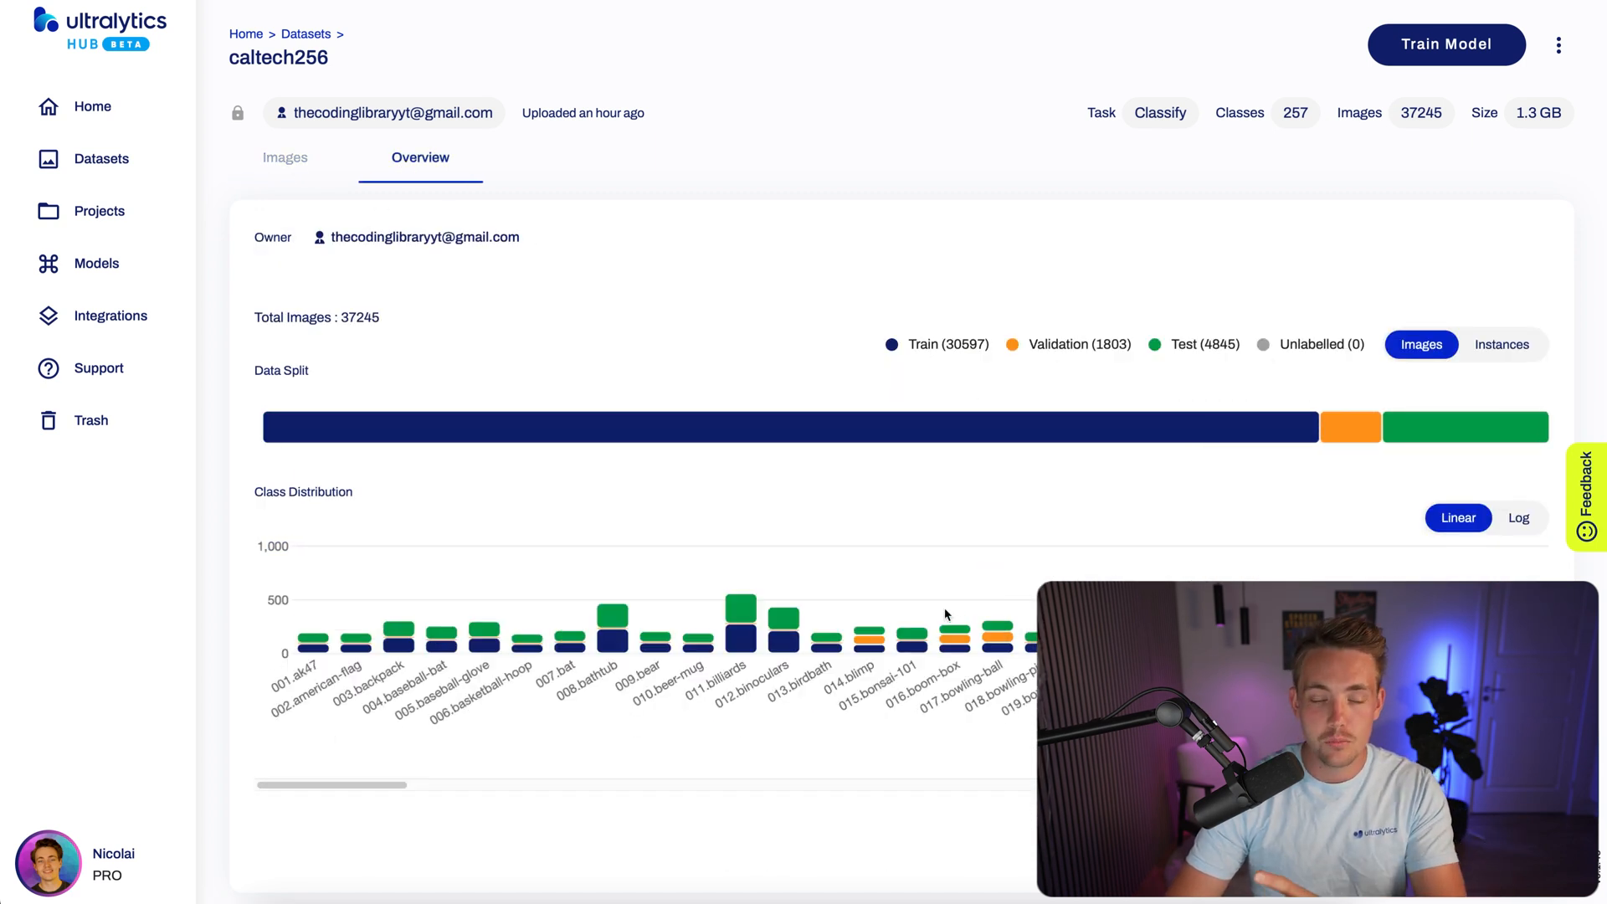
{"action": "mouse_move", "coordinate": [662, 509]}
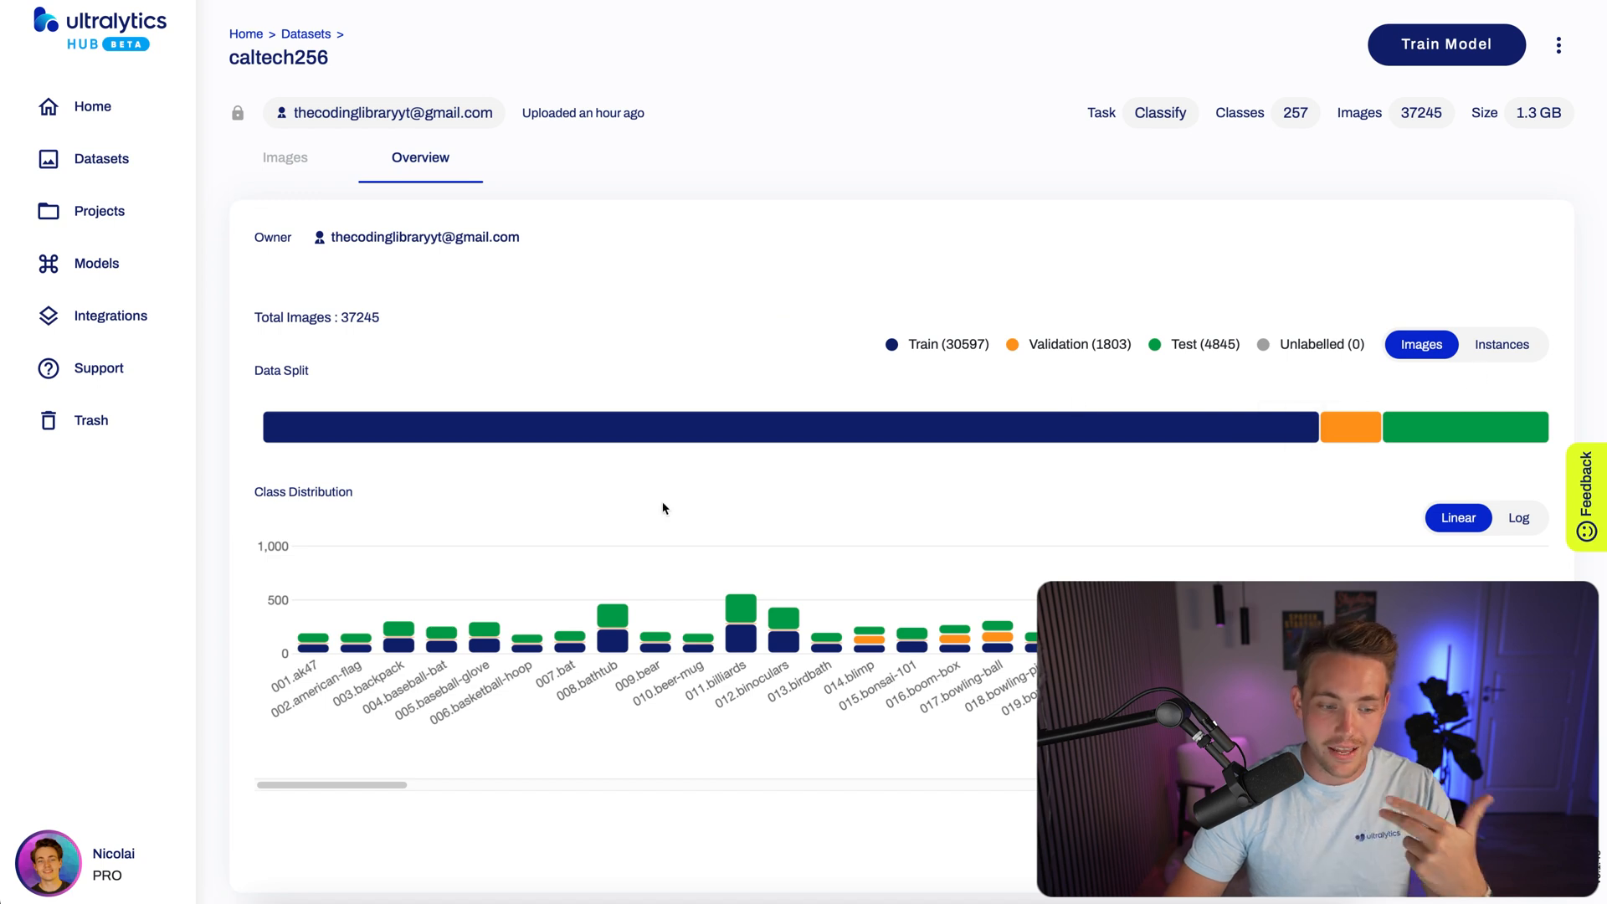
{"action": "left_click", "coordinate": [284, 158]}
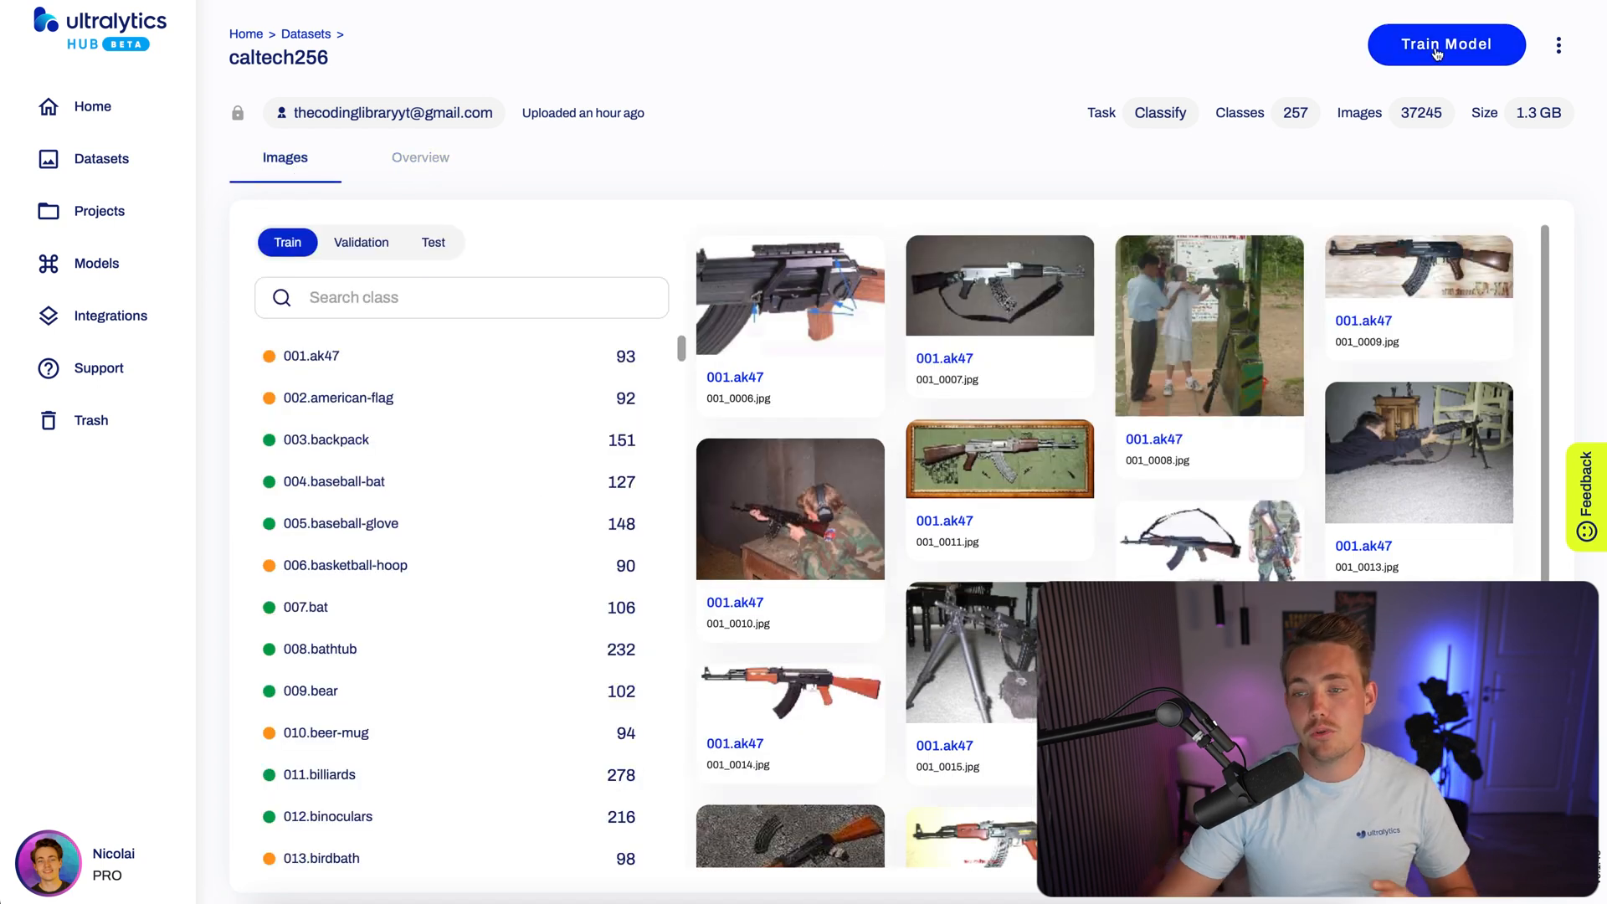
- Start the Train Model wizard on caltech256 and settle on YOLOv8n as the model
{"action": "left_click", "coordinate": [1444, 44]}
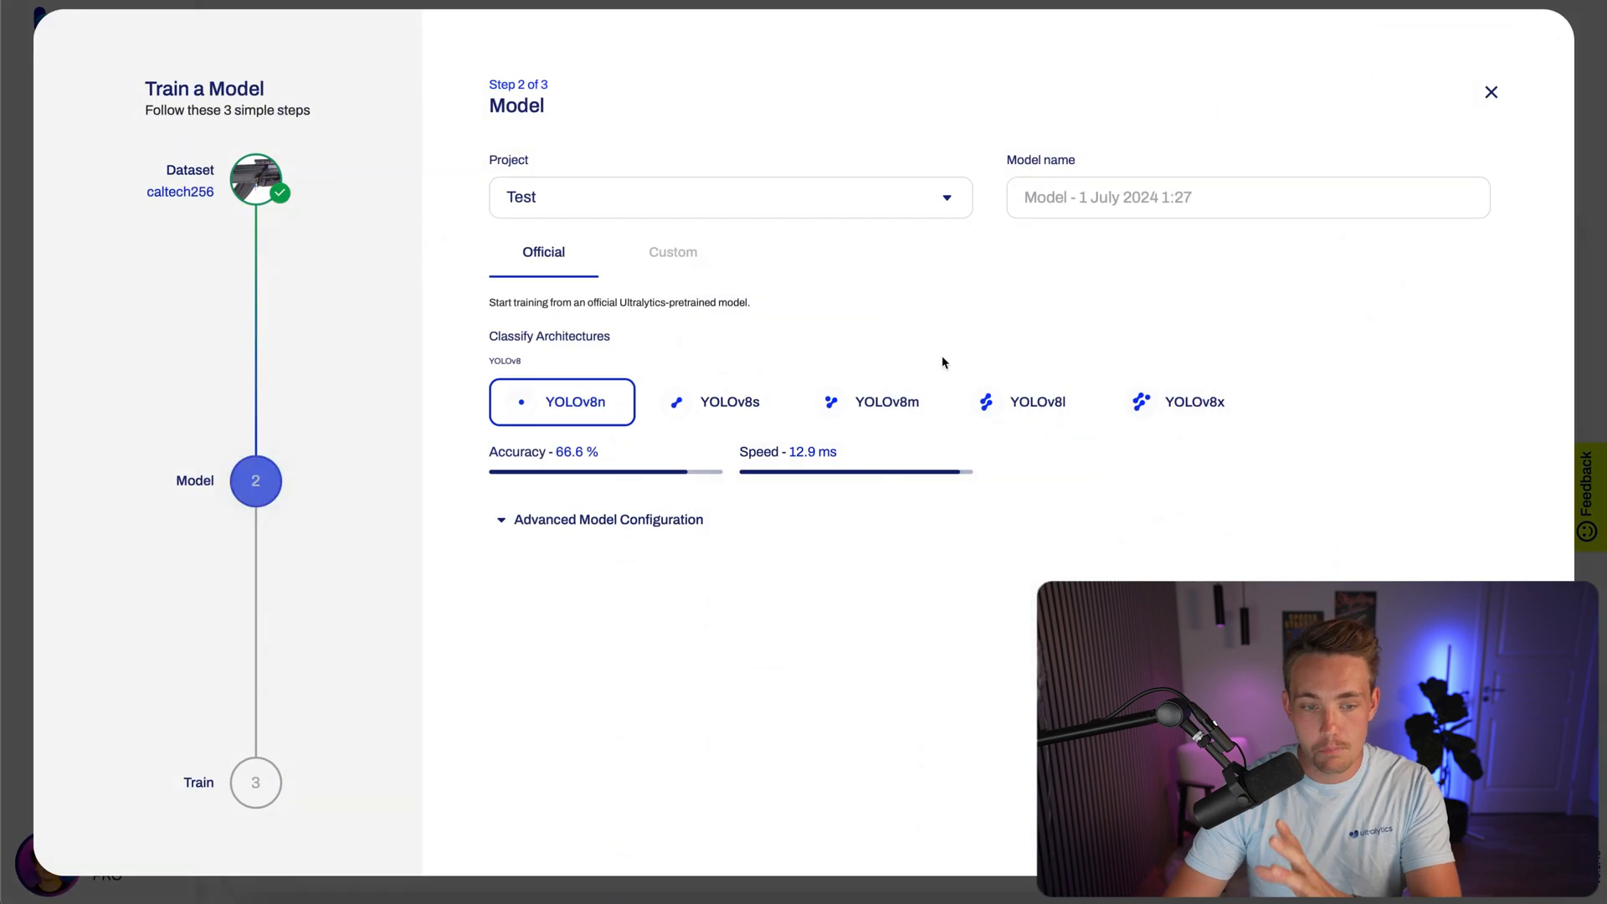
{"action": "left_click", "coordinate": [719, 400]}
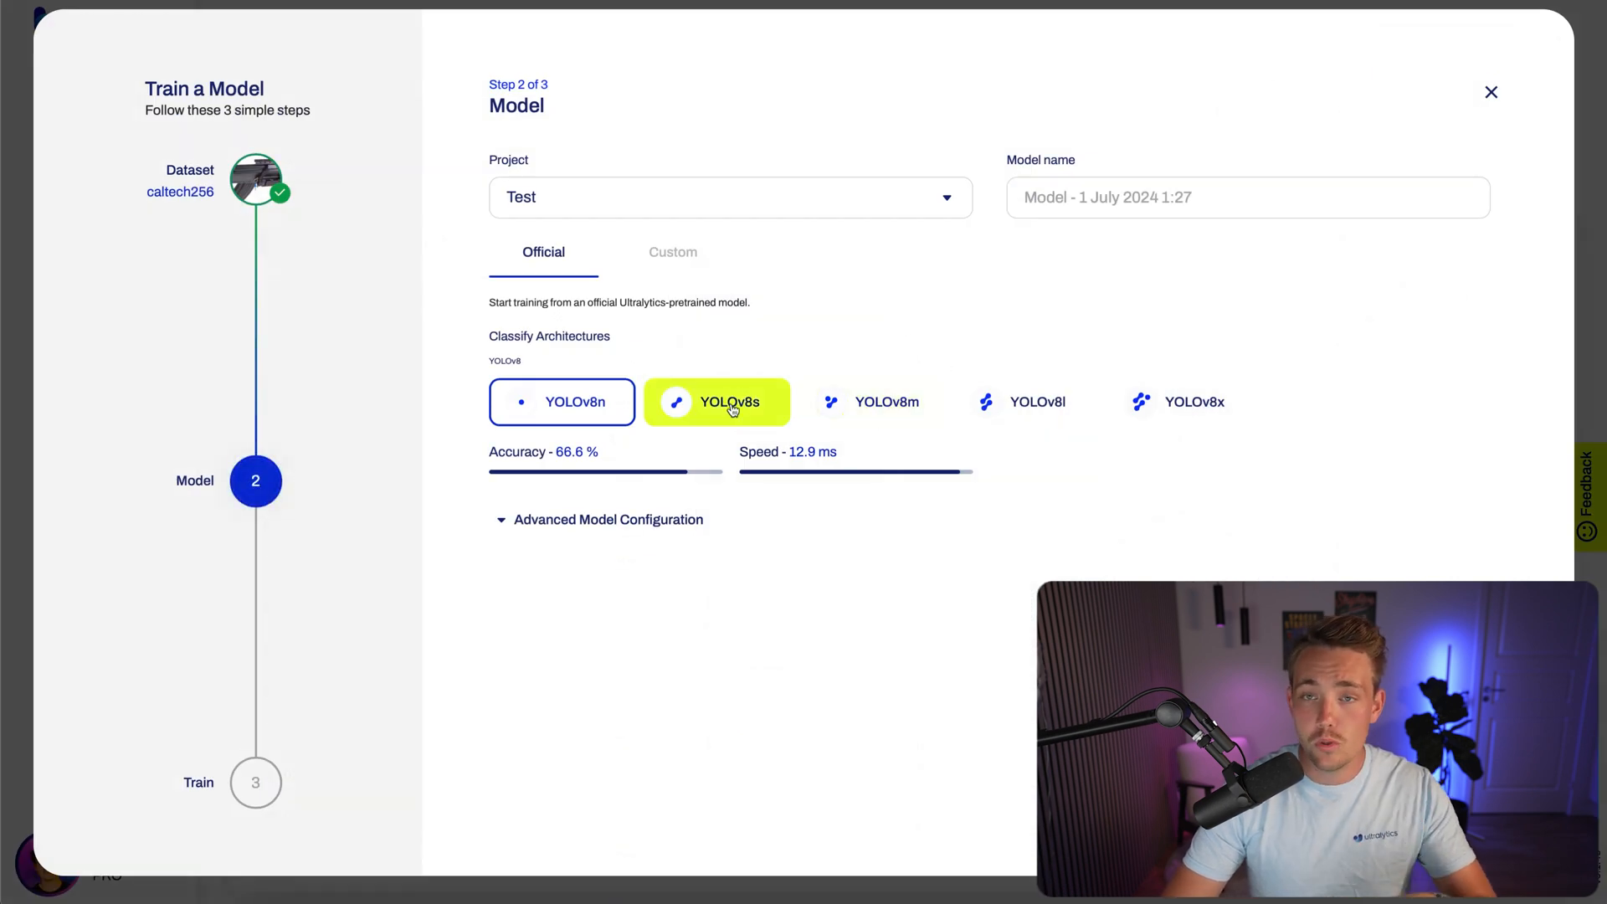
{"action": "left_click", "coordinate": [563, 400]}
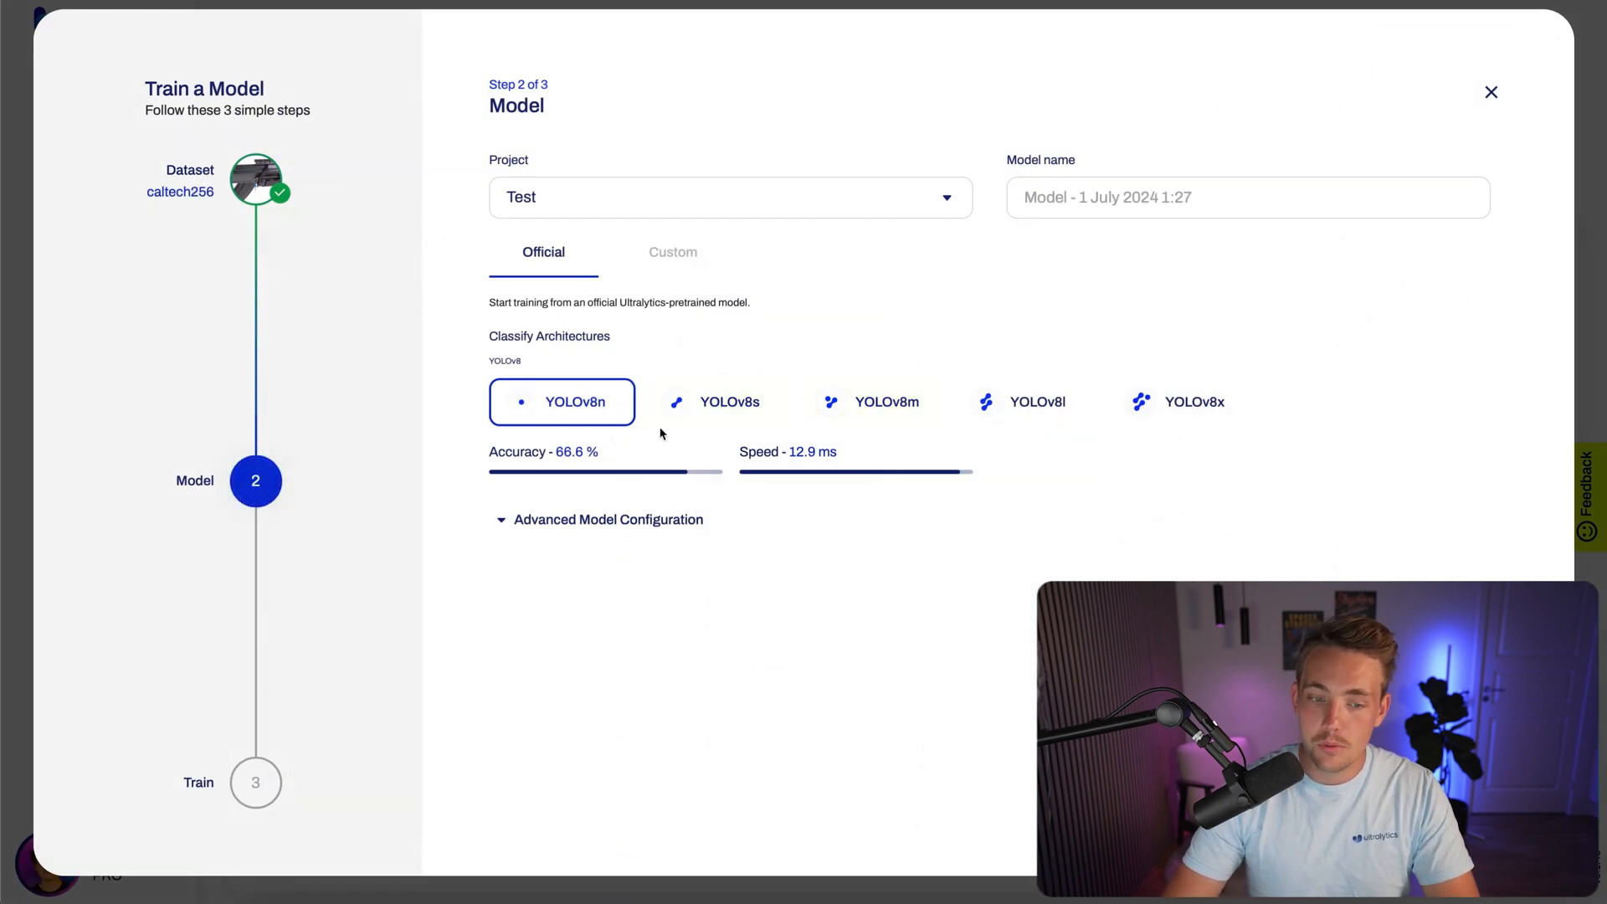
{"action": "left_click", "coordinate": [718, 400]}
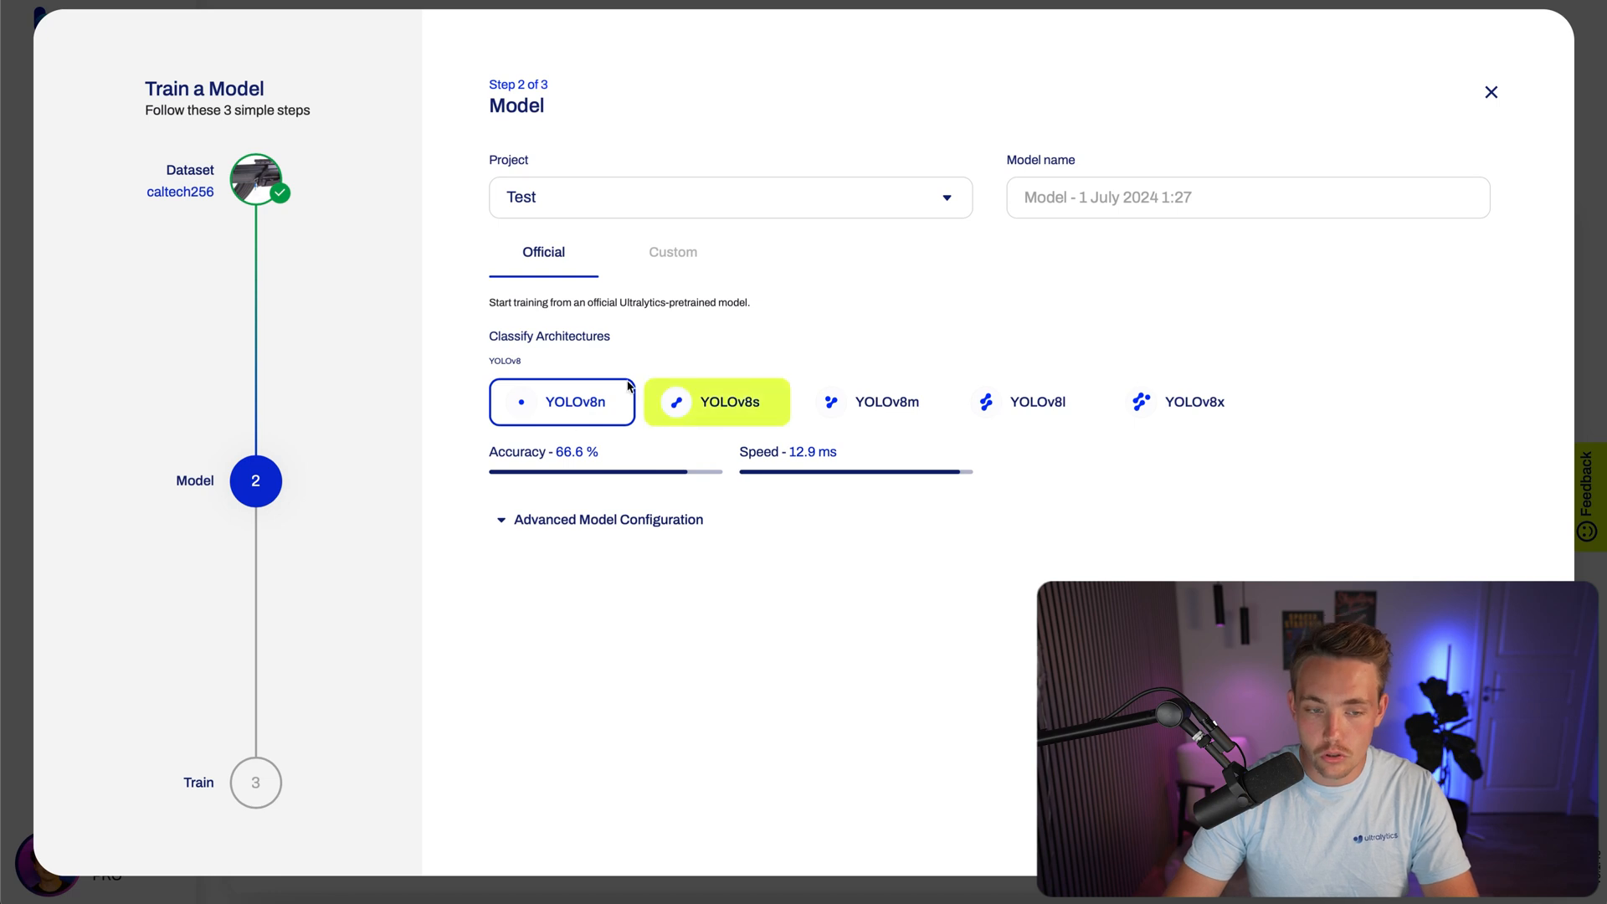
{"action": "left_click", "coordinate": [563, 400]}
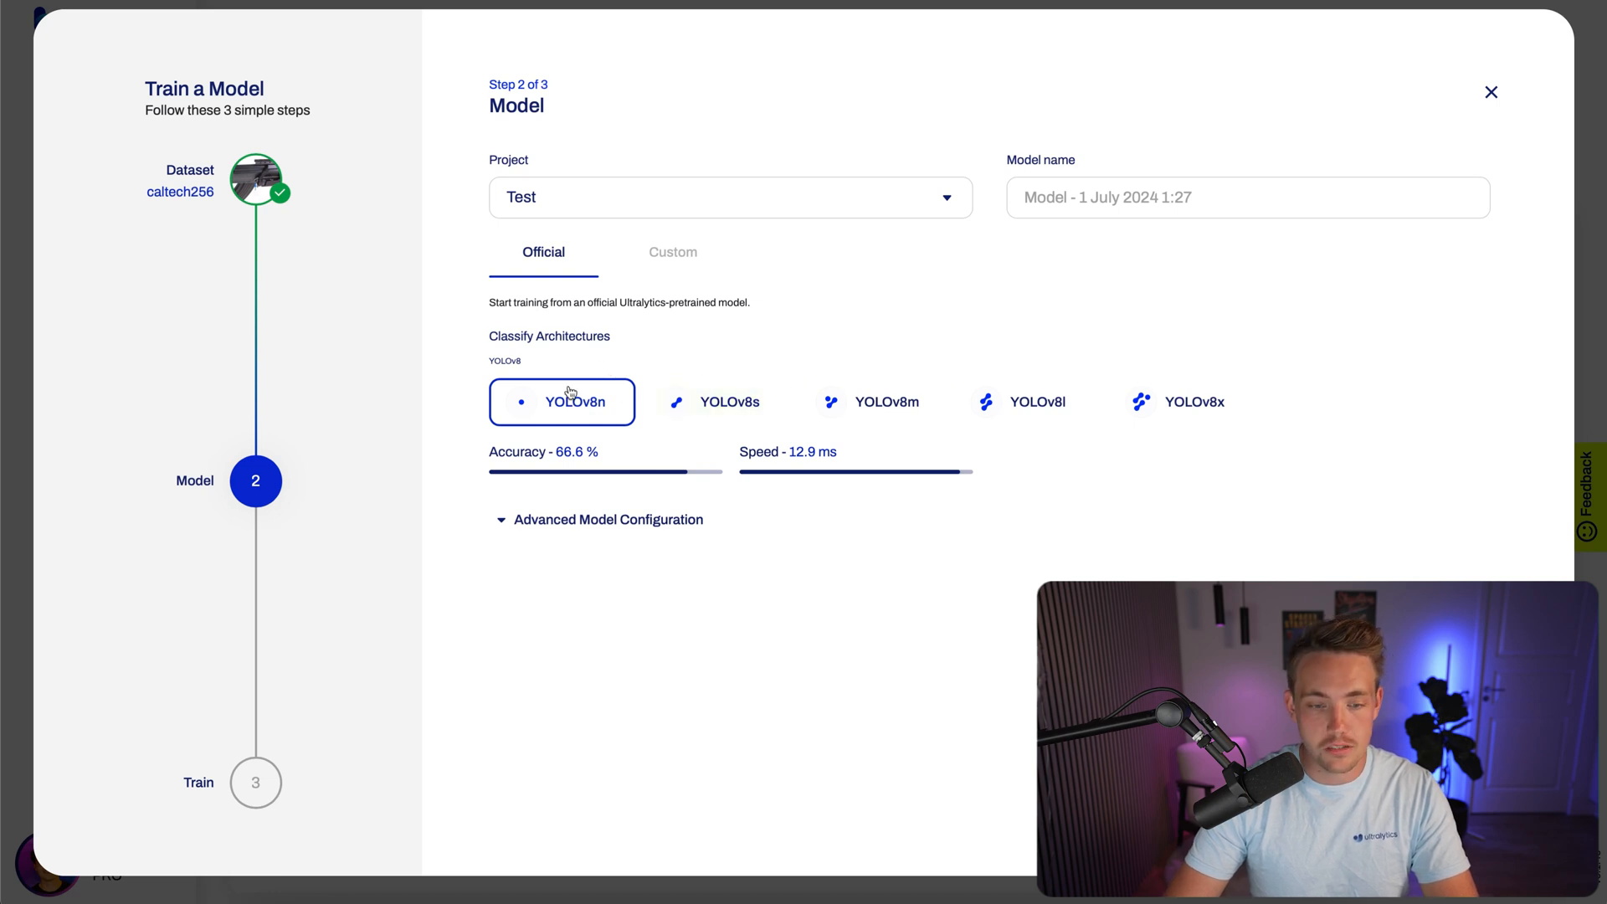
{"action": "mouse_move", "coordinate": [1181, 400]}
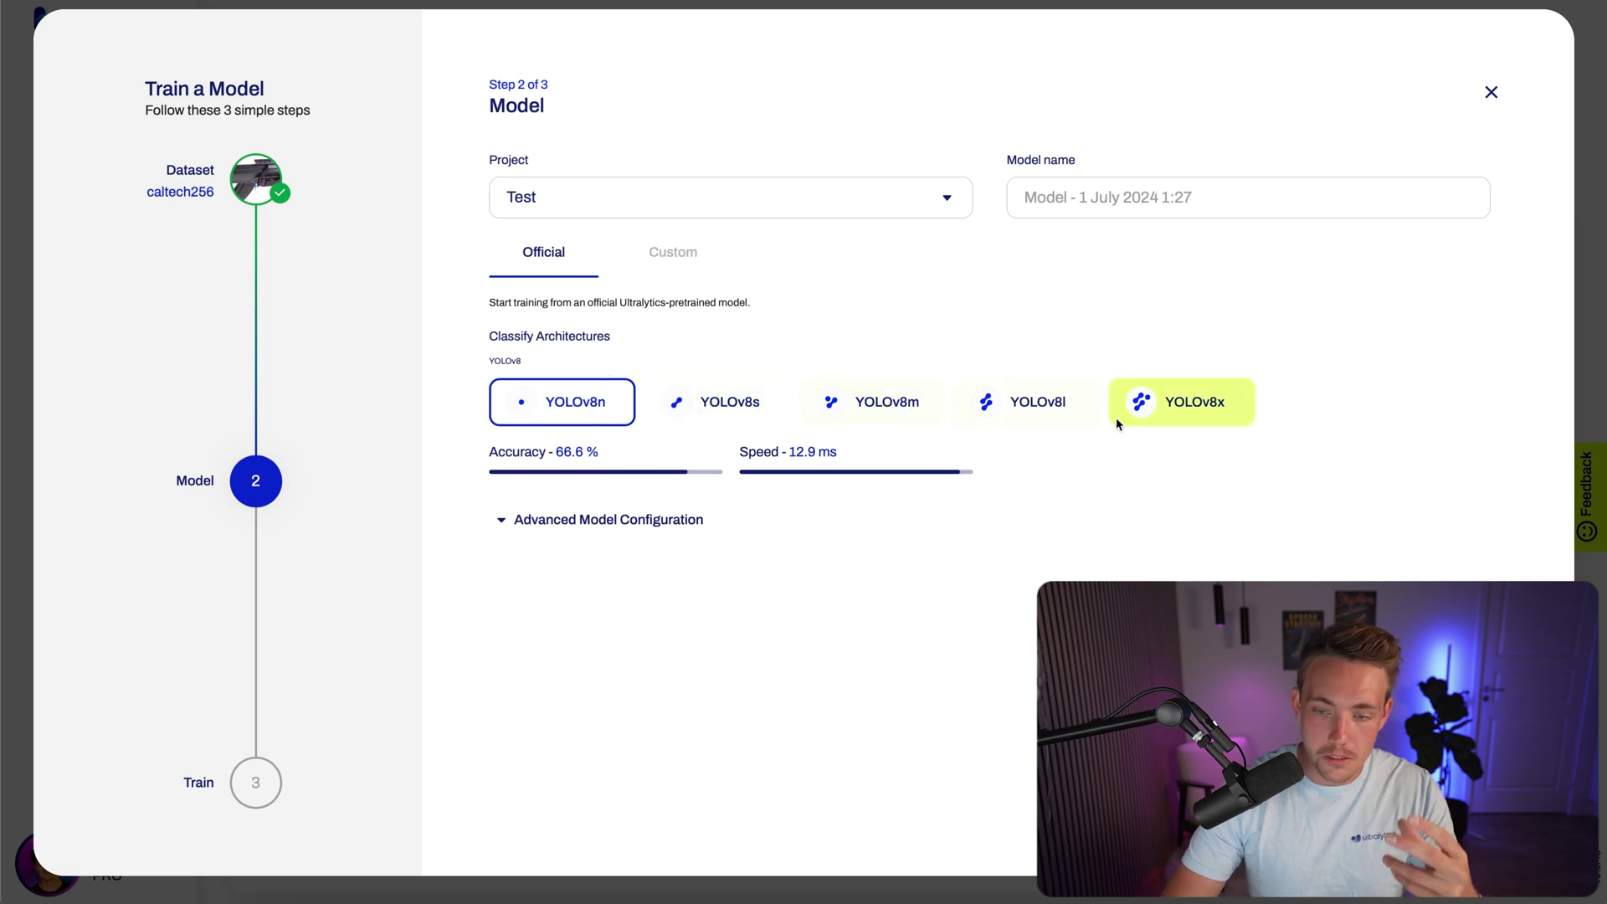
{"action": "left_click", "coordinate": [718, 400]}
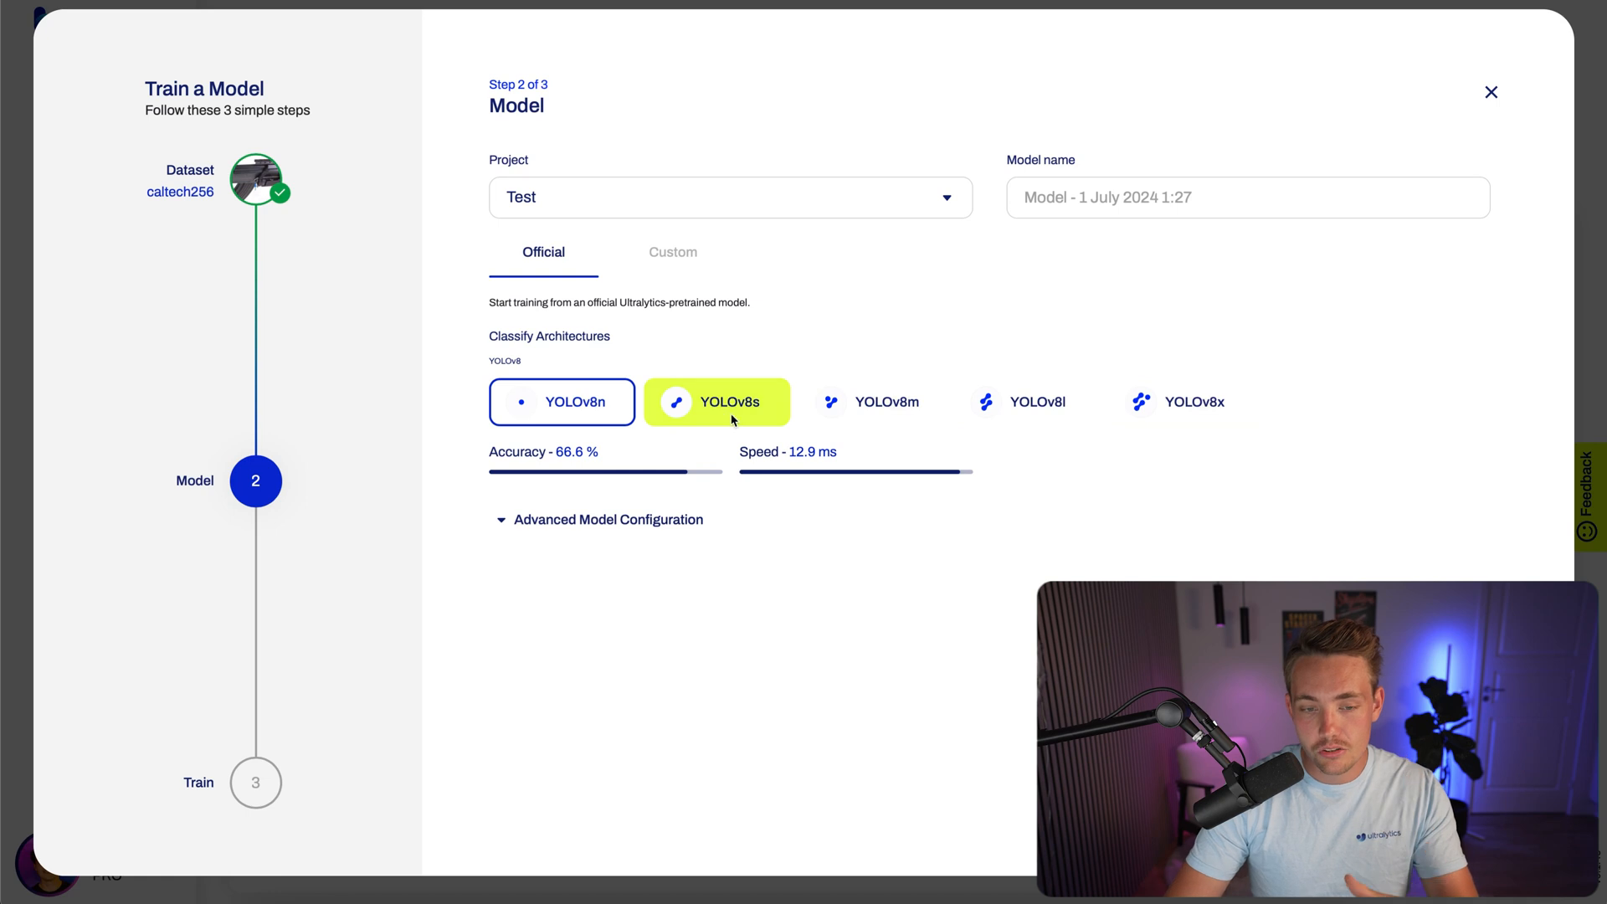
- In Advanced Model Configuration, toggle Pre-trained weights off and back on
{"action": "left_click", "coordinate": [606, 518]}
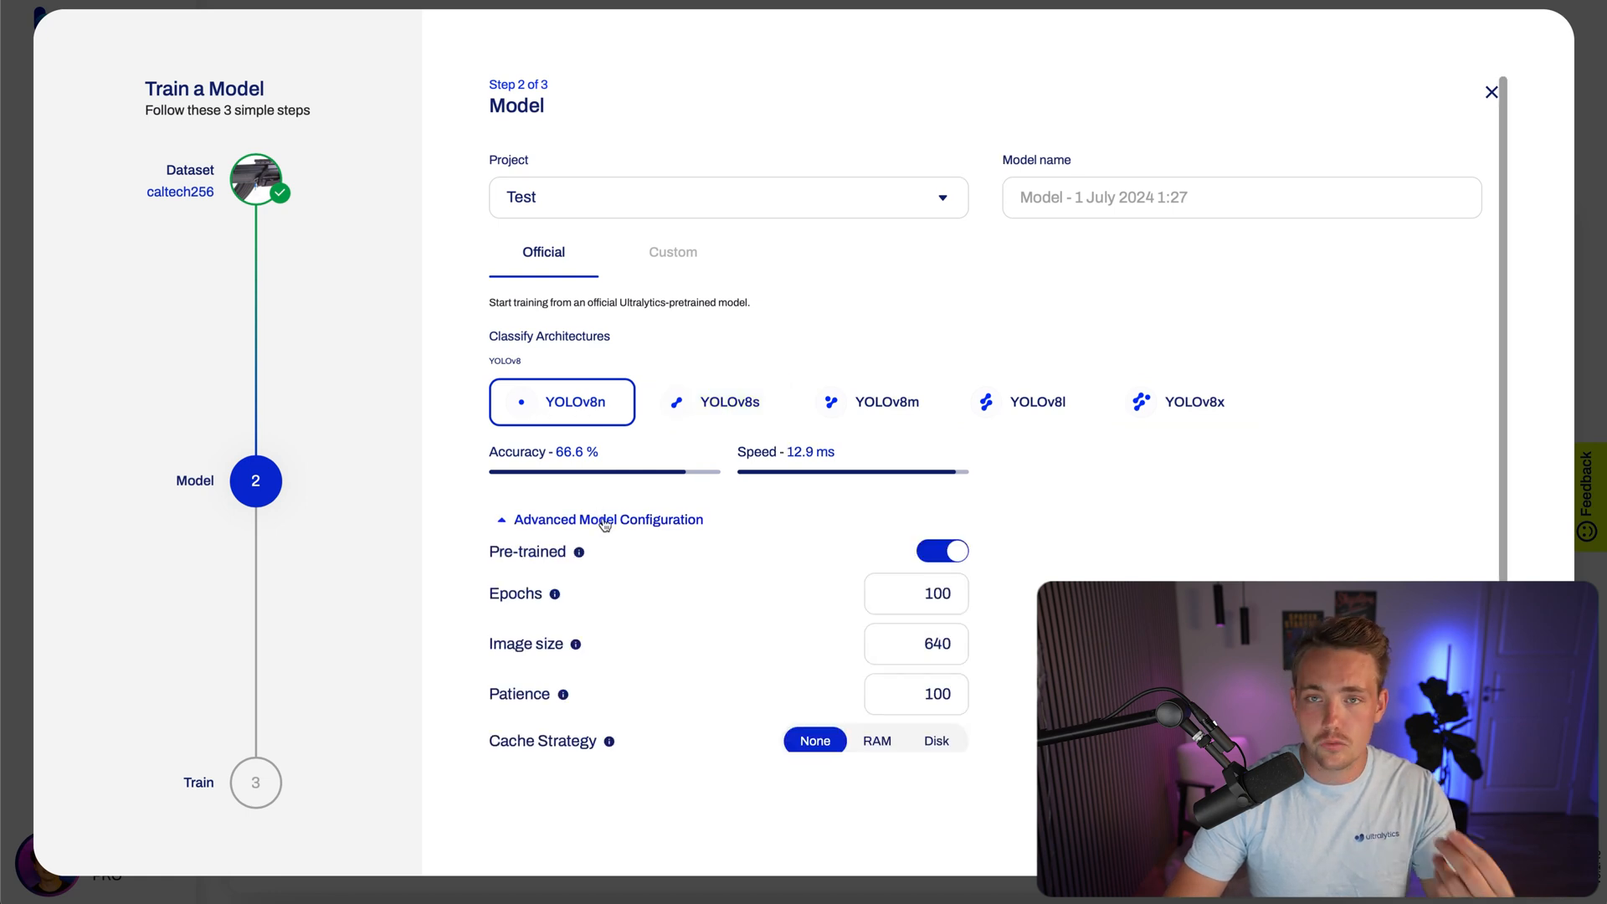
{"action": "scroll", "scroll_direction": "down", "scroll_amount": 3}
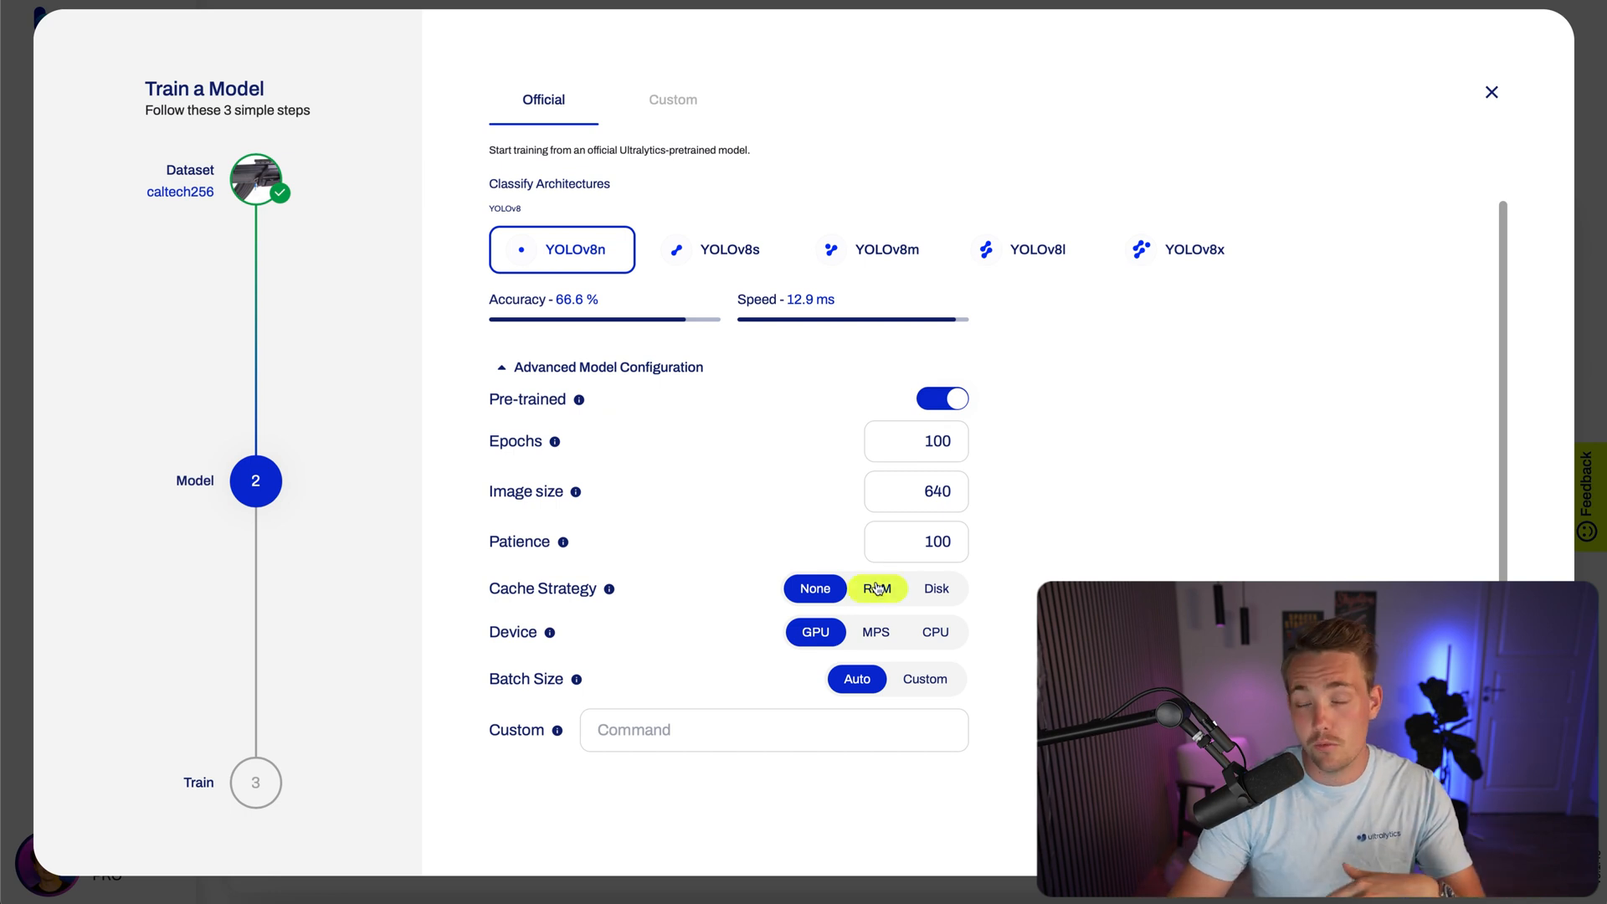
{"action": "left_click", "coordinate": [940, 398]}
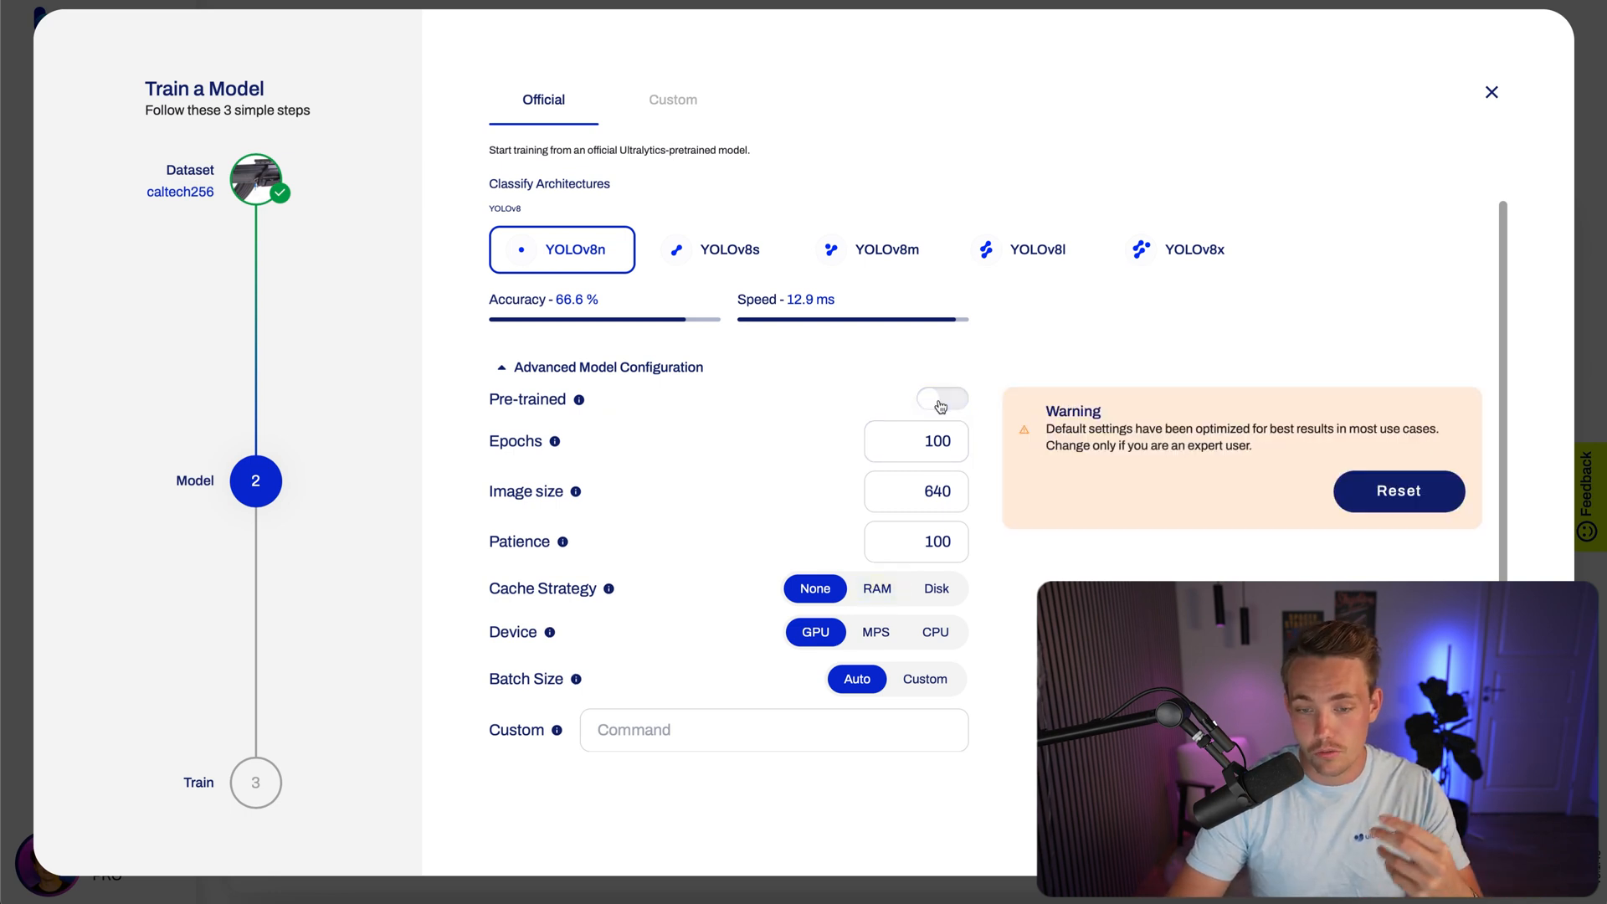
{"action": "left_click", "coordinate": [939, 398]}
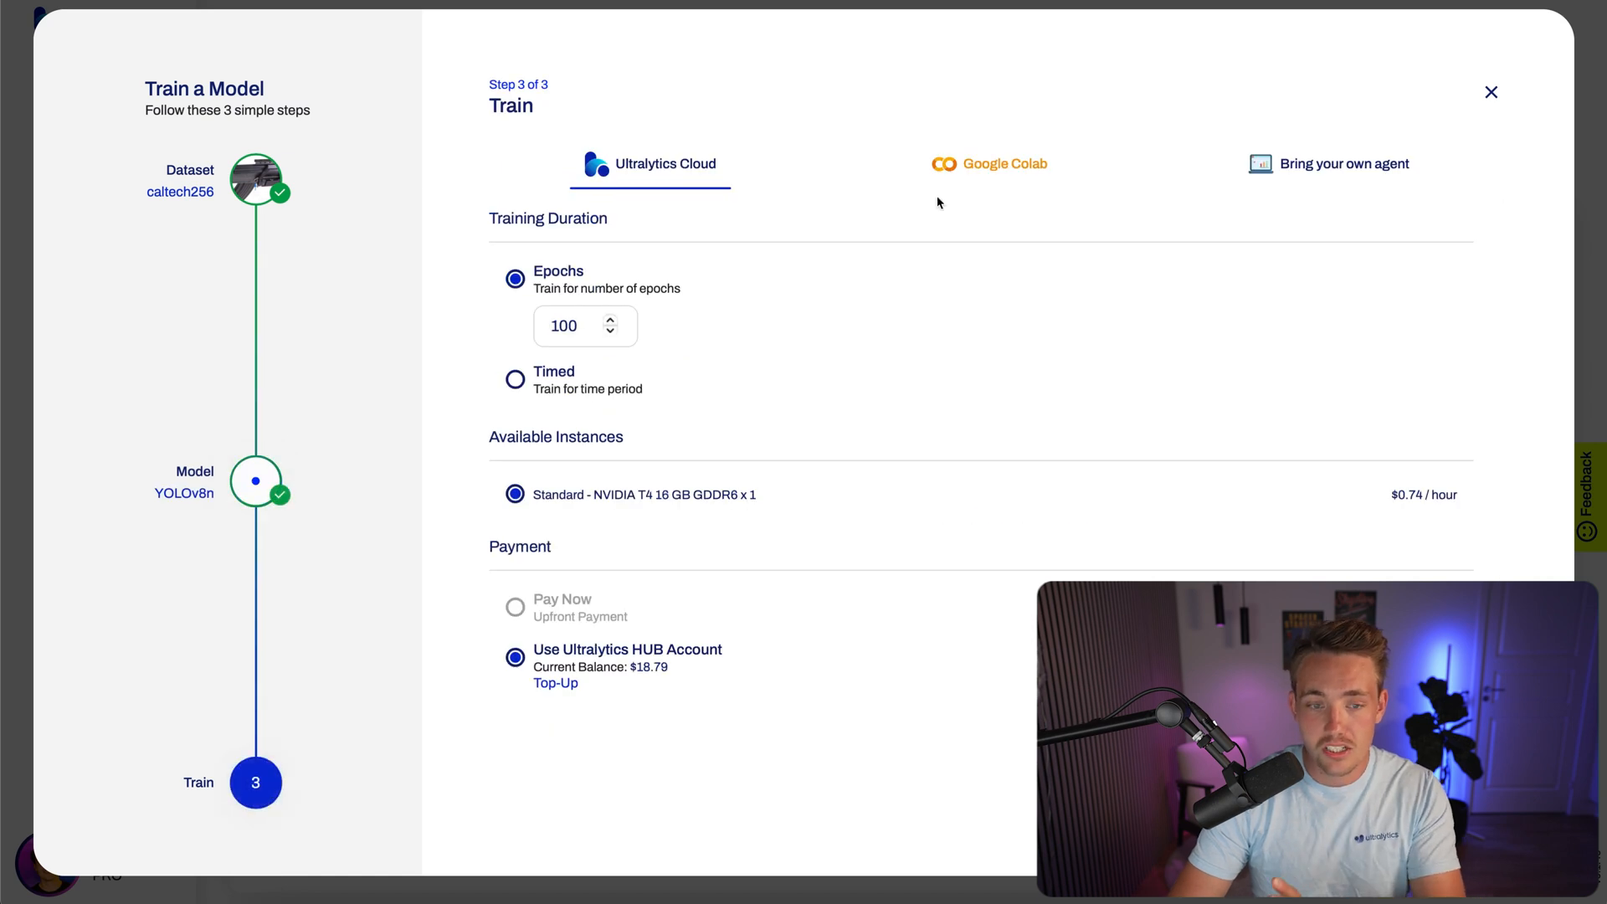
{"action": "mouse_move", "coordinate": [874, 140]}
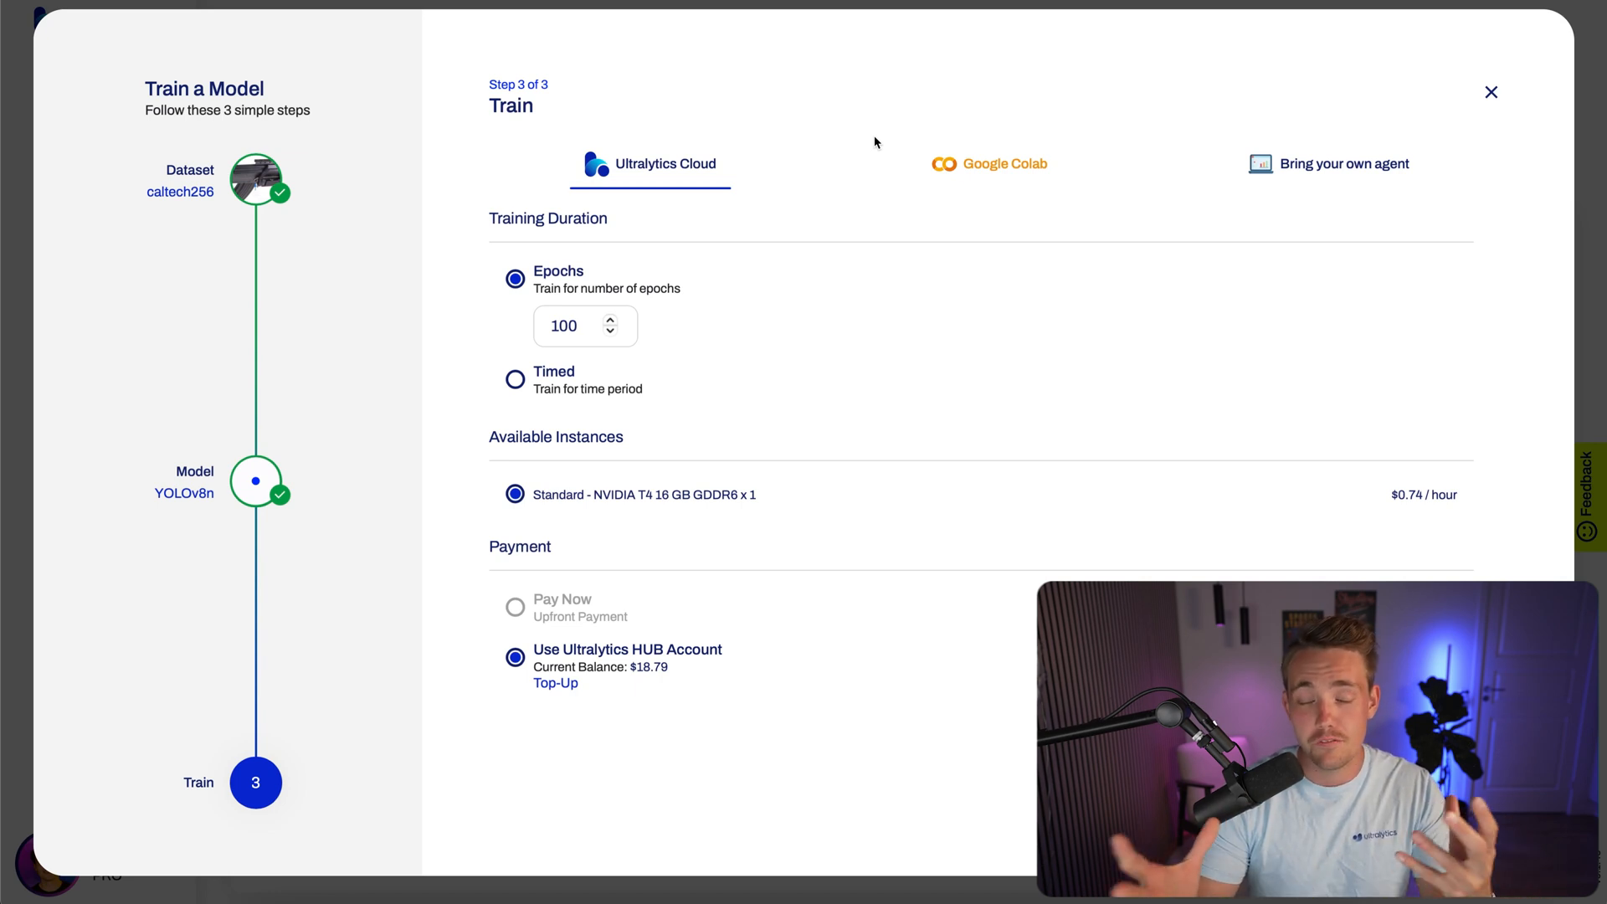
{"action": "mouse_move", "coordinate": [1073, 176]}
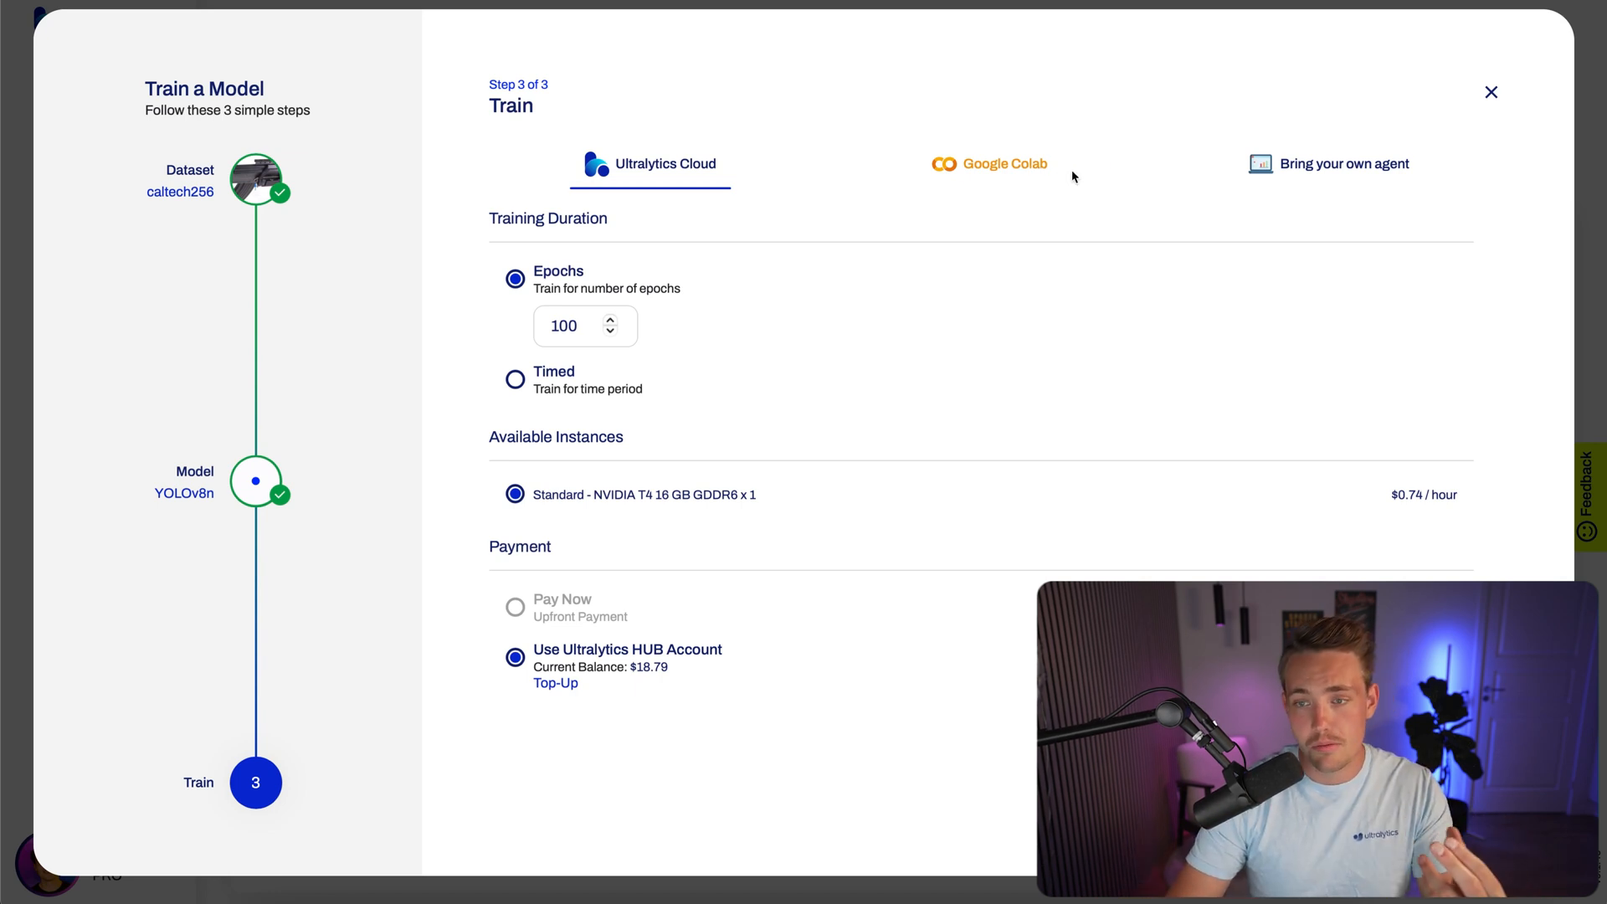
{"action": "mouse_move", "coordinate": [1338, 170]}
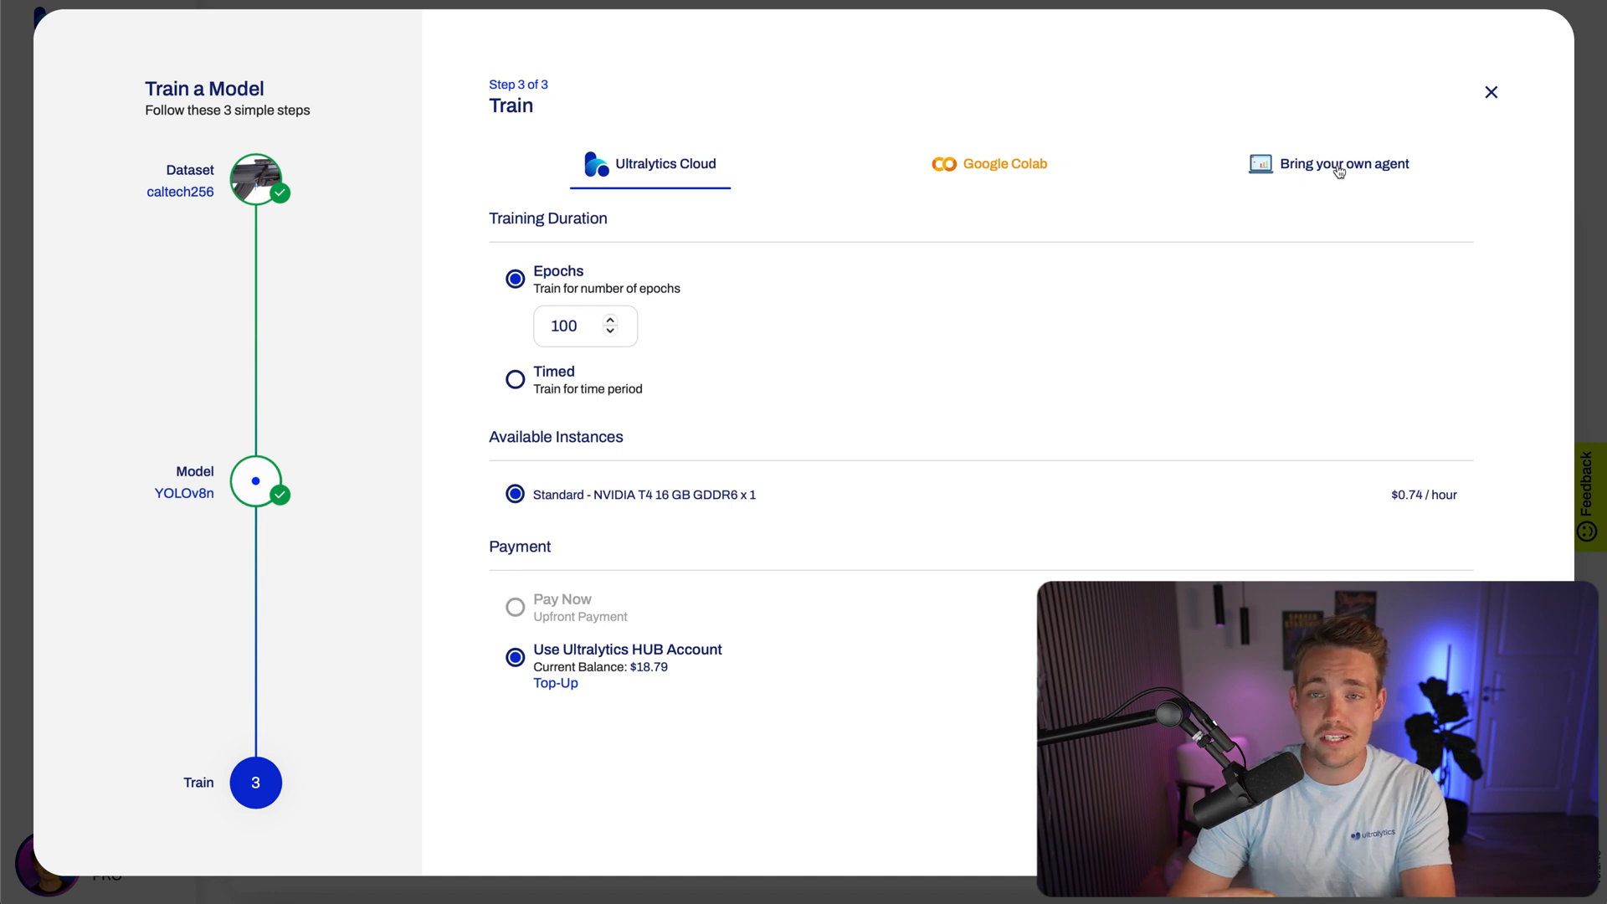
{"action": "mouse_move", "coordinate": [666, 159]}
{"action": "type", "text": "30"}
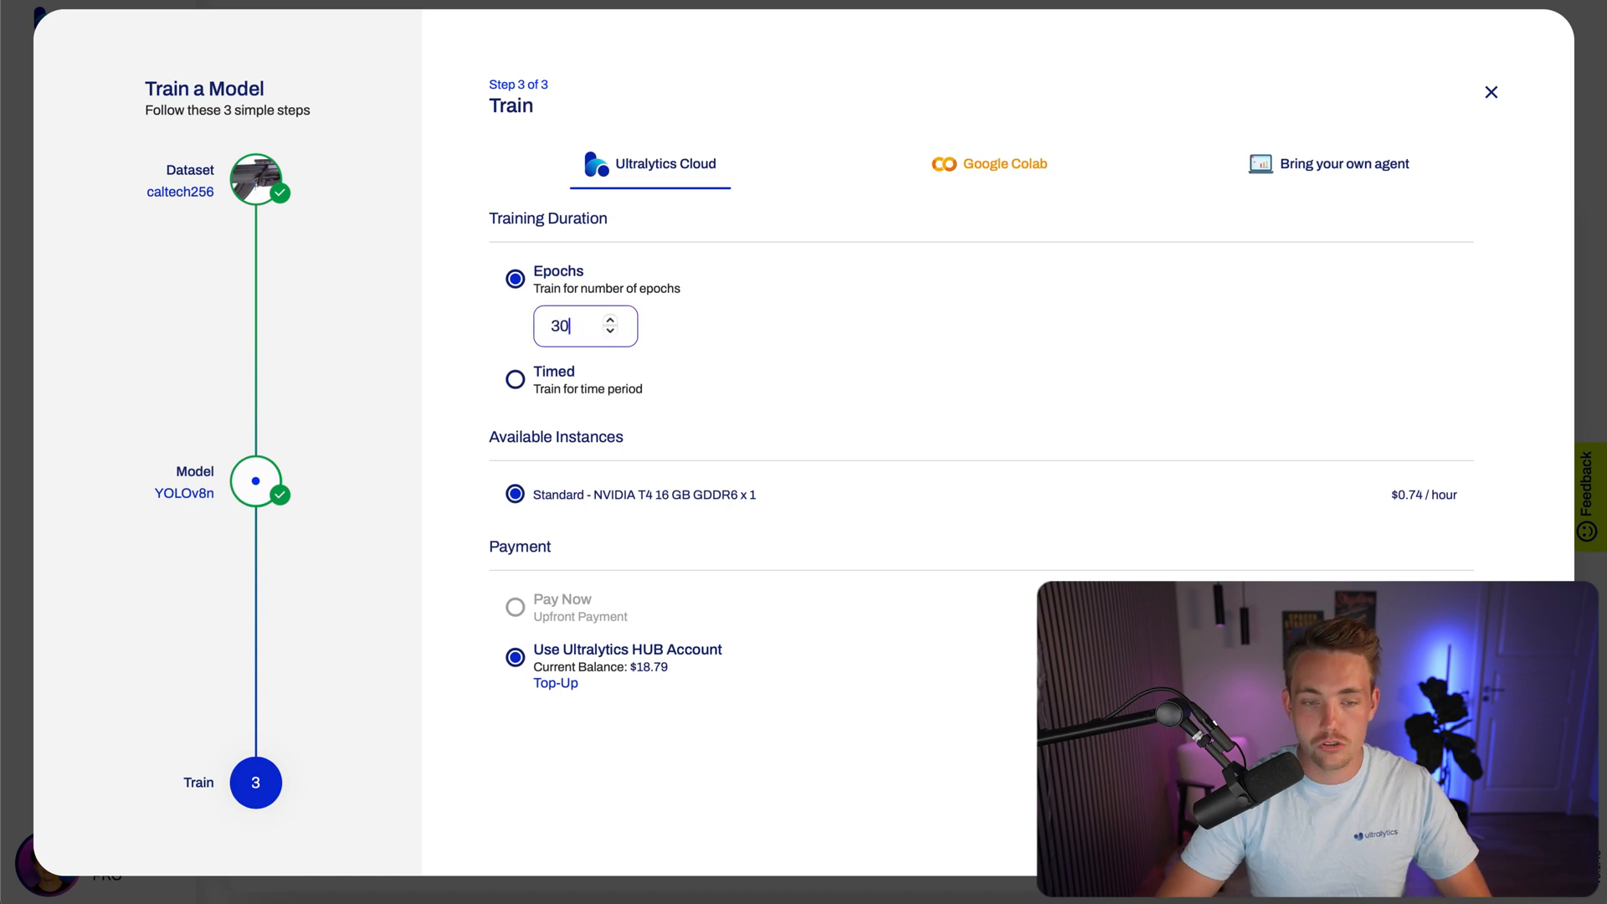
{"action": "mouse_move", "coordinate": [732, 530]}
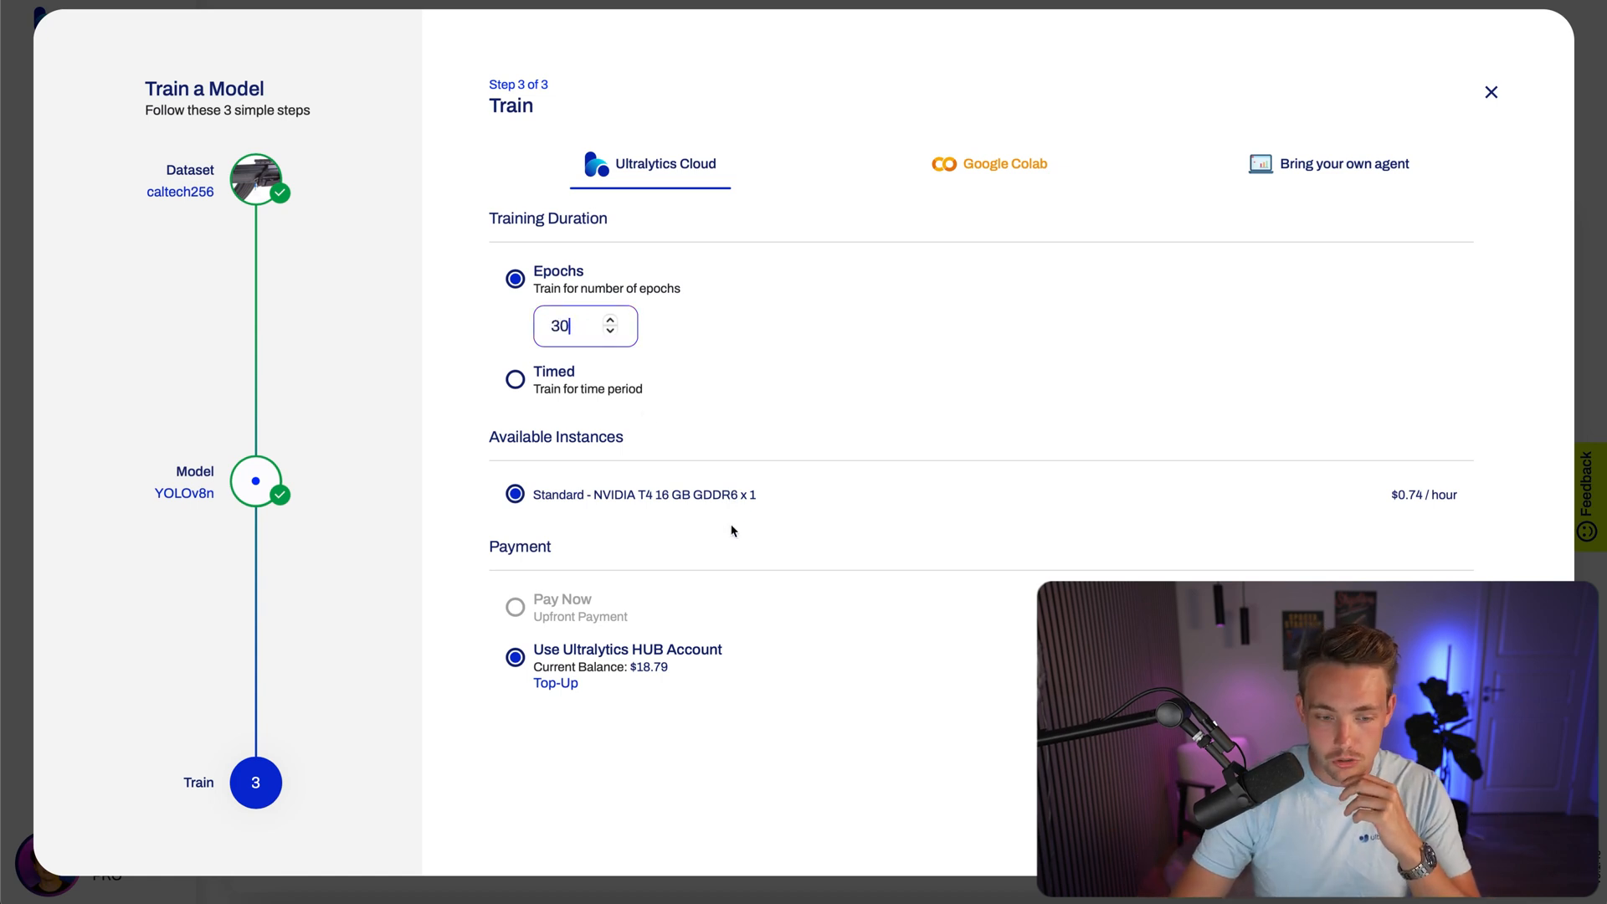
{"action": "mouse_move", "coordinate": [718, 517]}
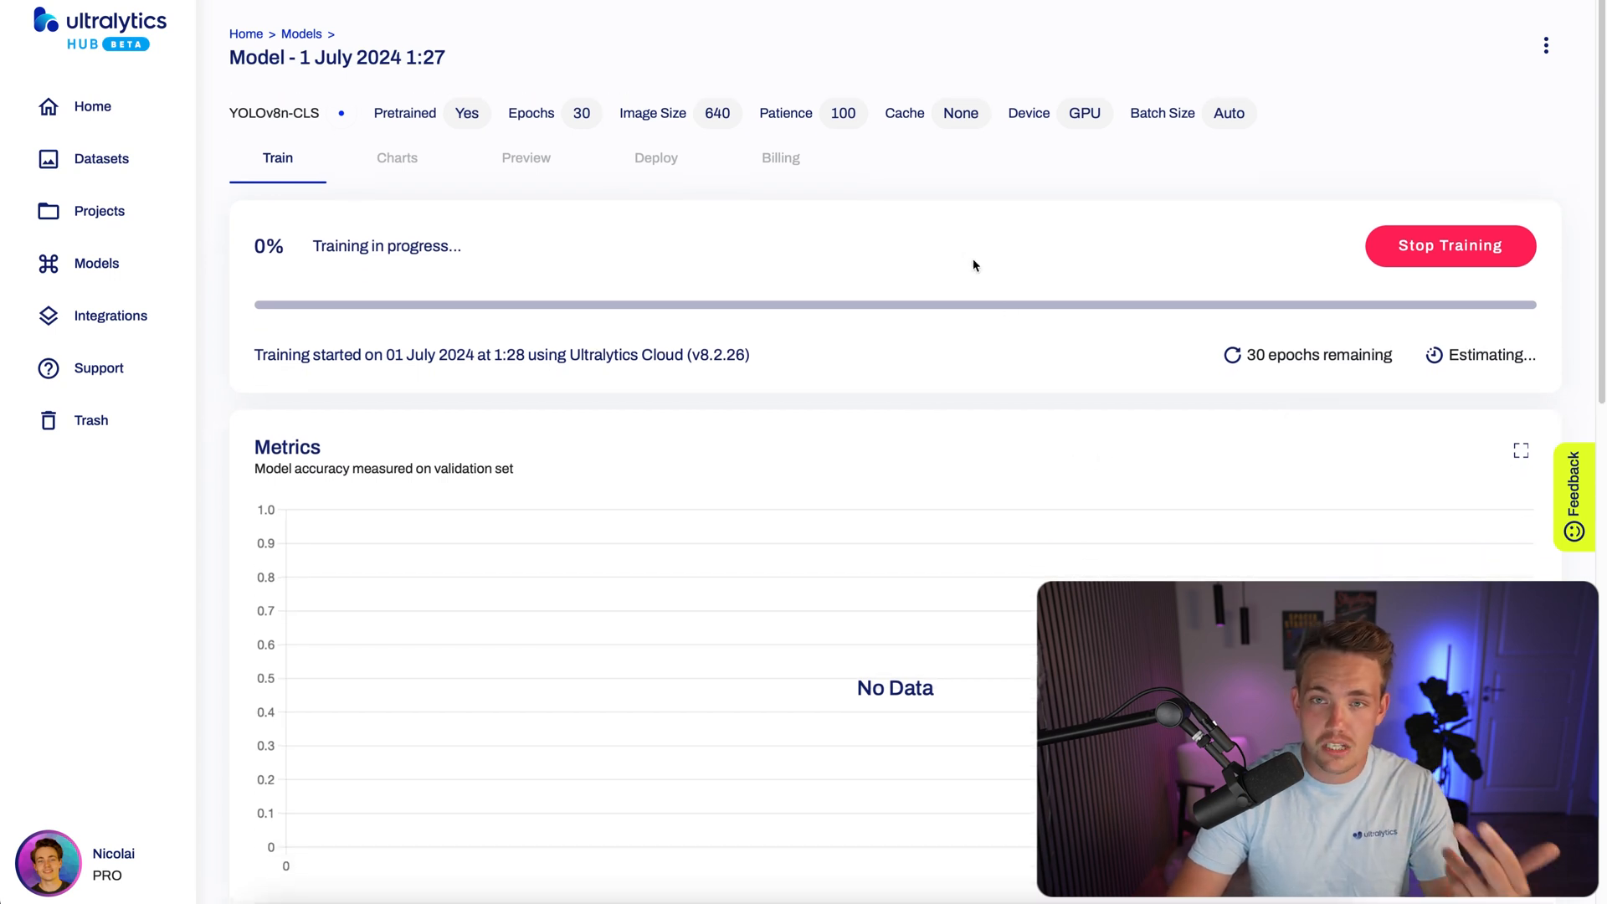
{"action": "mouse_move", "coordinate": [912, 387]}
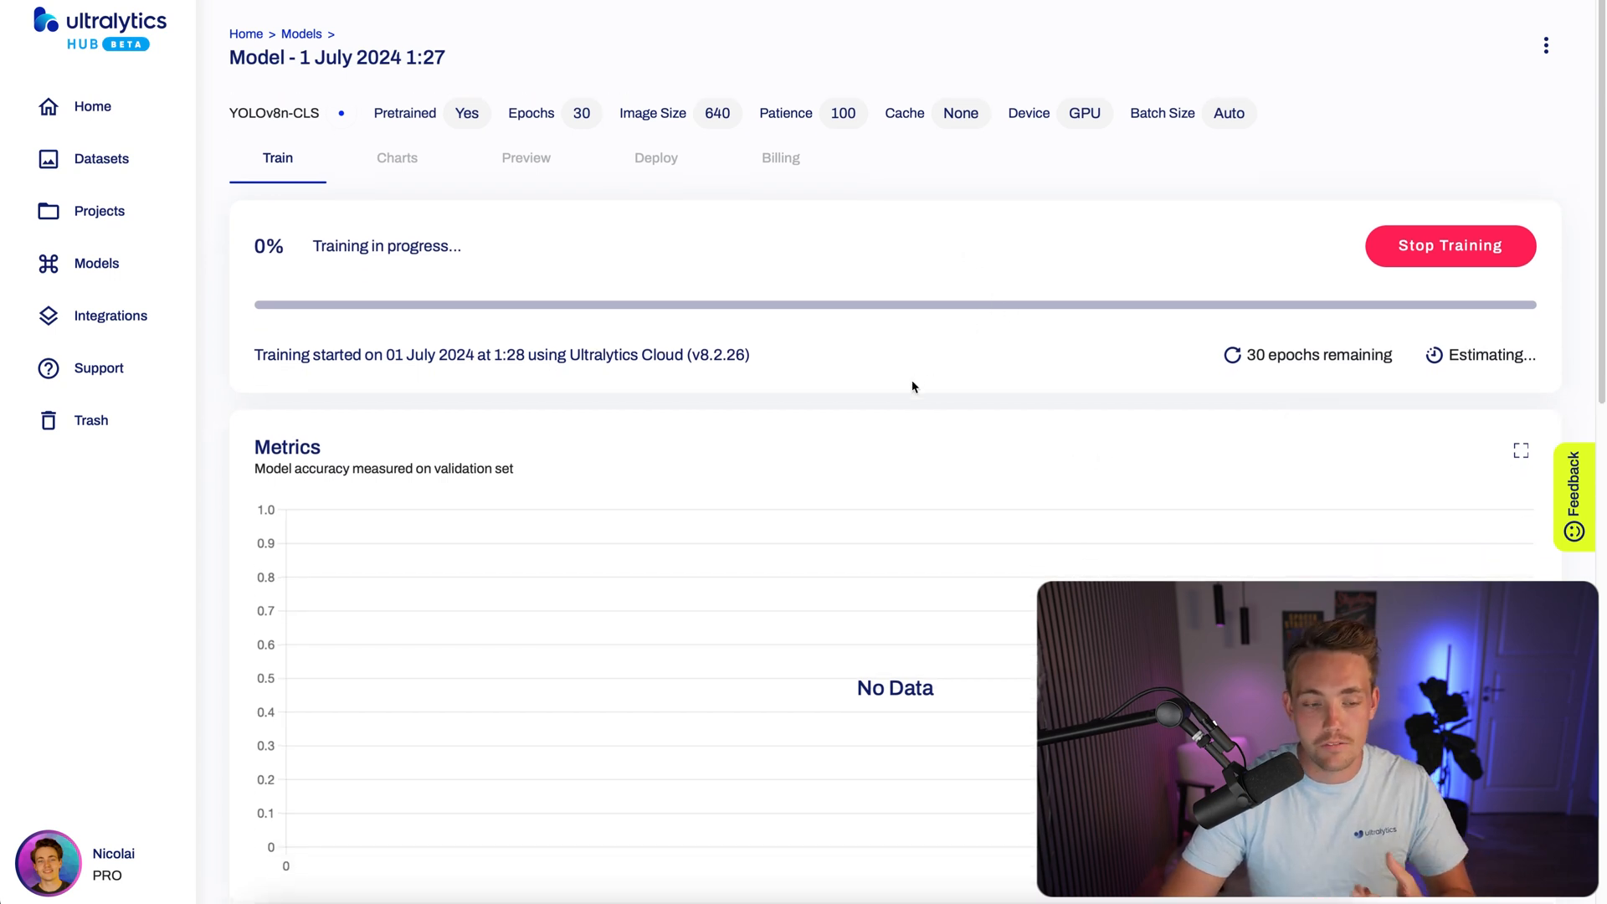
- Scroll down the Train tab to view the empty Metrics and Loss charts
{"action": "scroll", "scroll_direction": "down", "scroll_amount": 3}
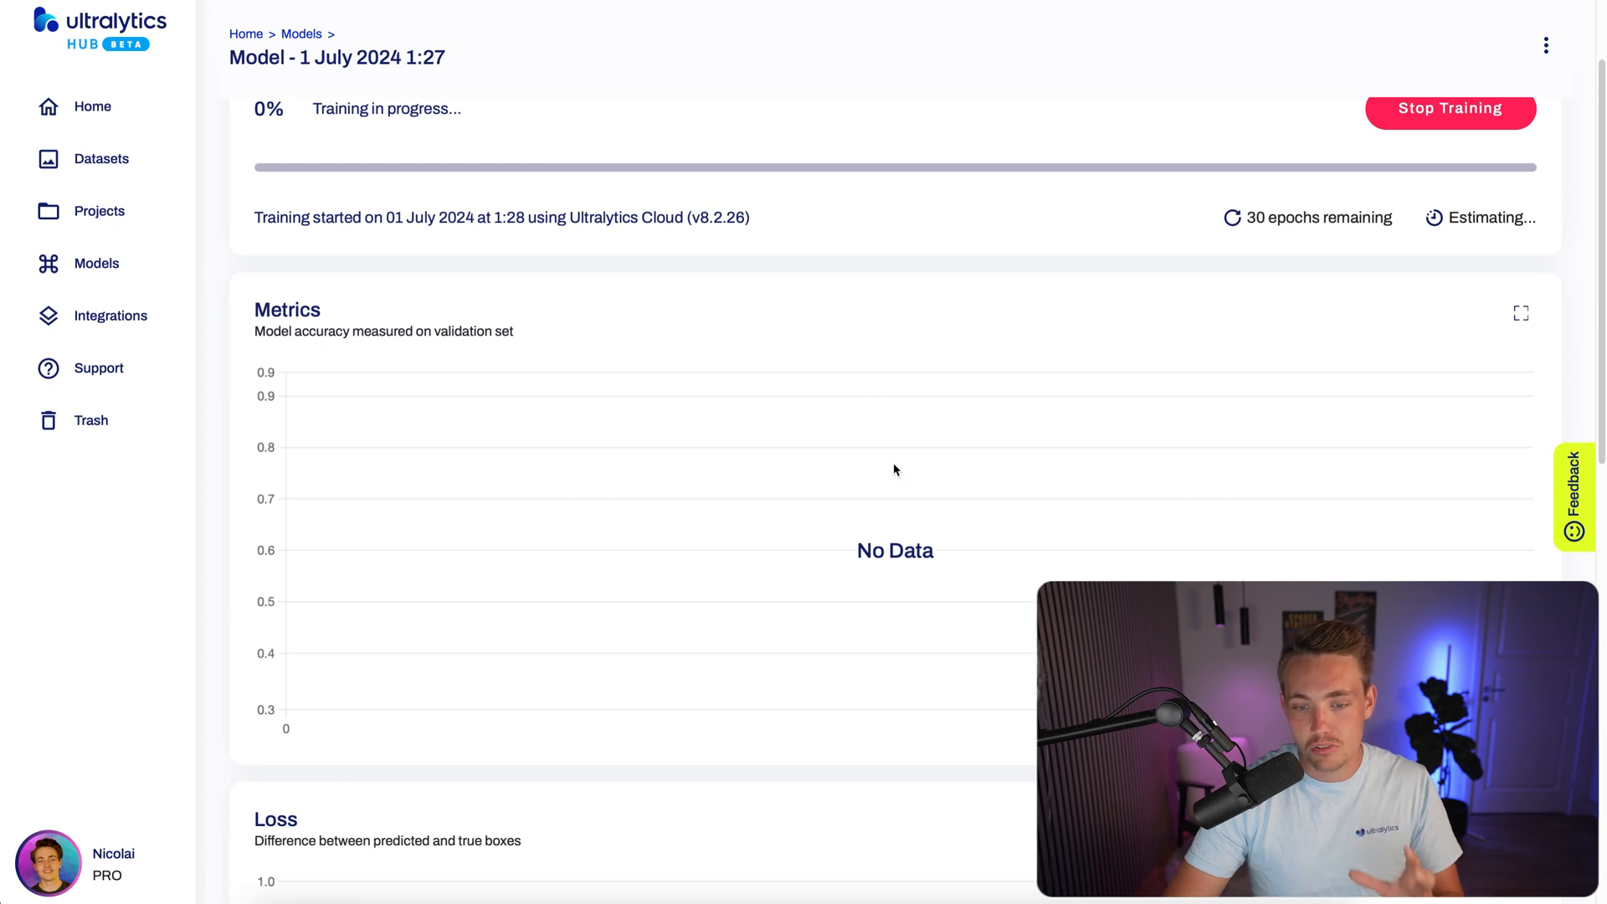